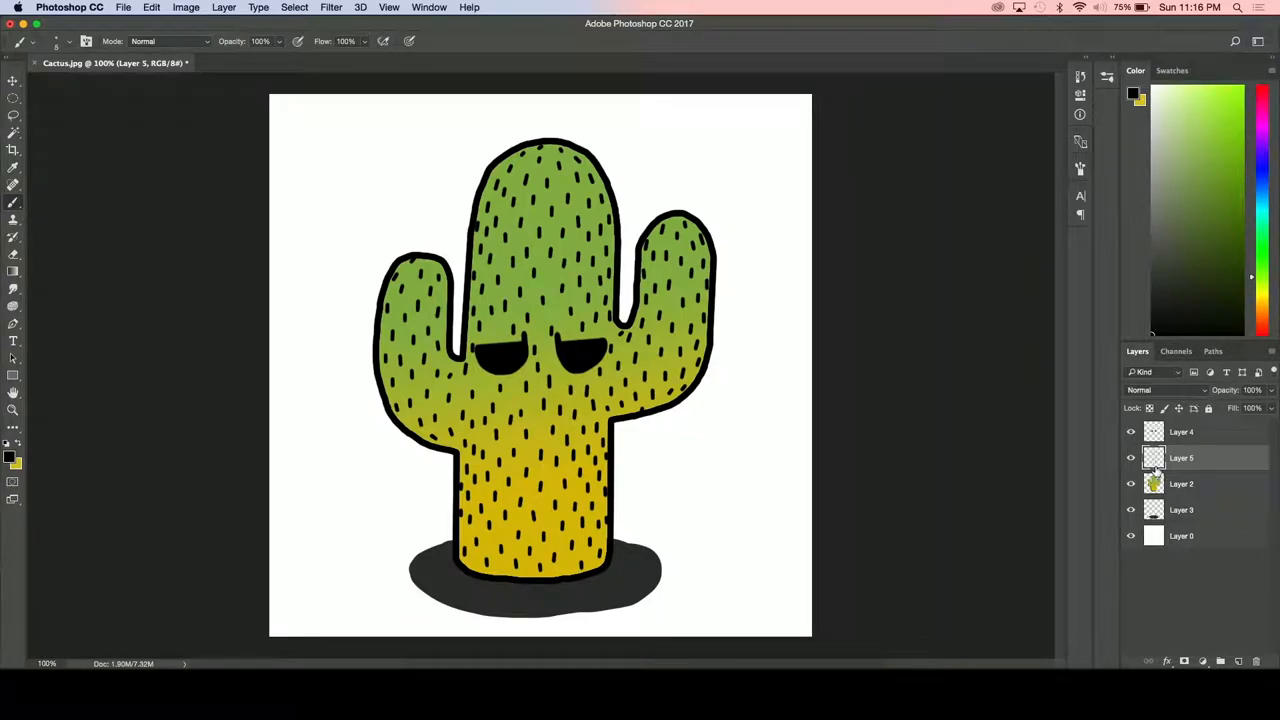
mouse_move(1154, 483)
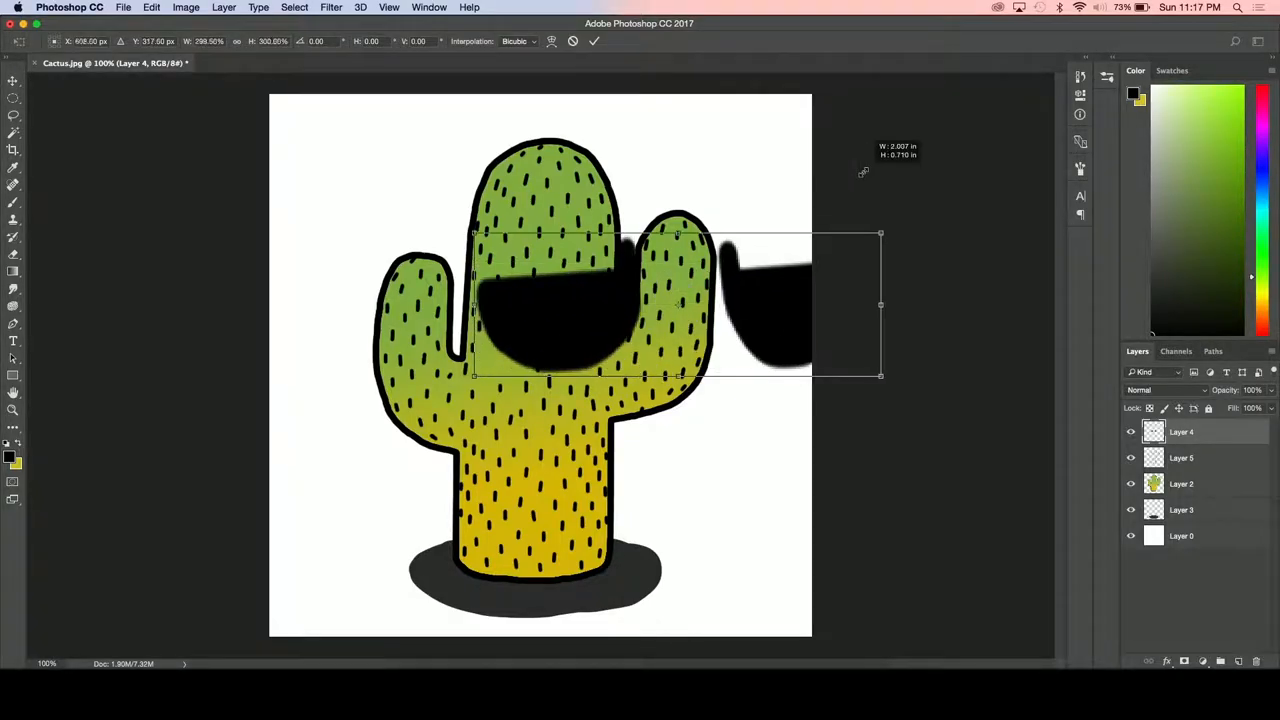
- Stretch the eyes taller, then paint yellow bud blobs on a new layer atop the stem and arm
drag(680, 305, 535, 338)
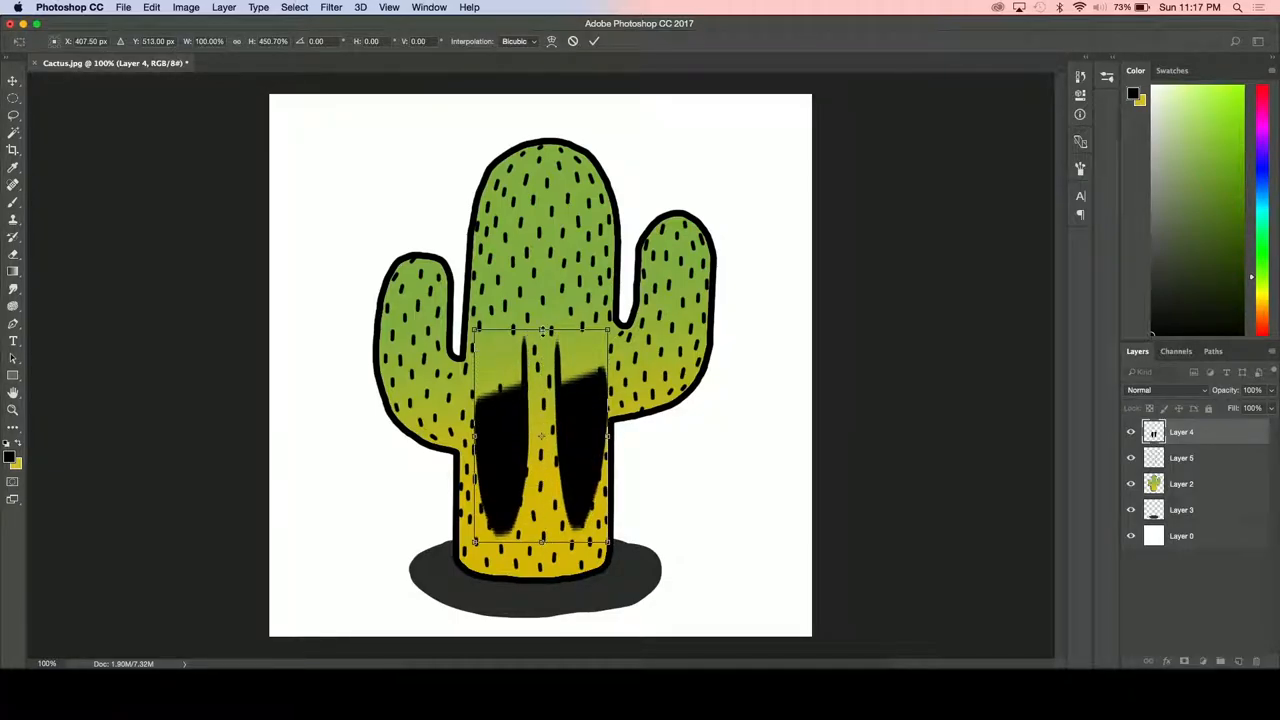
drag(542, 330, 542, 177)
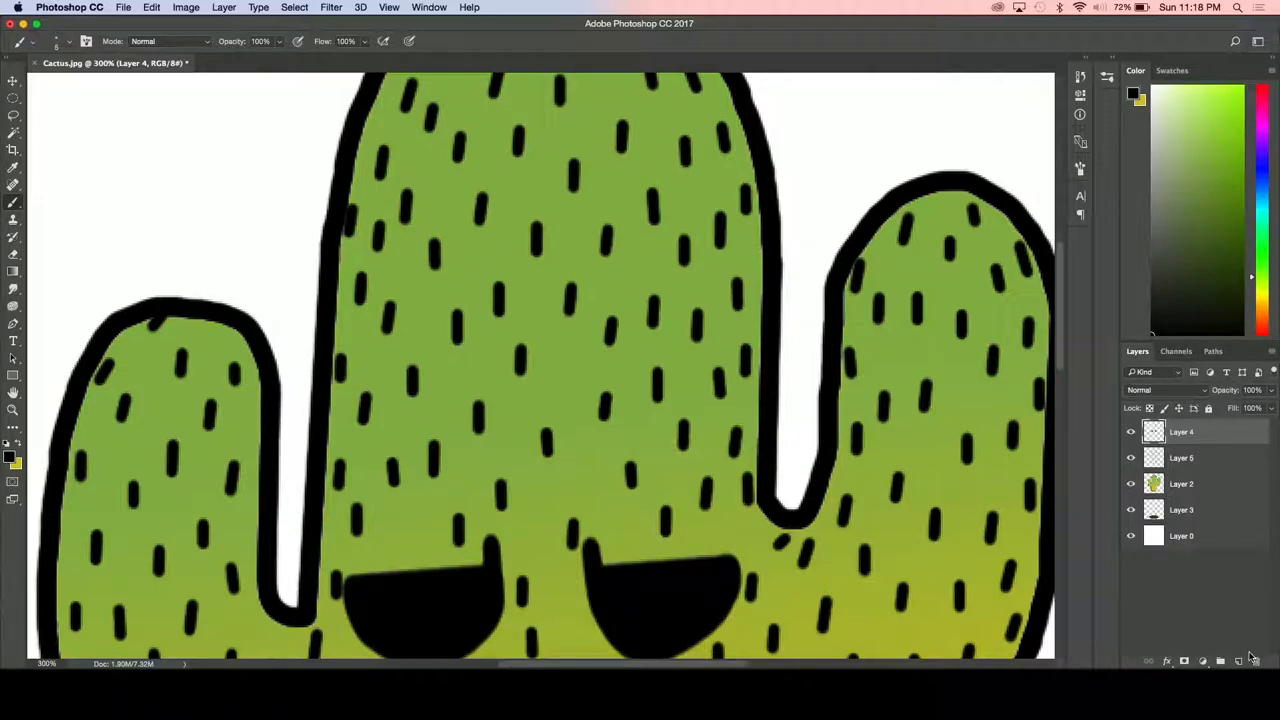
click(1220, 660)
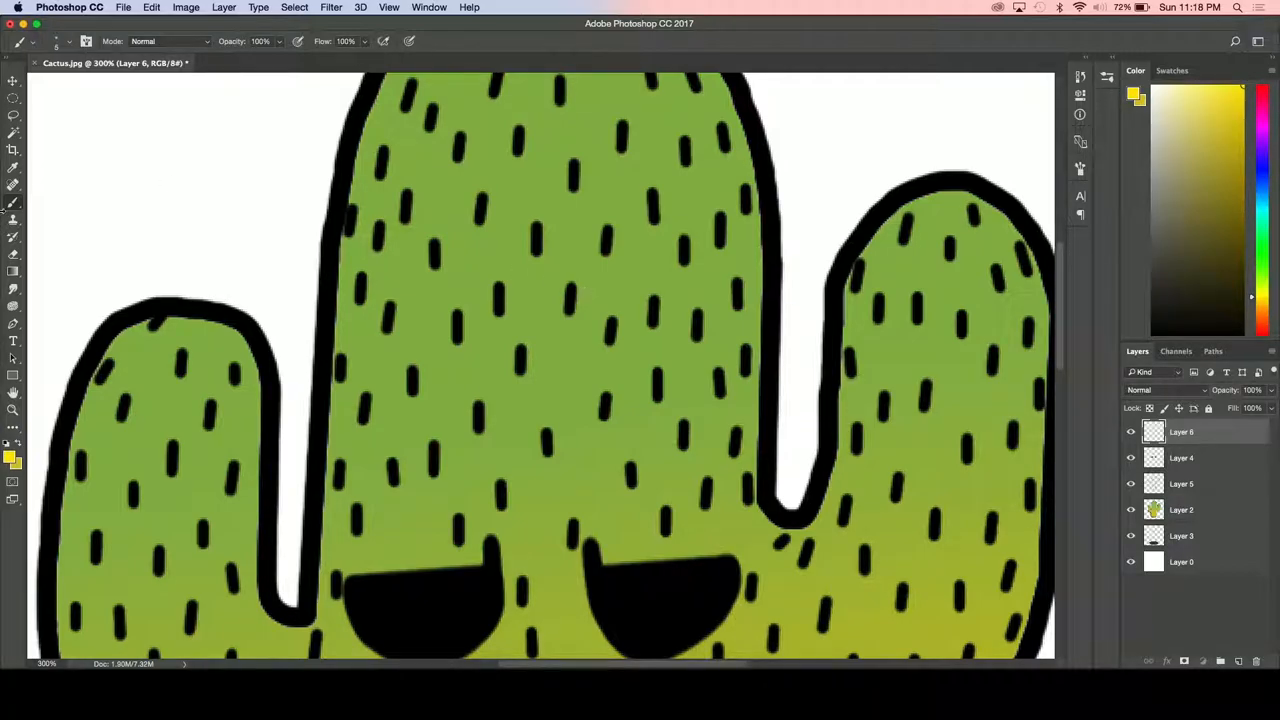
scroll(down, 3)
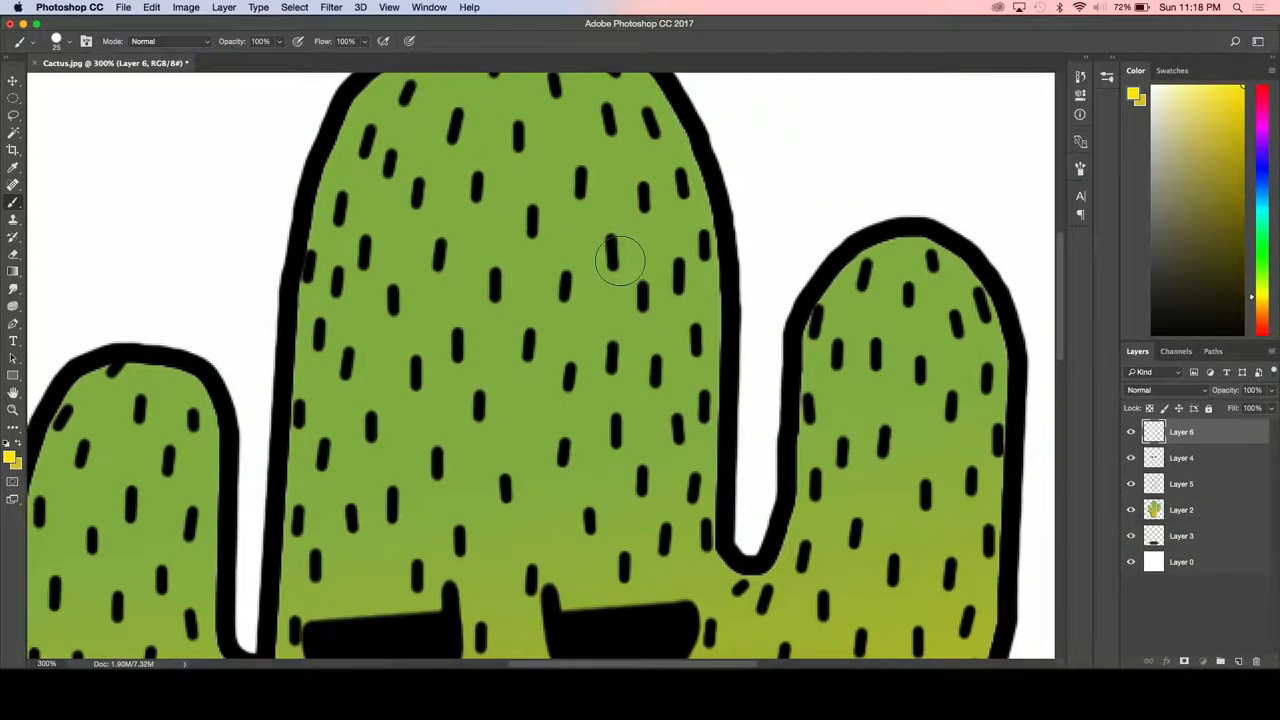
drag(620, 260, 565, 250)
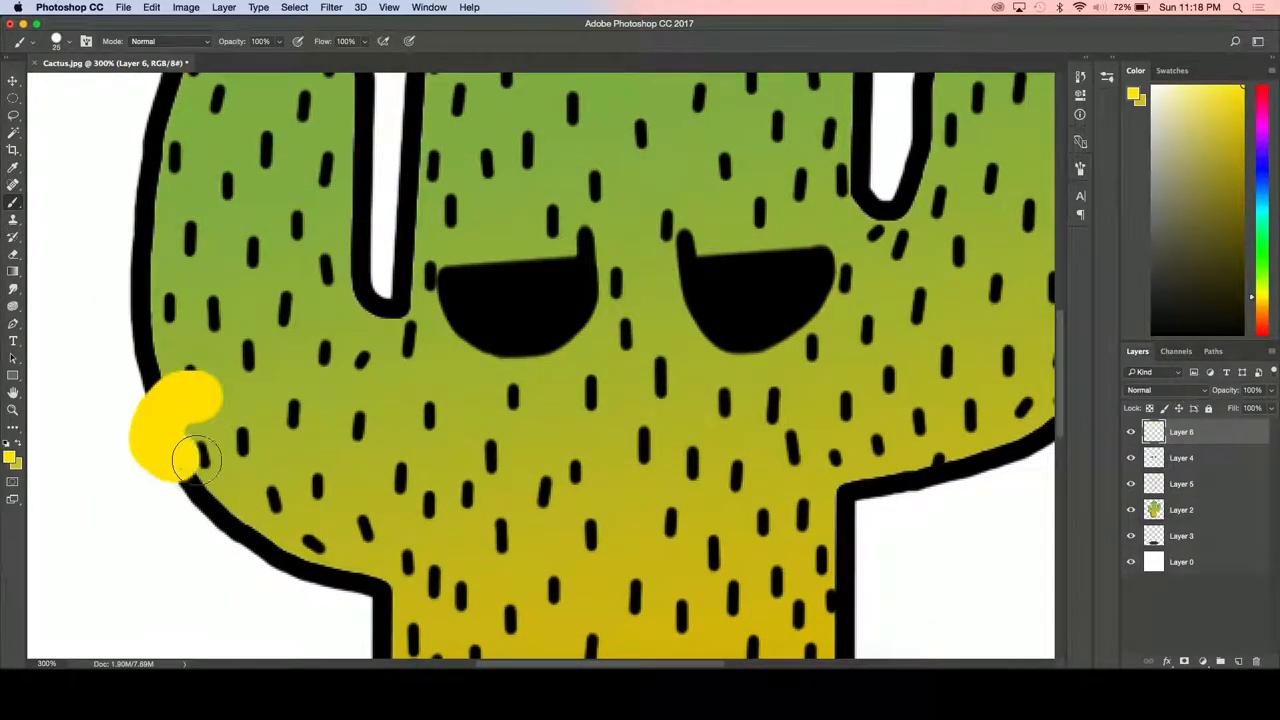
drag(195, 465, 148, 400)
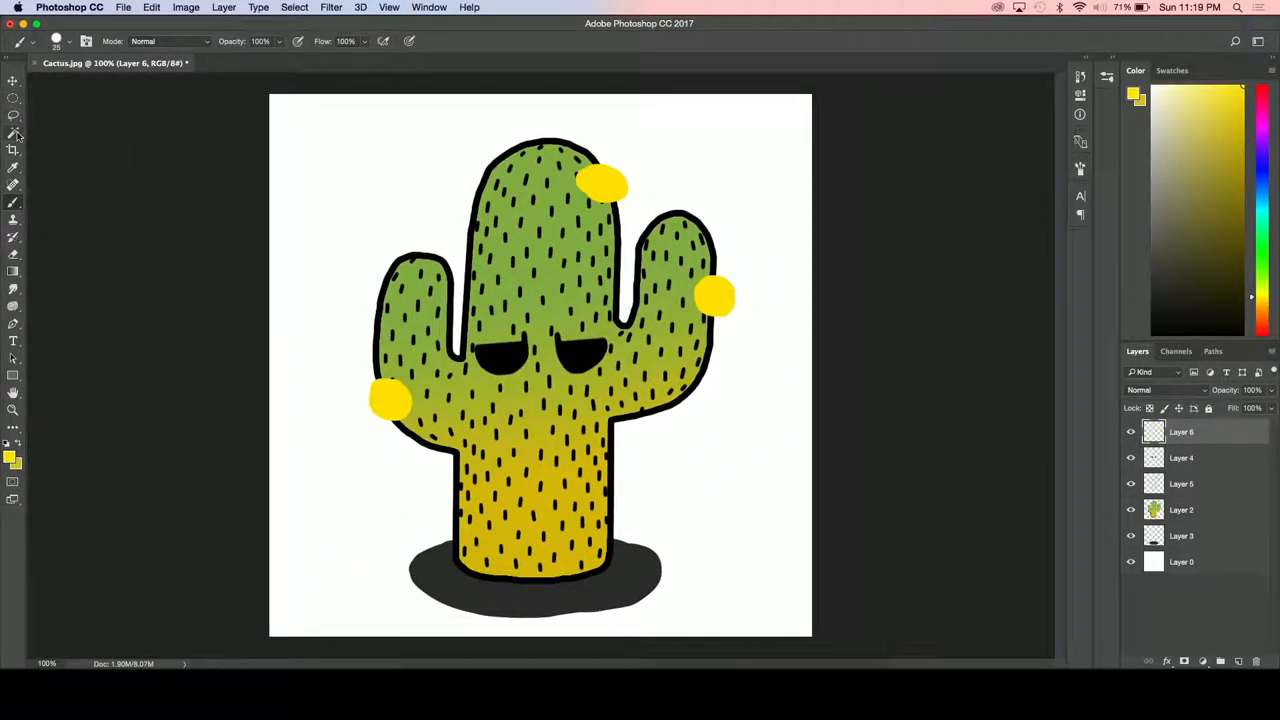
- Lasso the stem-top yellow blob and transform it onto the cactus outline
click(13, 114)
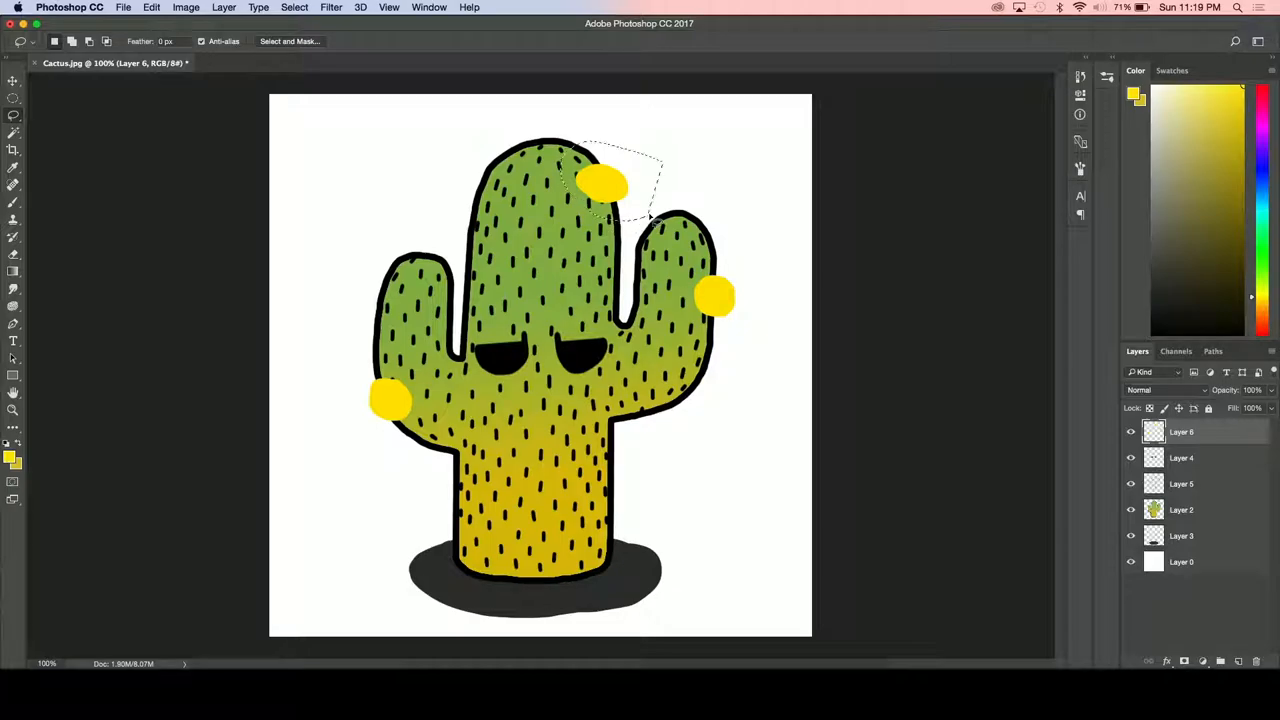
key(cmd+t)
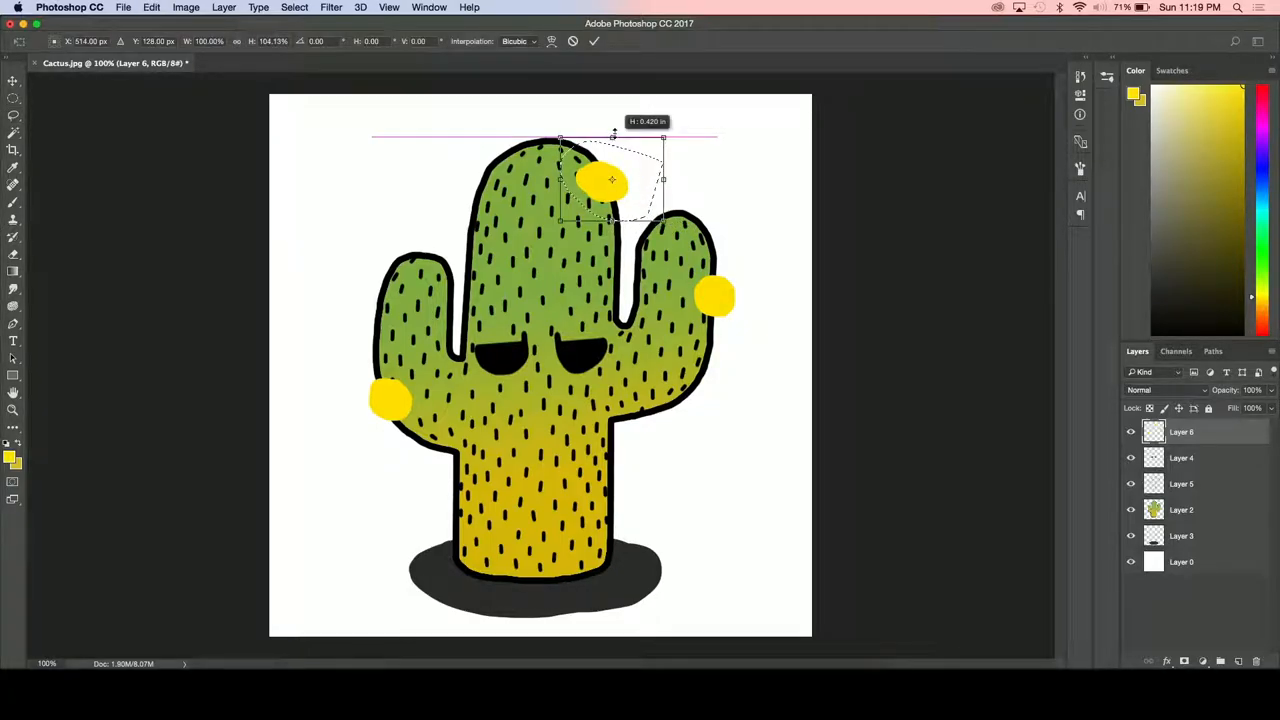
key(Return)
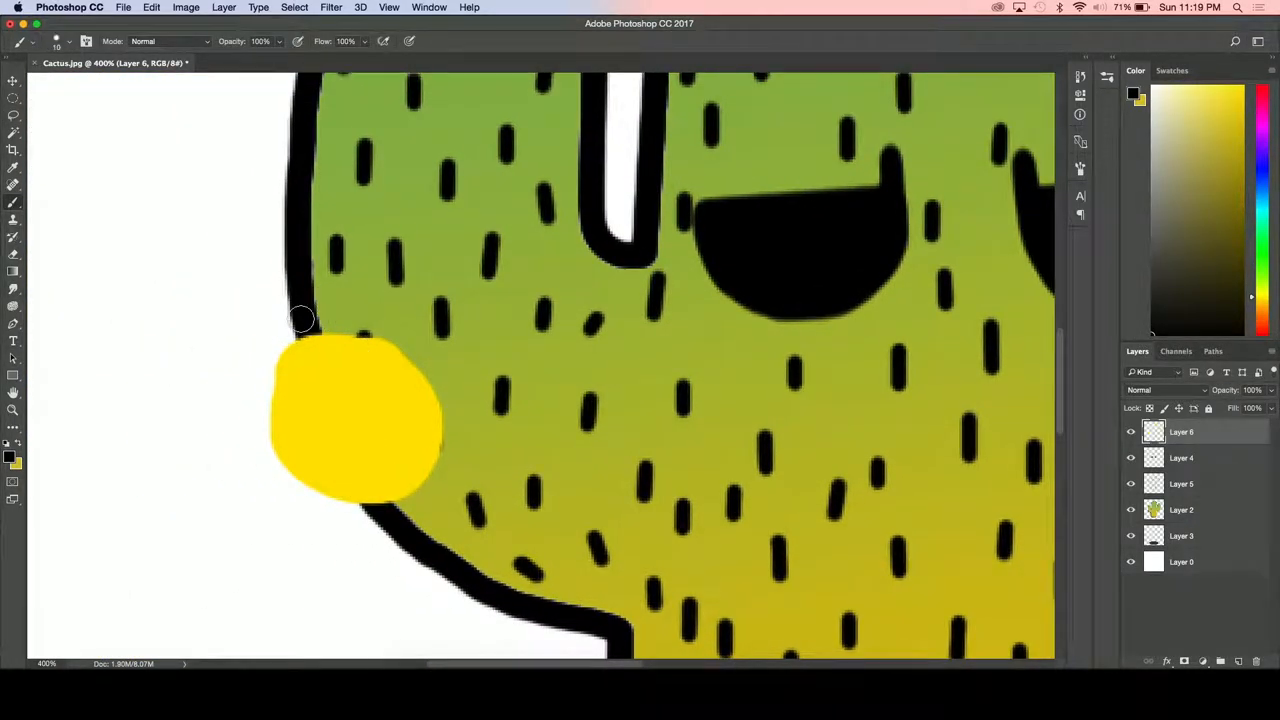
- Trace thick black outlines around the left-arm and stem-top yellow blobs
drag(300, 318, 278, 362)
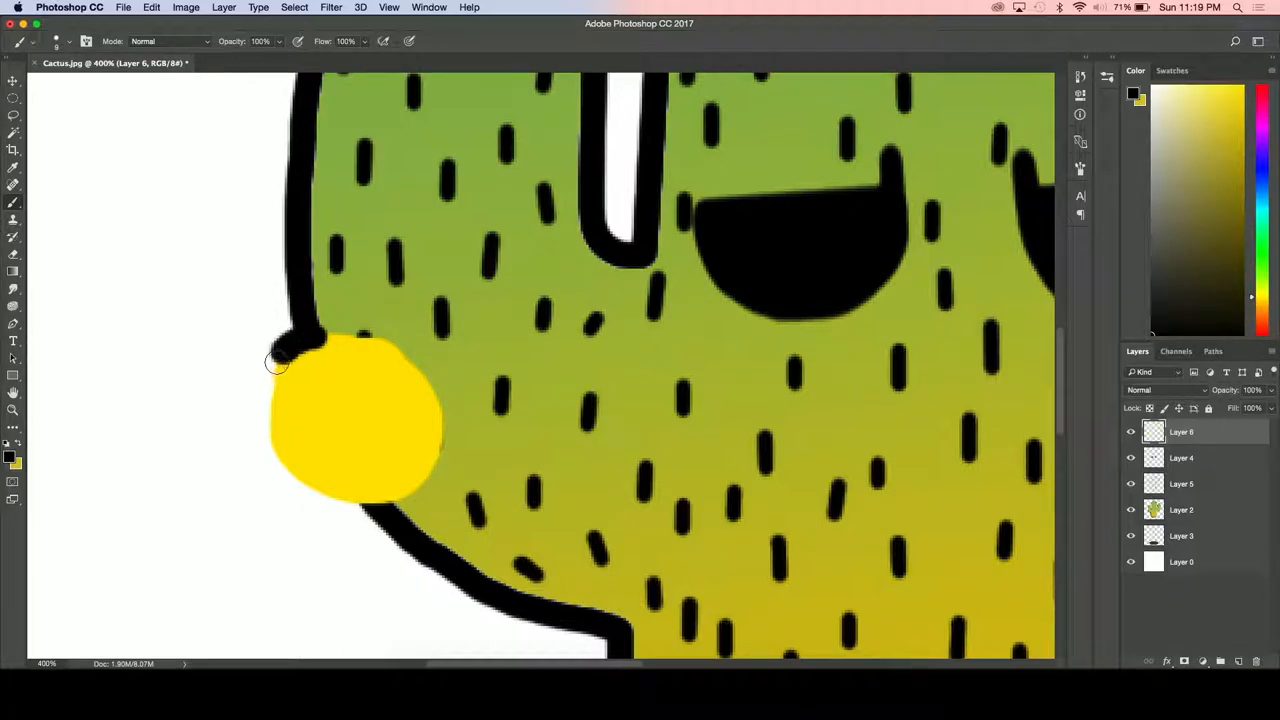
drag(278, 362, 430, 450)
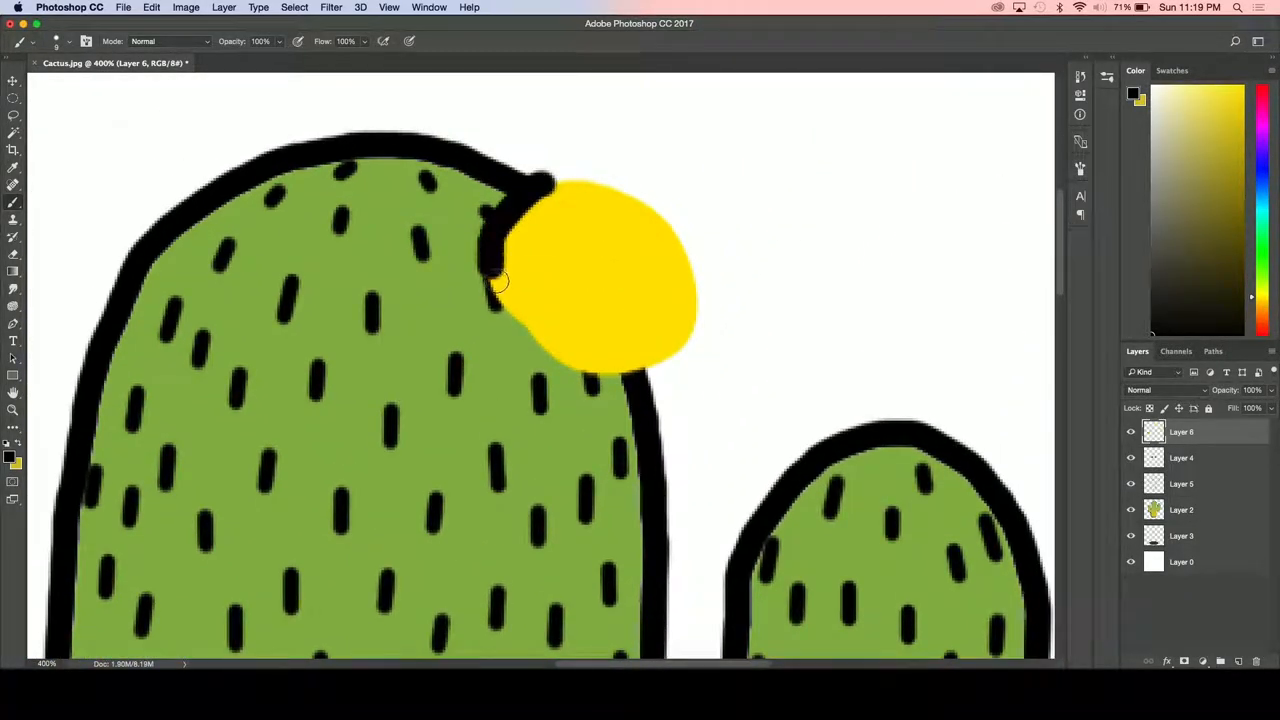
drag(500, 280, 680, 320)
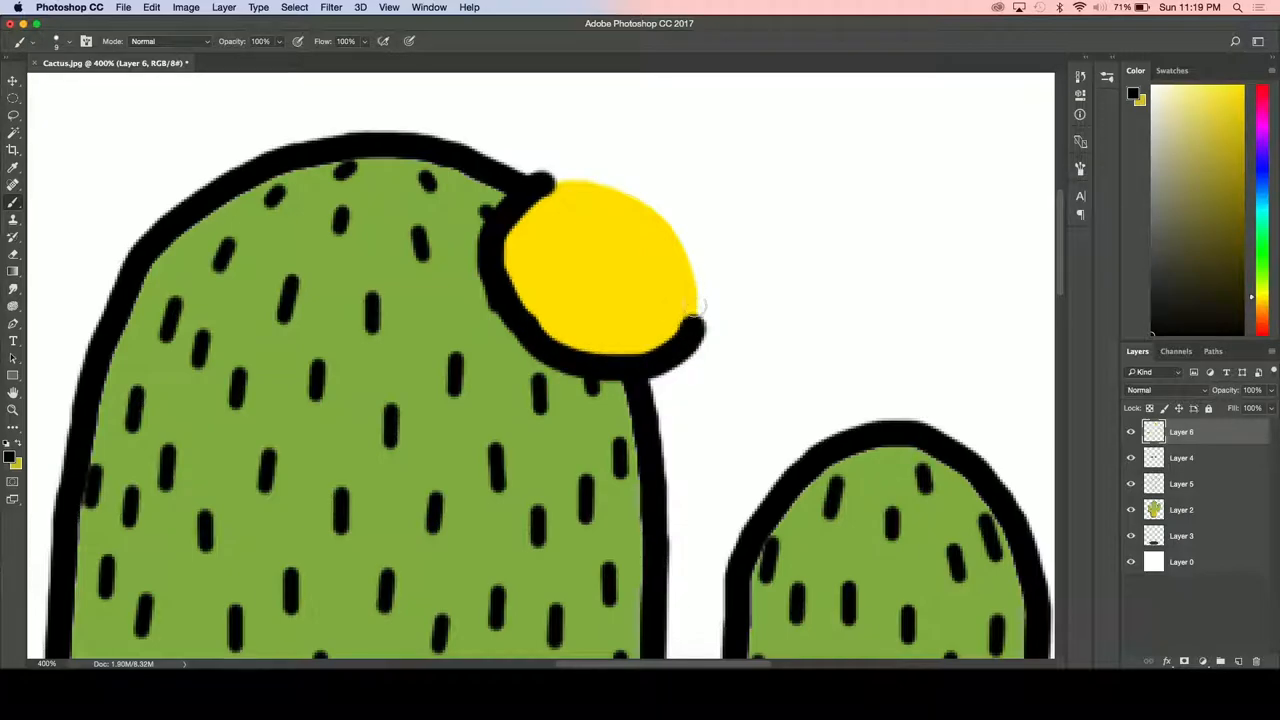
drag(700, 330, 540, 185)
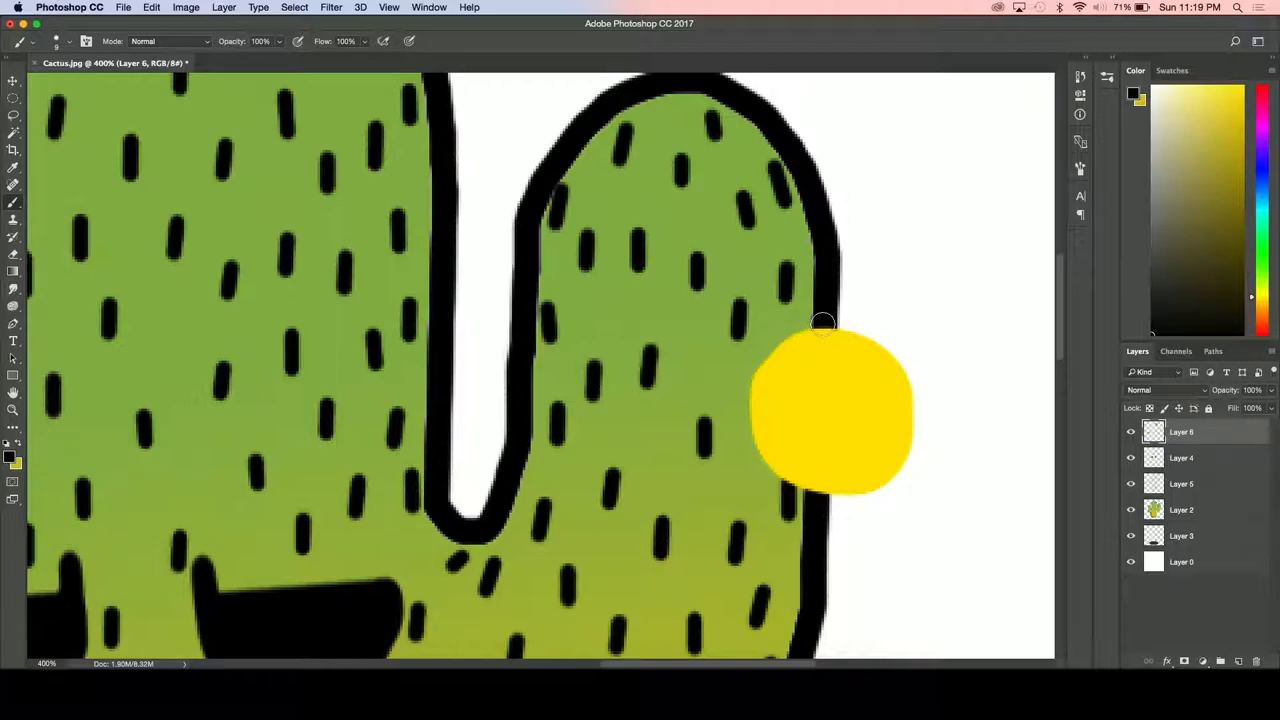
drag(823, 322, 818, 503)
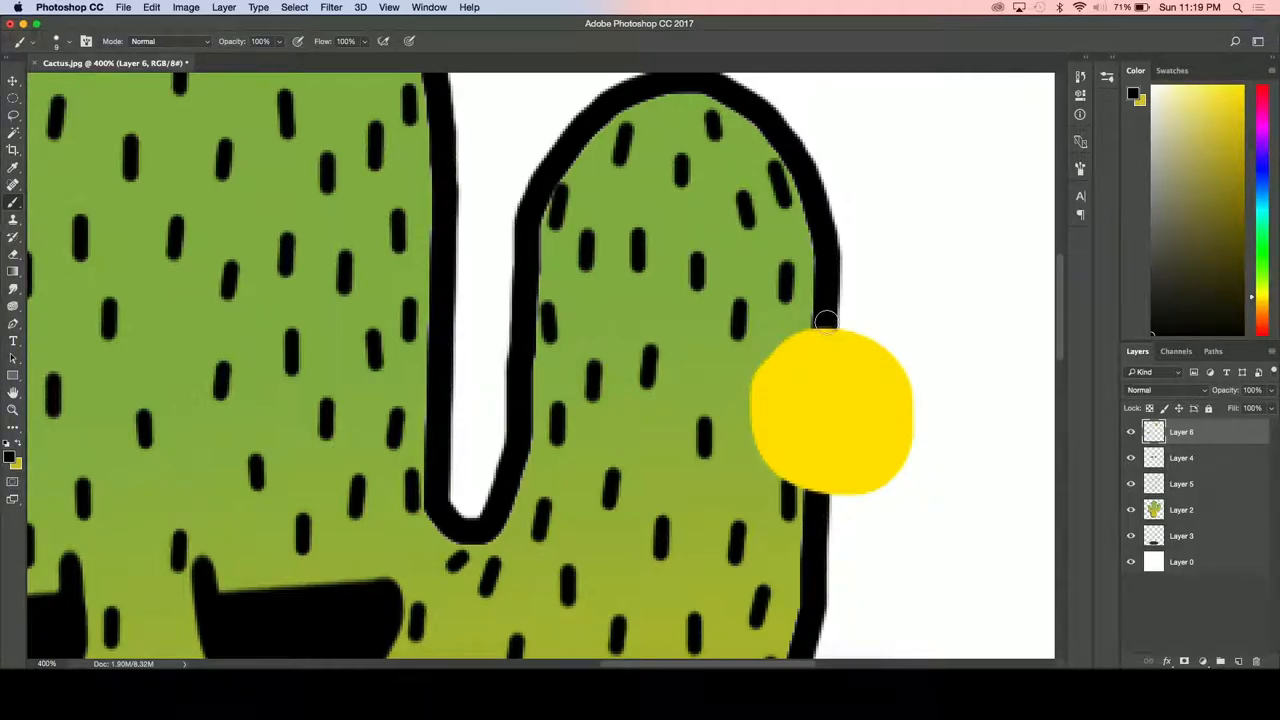
- Trace a thick black outline around the right-arm yellow blob
drag(825, 320, 755, 415)
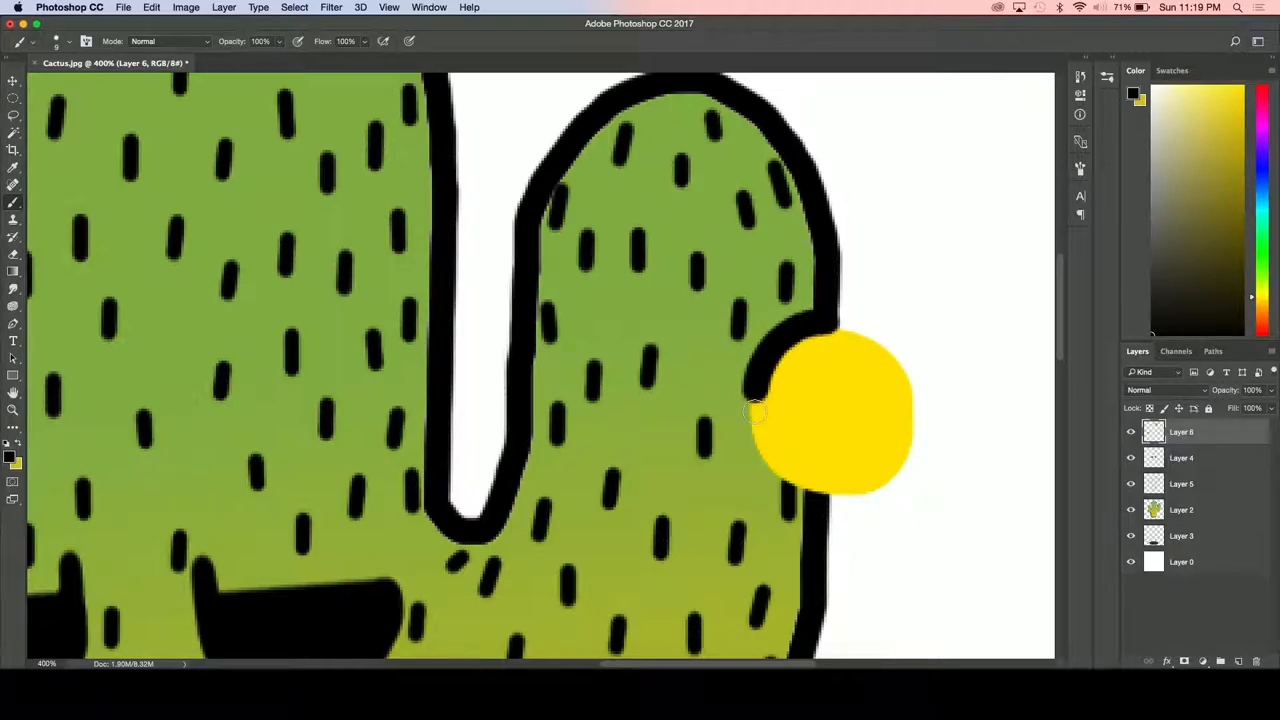
drag(760, 410, 885, 478)
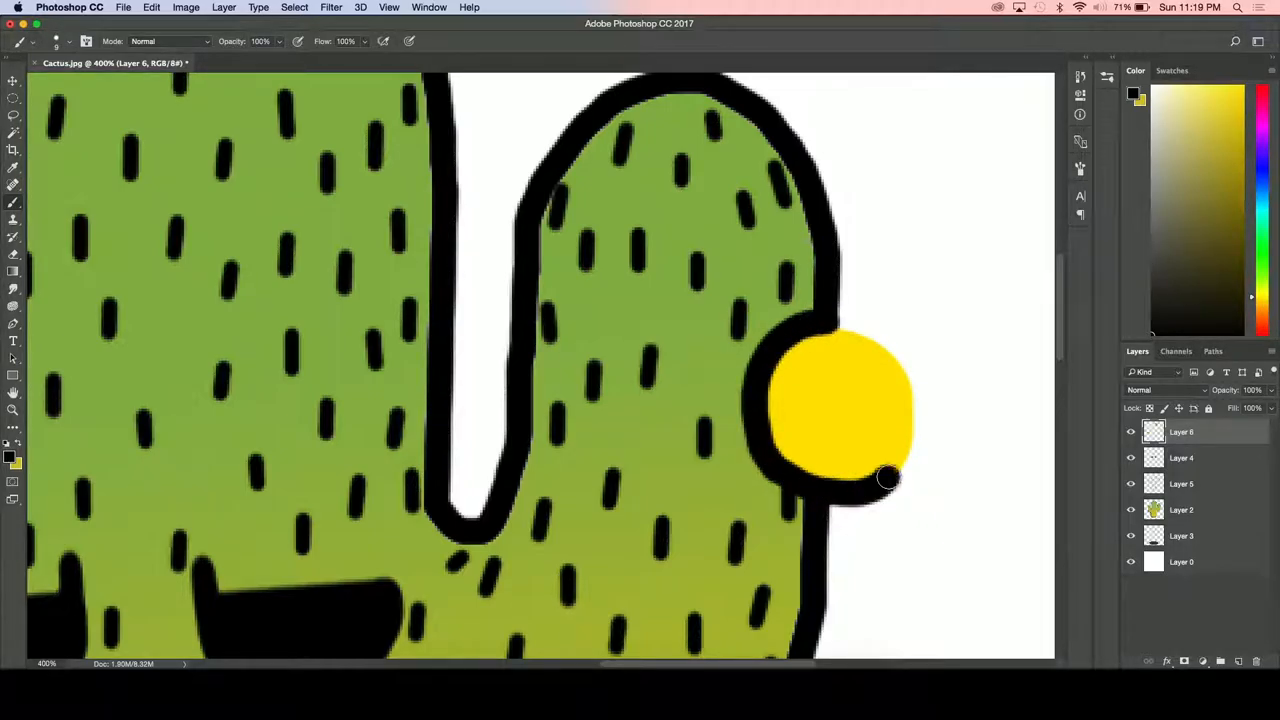
drag(890, 478, 895, 350)
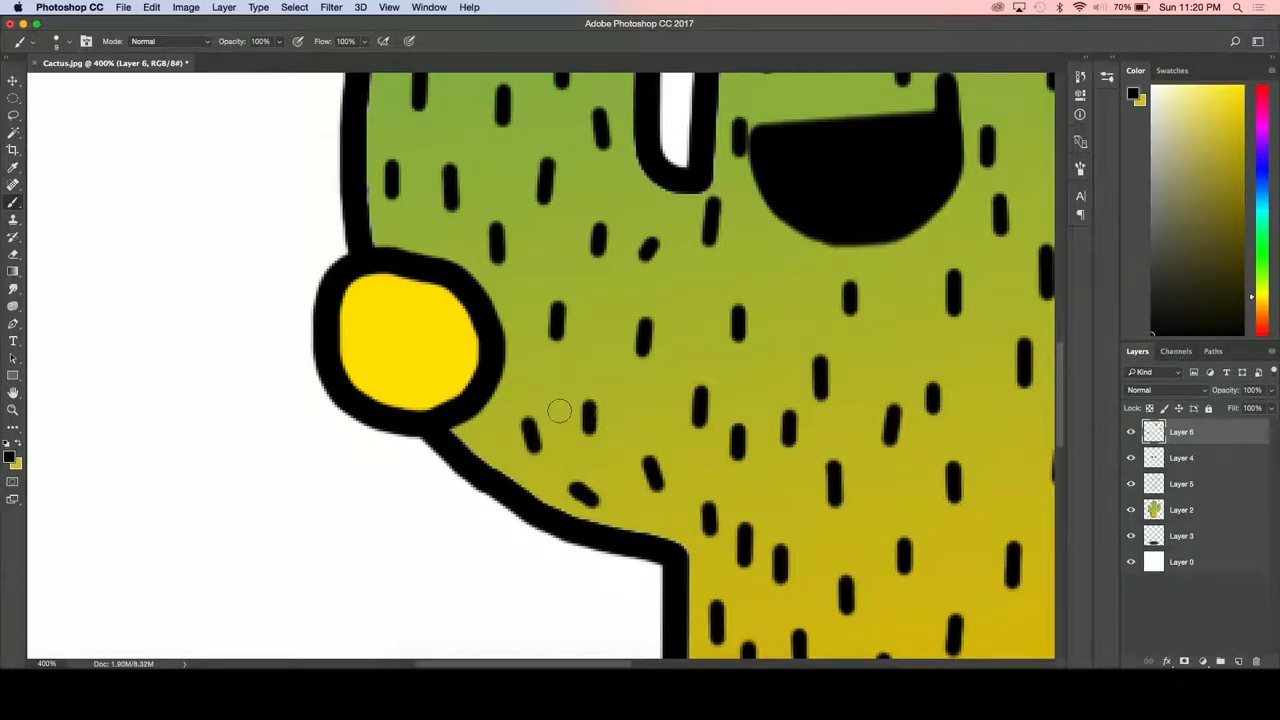
- Draw black petal outlines ringing the left-arm bud, plus a first petal above the top bud
drag(560, 410, 537, 345)
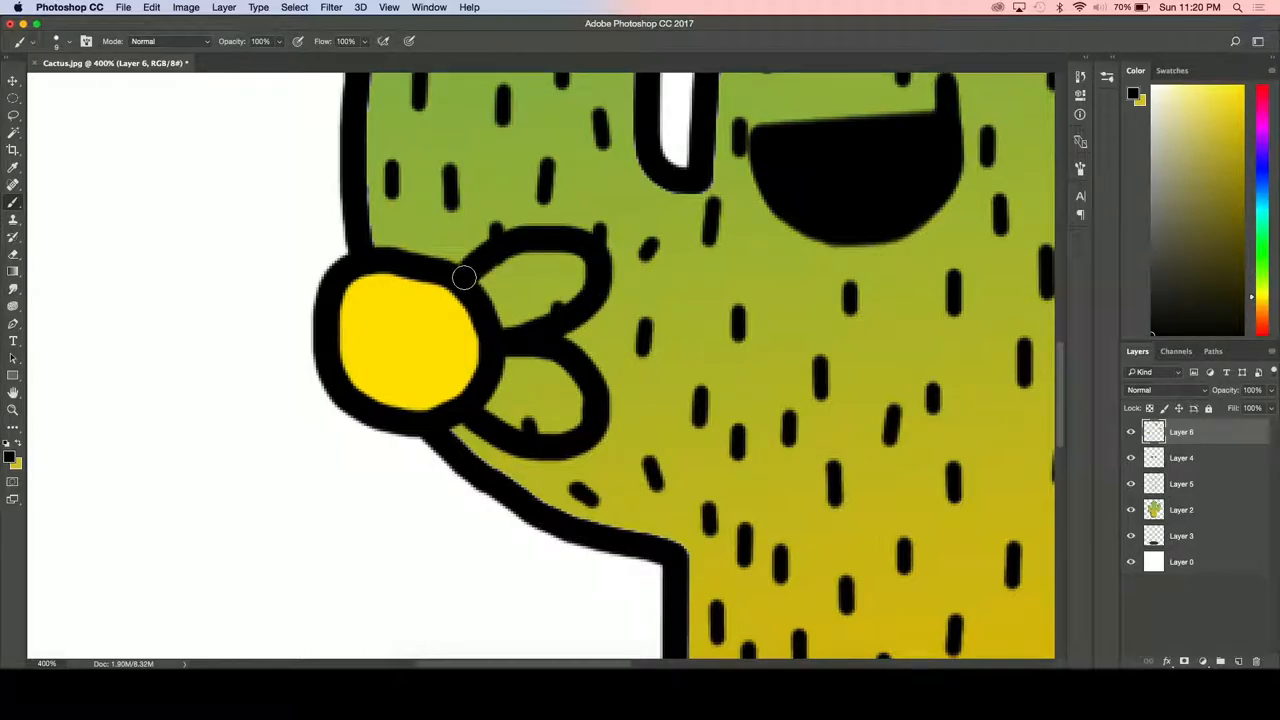
drag(464, 278, 378, 256)
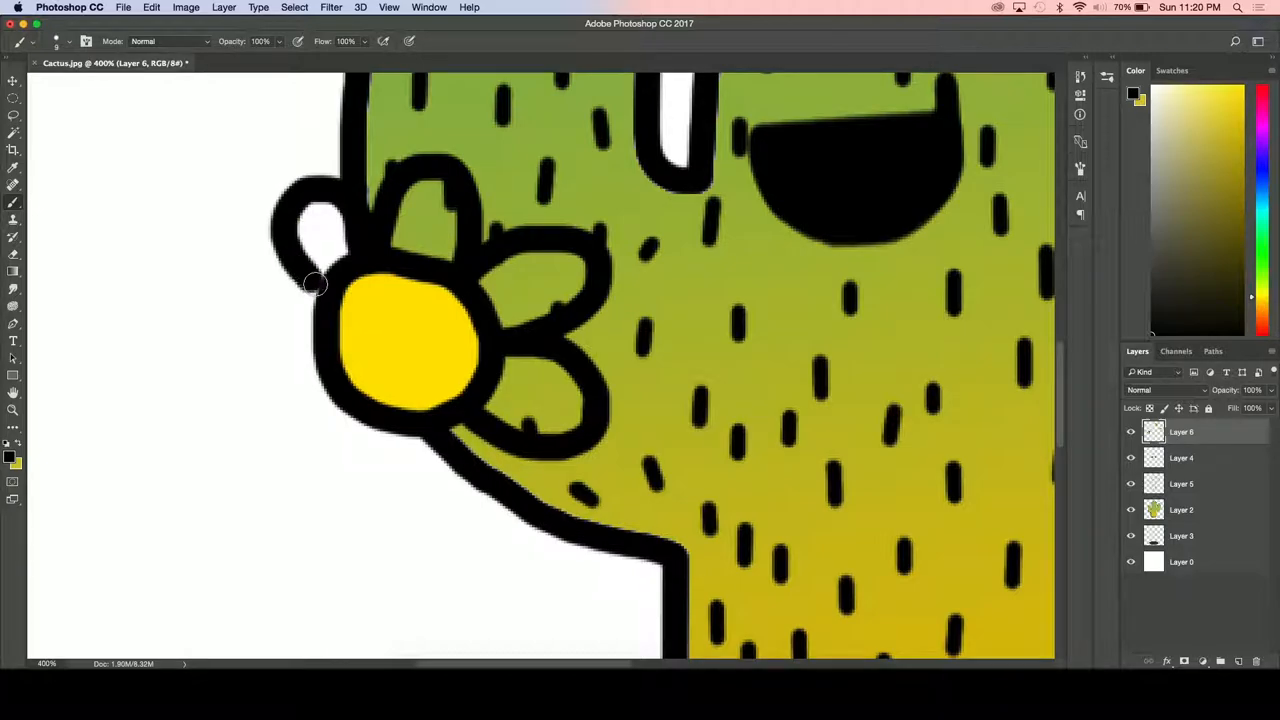
drag(315, 285, 270, 340)
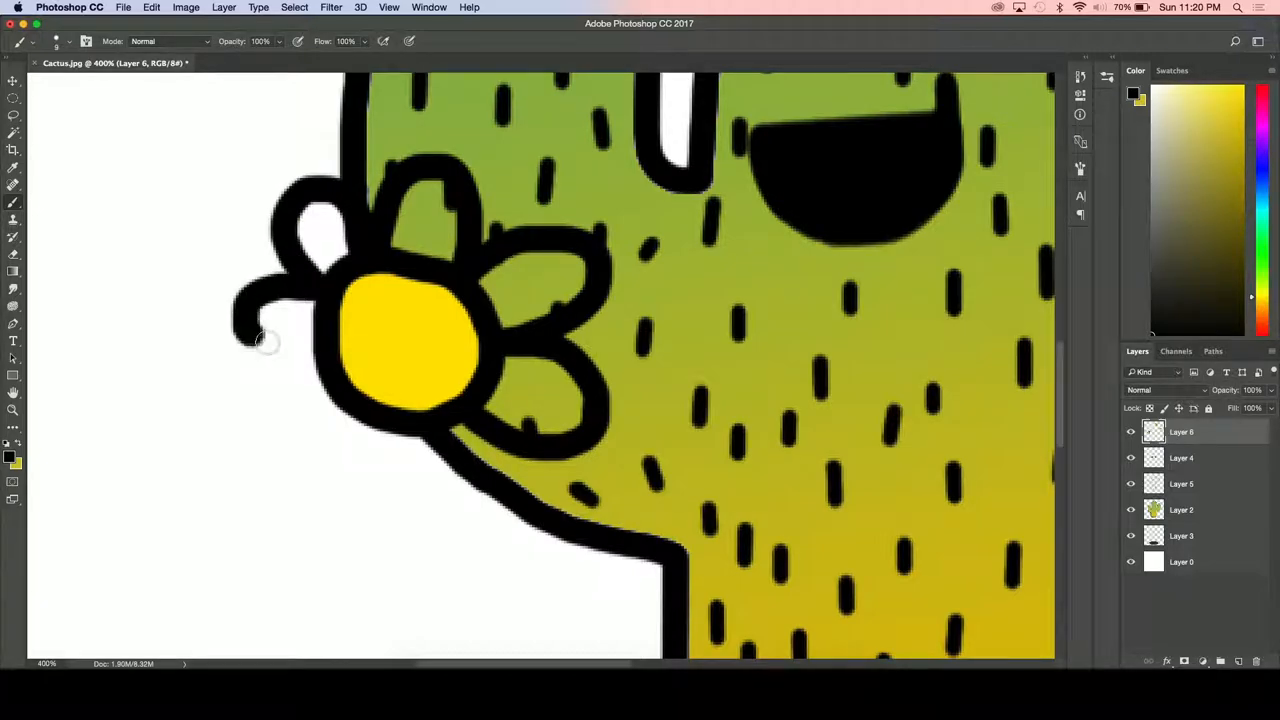
drag(270, 340, 350, 405)
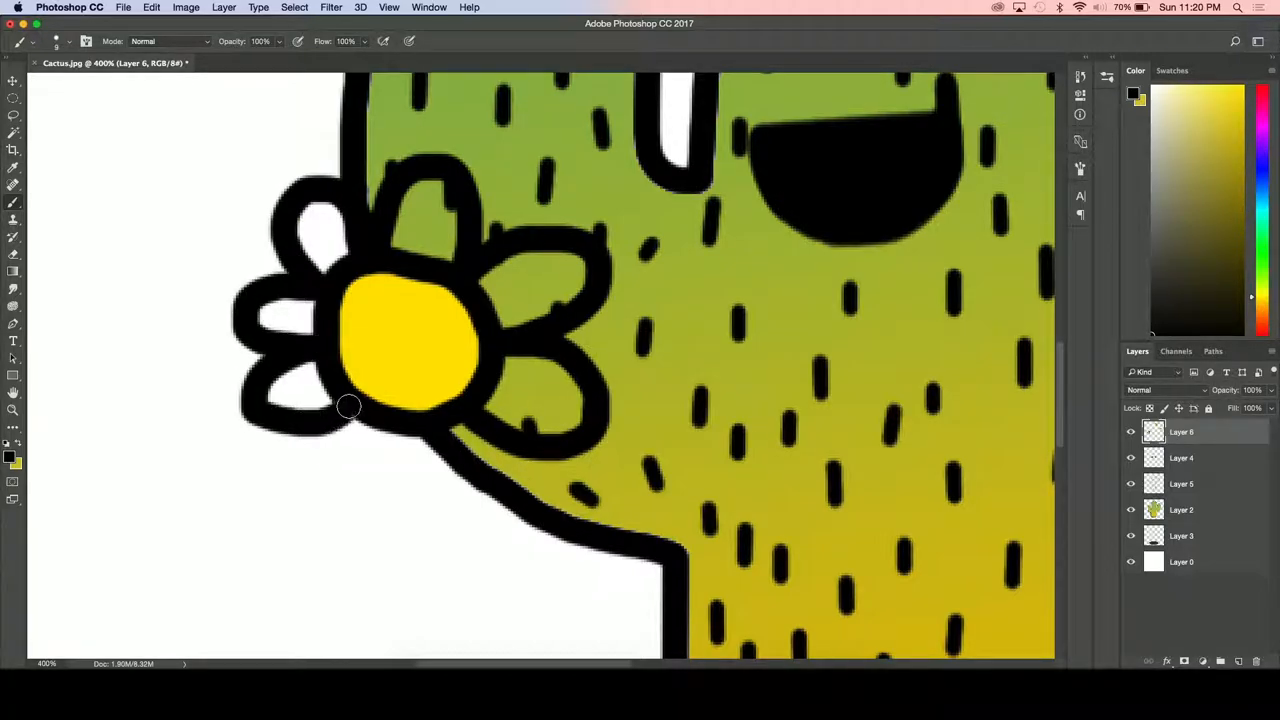
drag(348, 405, 433, 423)
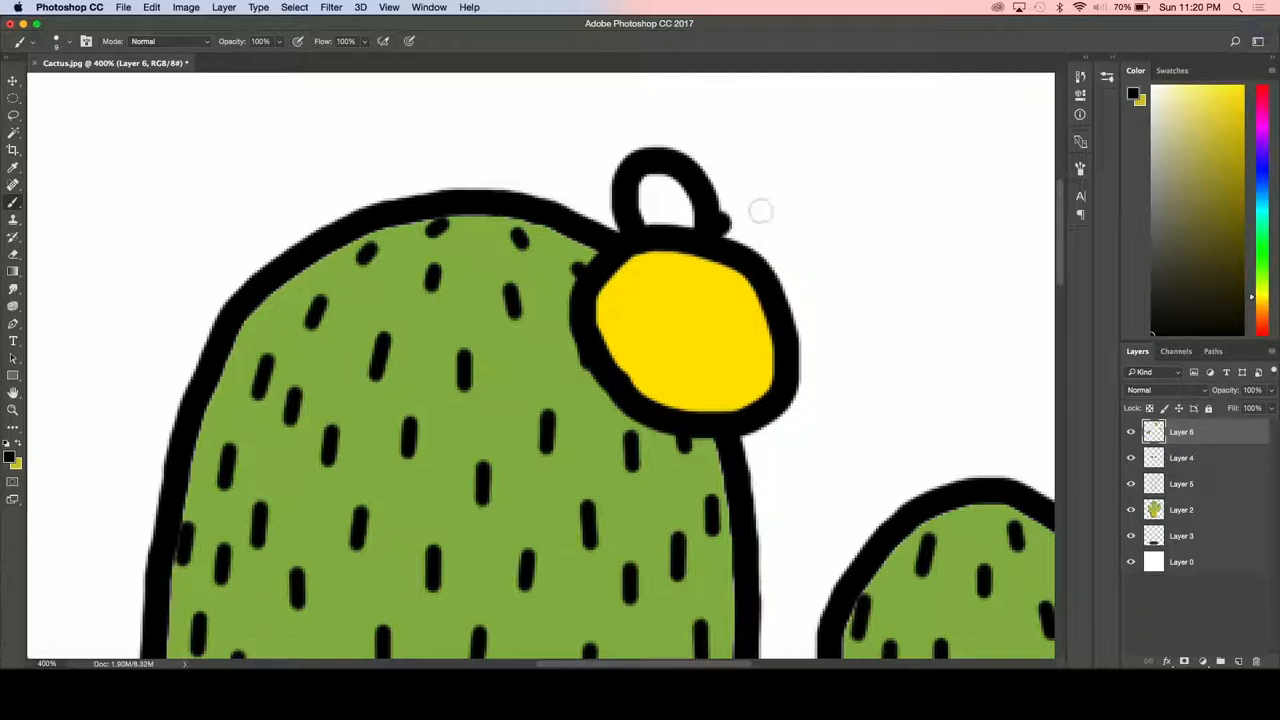
- Draw black petal outlines around the top bud and the right-arm bud
drag(730, 190, 775, 285)
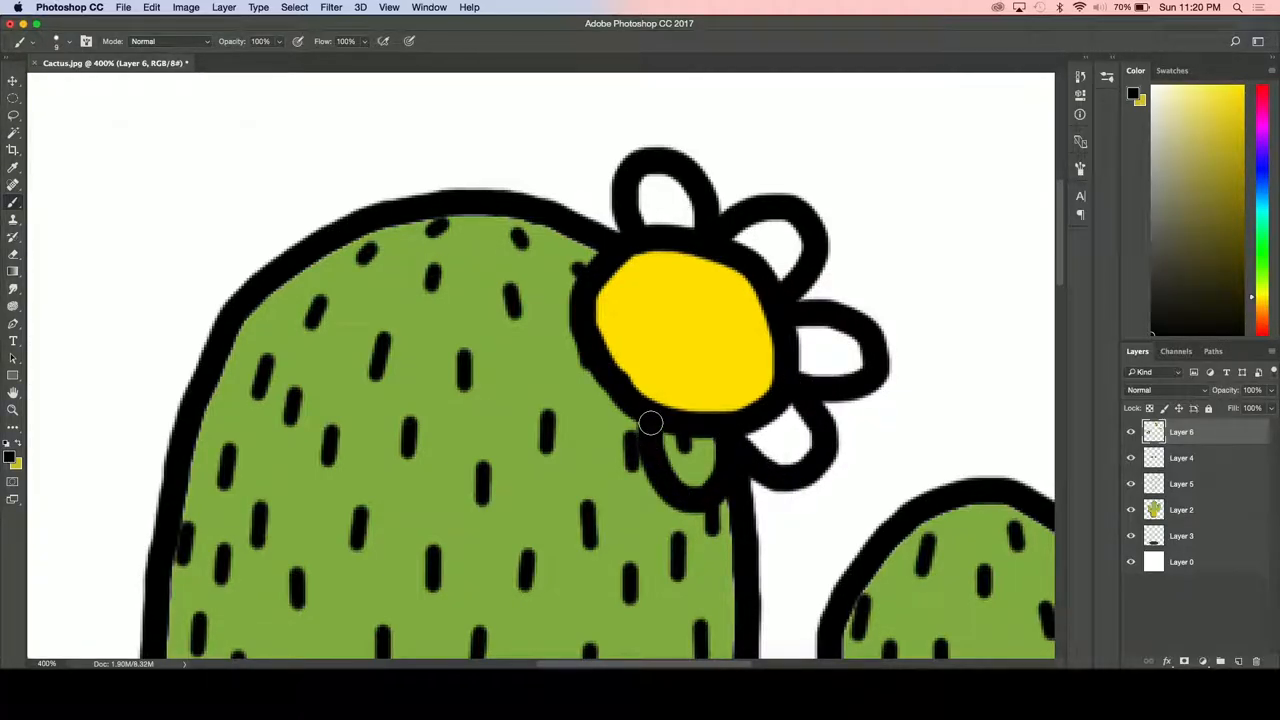
drag(650, 423, 570, 400)
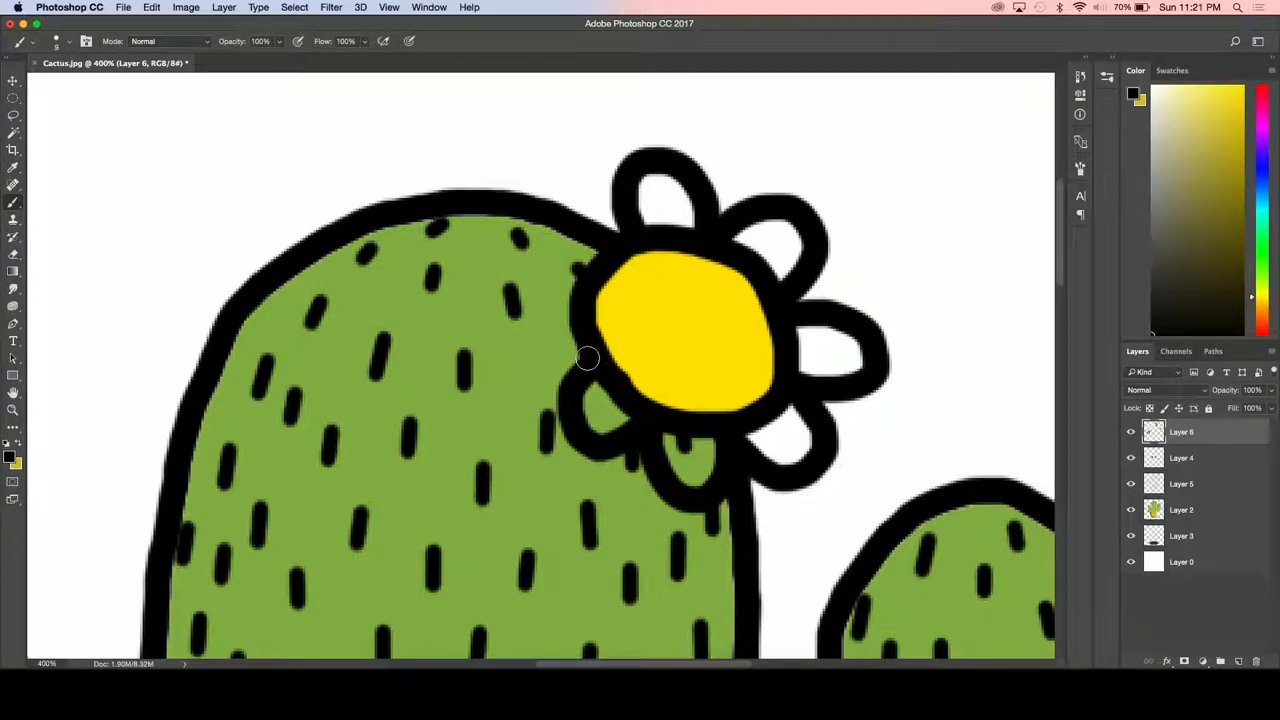
drag(587, 357, 568, 268)
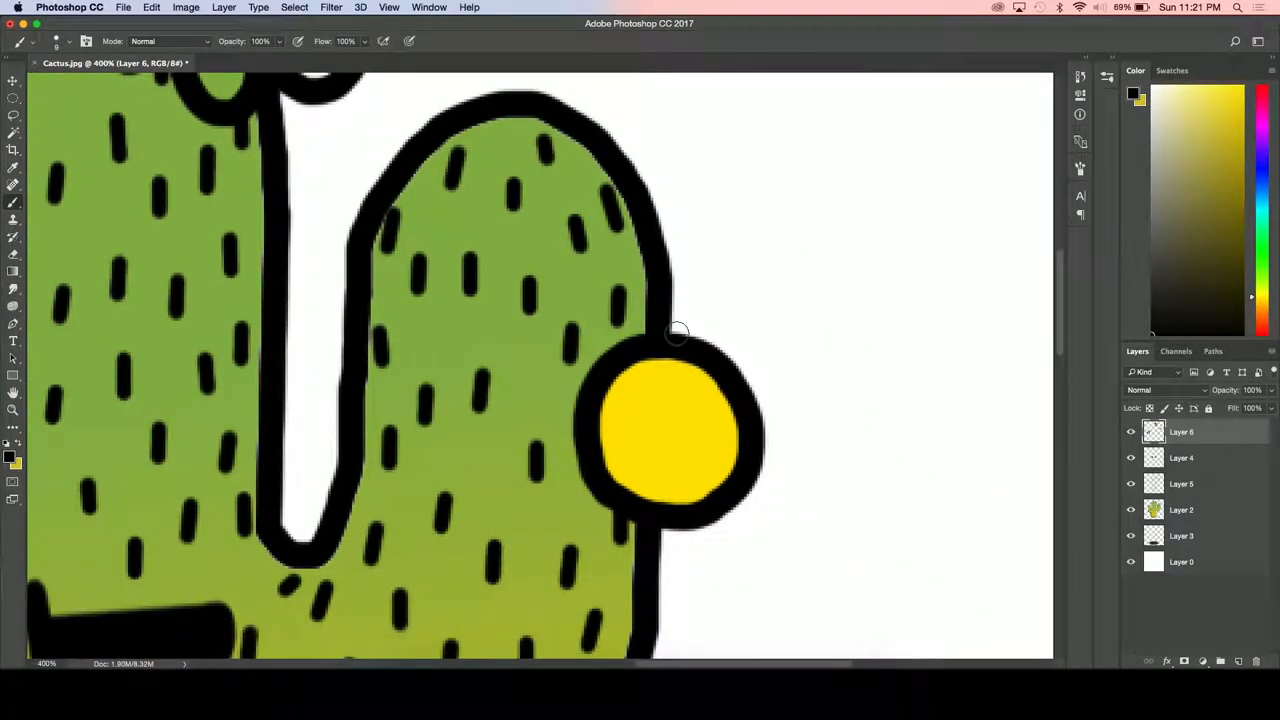
drag(675, 335, 730, 378)
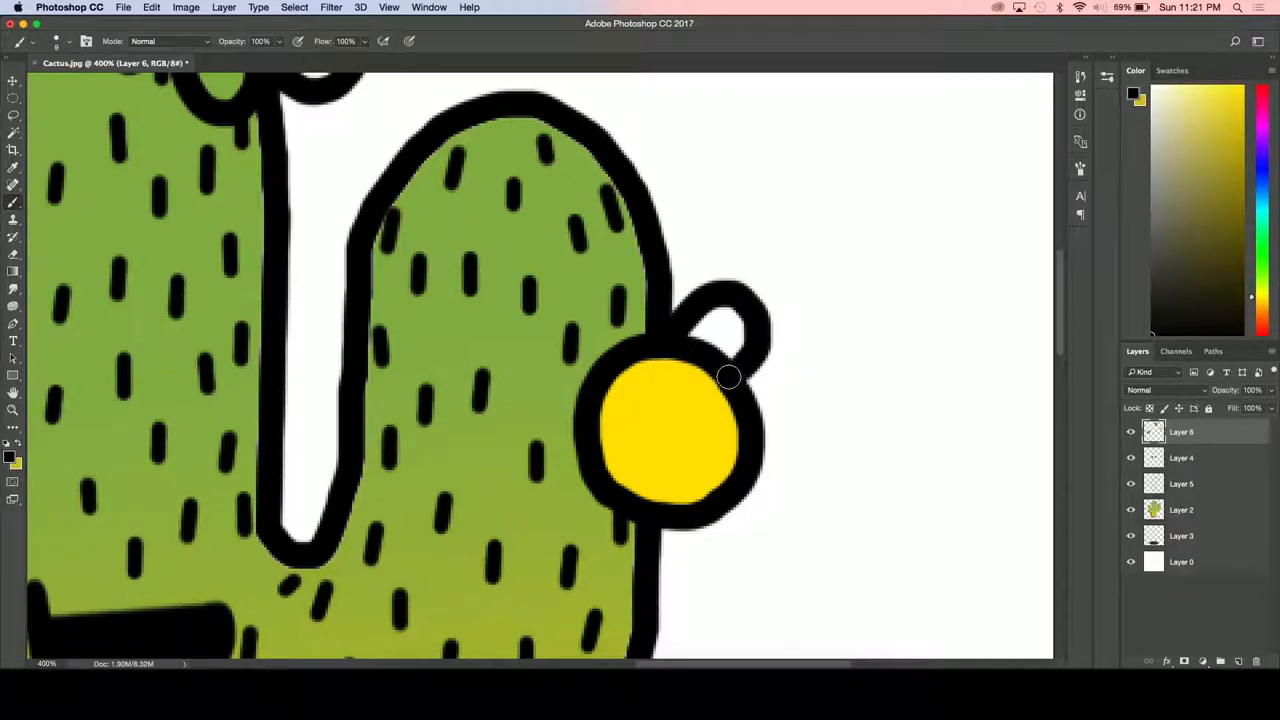
drag(728, 378, 757, 451)
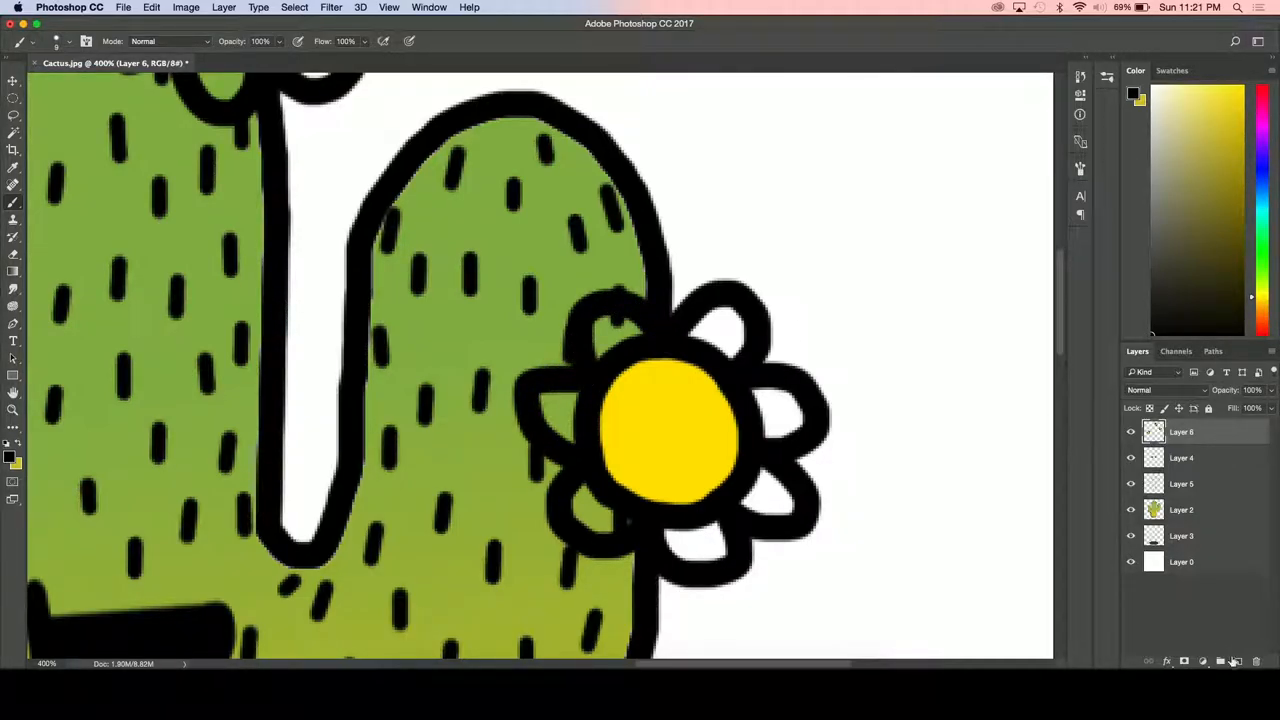
- On a new layer, fill the right-arm flower's petals with cyan
click(1220, 660)
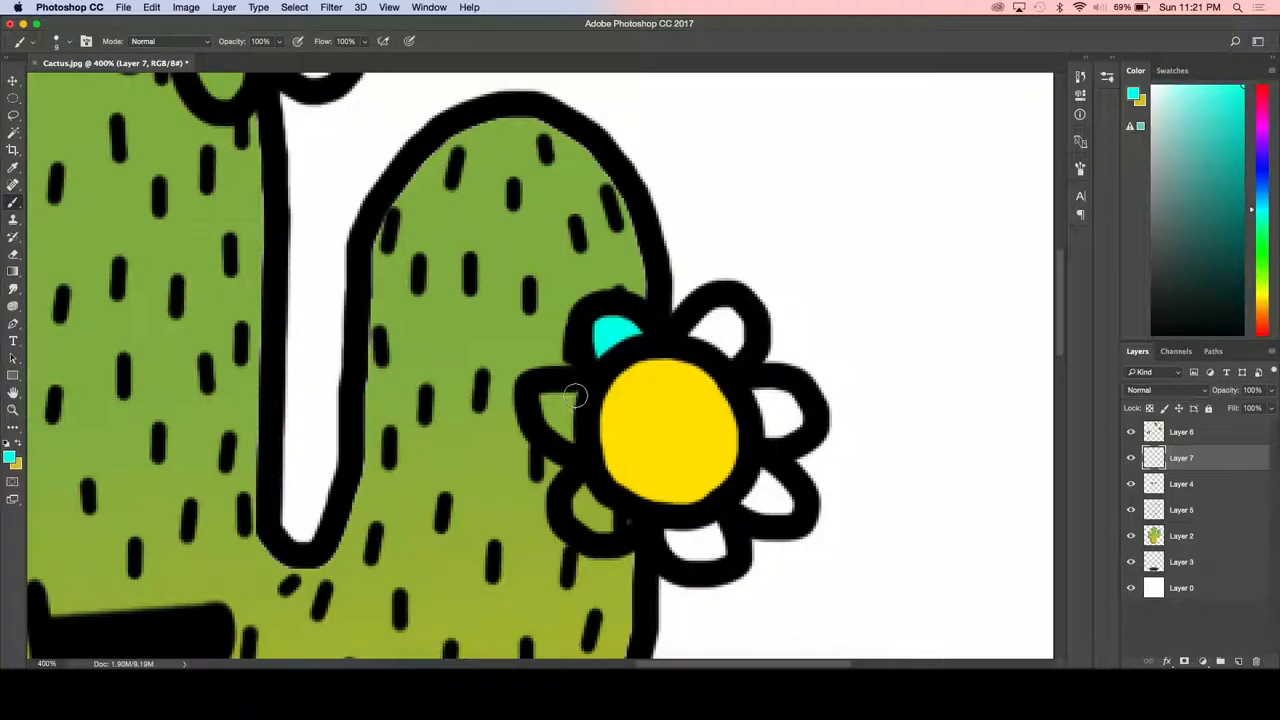
drag(575, 395, 565, 415)
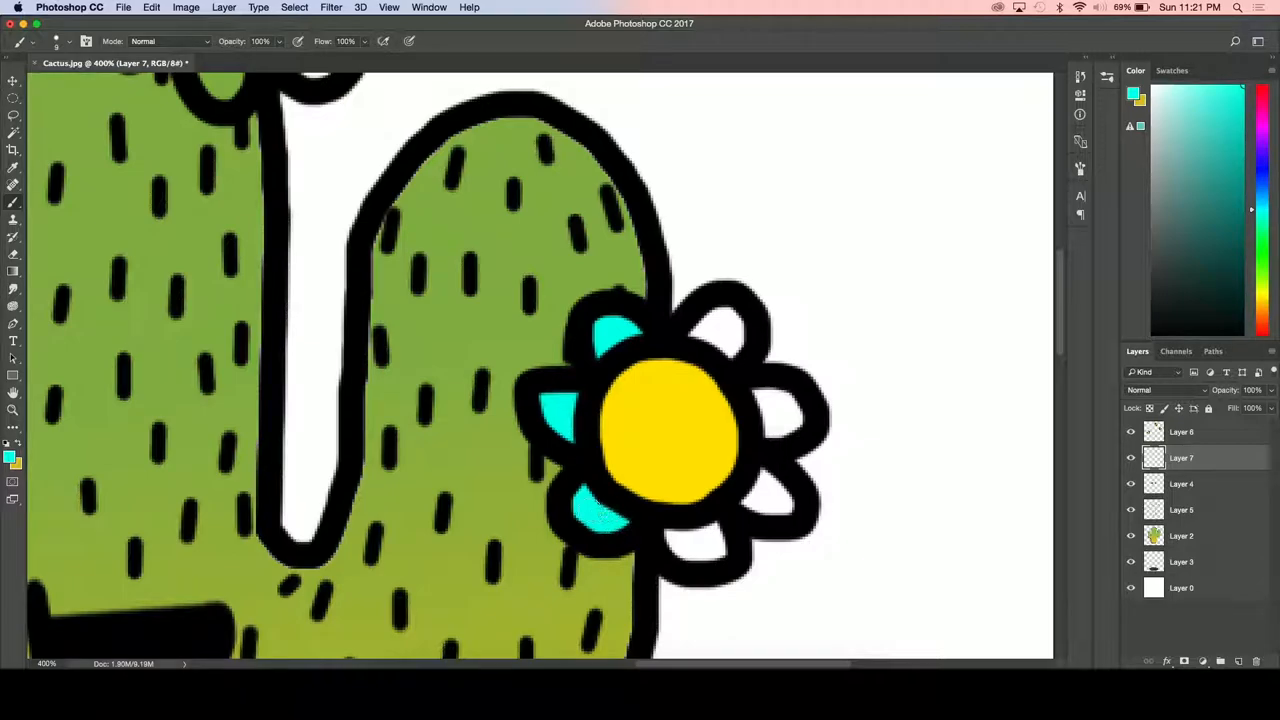
click(700, 545)
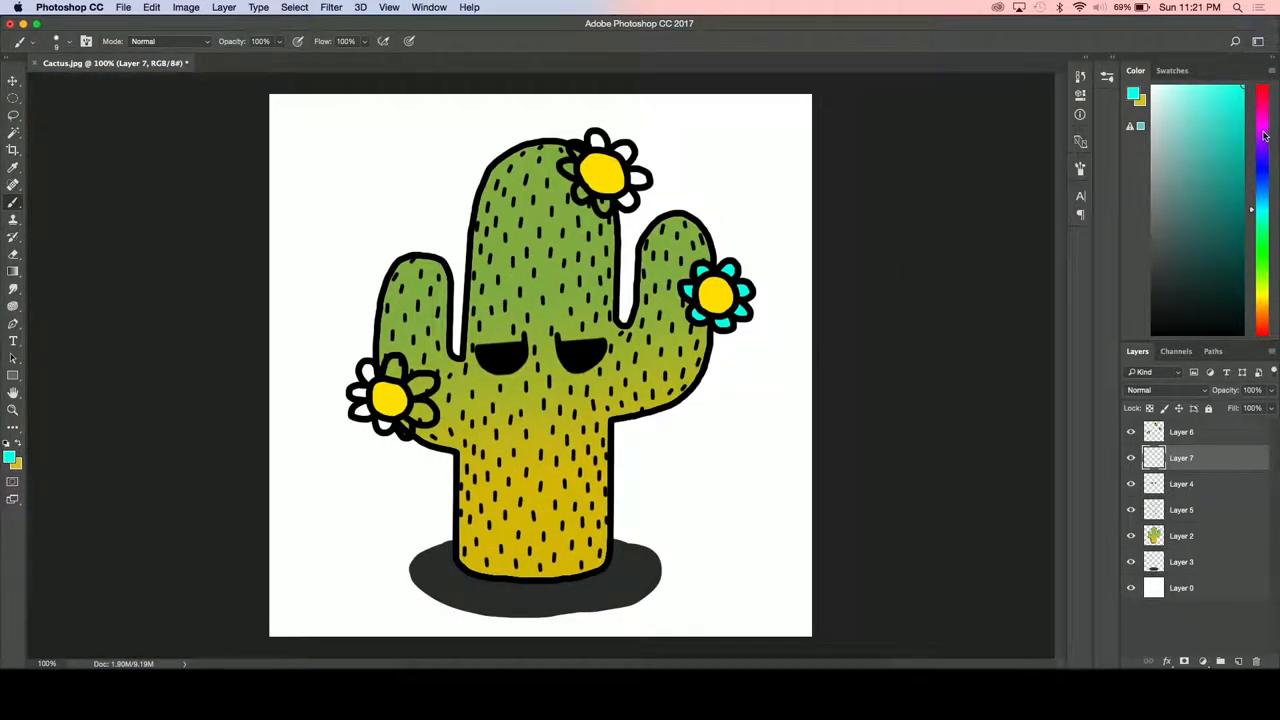
- Choose pink in the Color panel and paint the left flower's lower, upper, top and right petals
click(1261, 90)
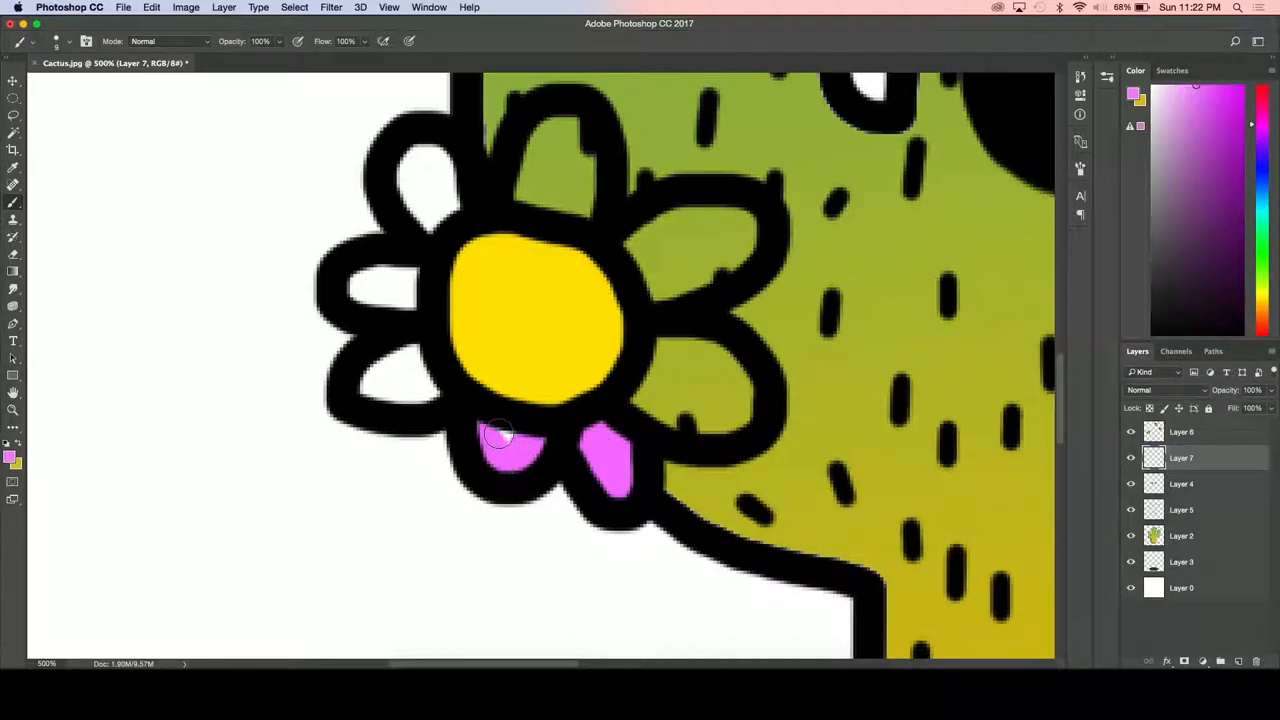
drag(500, 435, 390, 385)
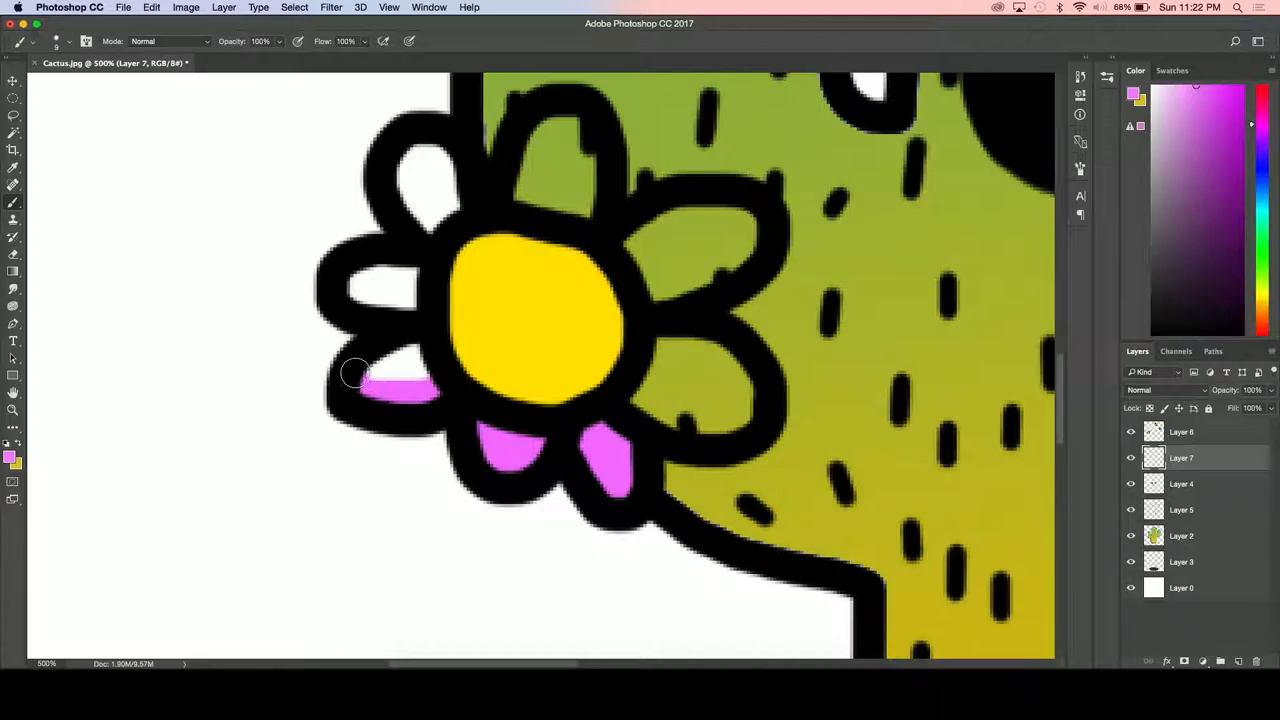
drag(355, 375, 410, 302)
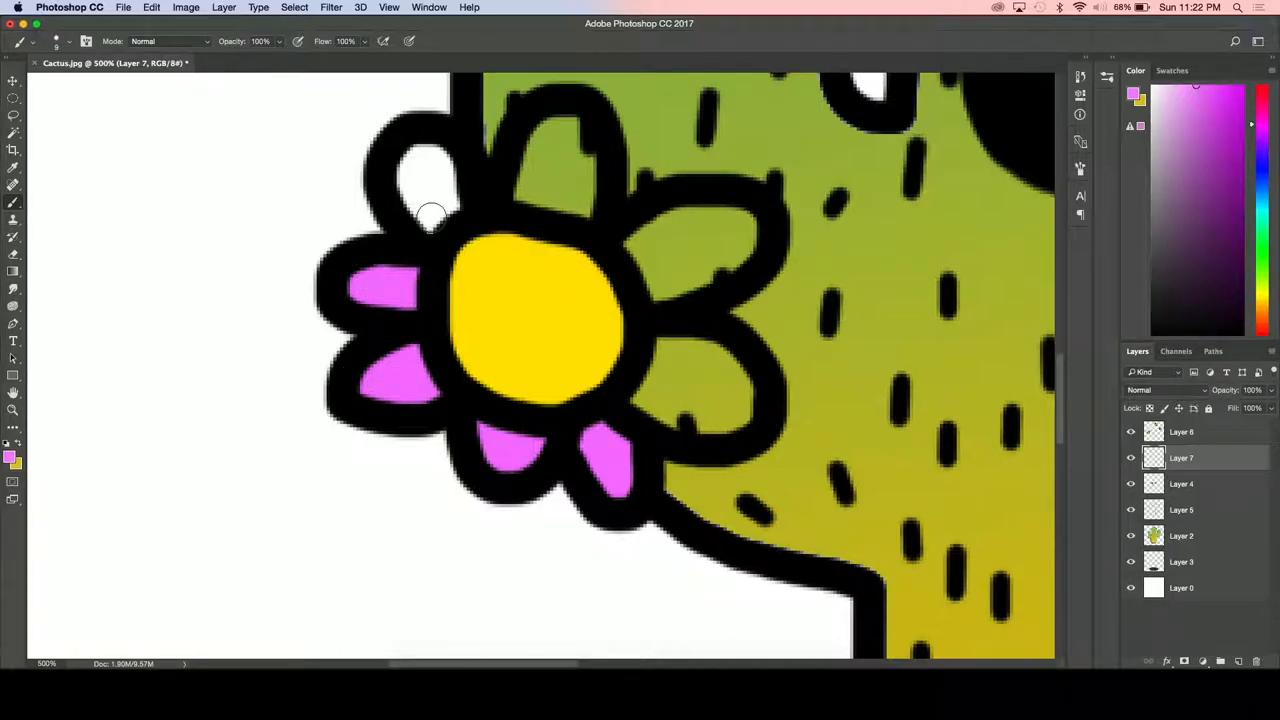
click(435, 190)
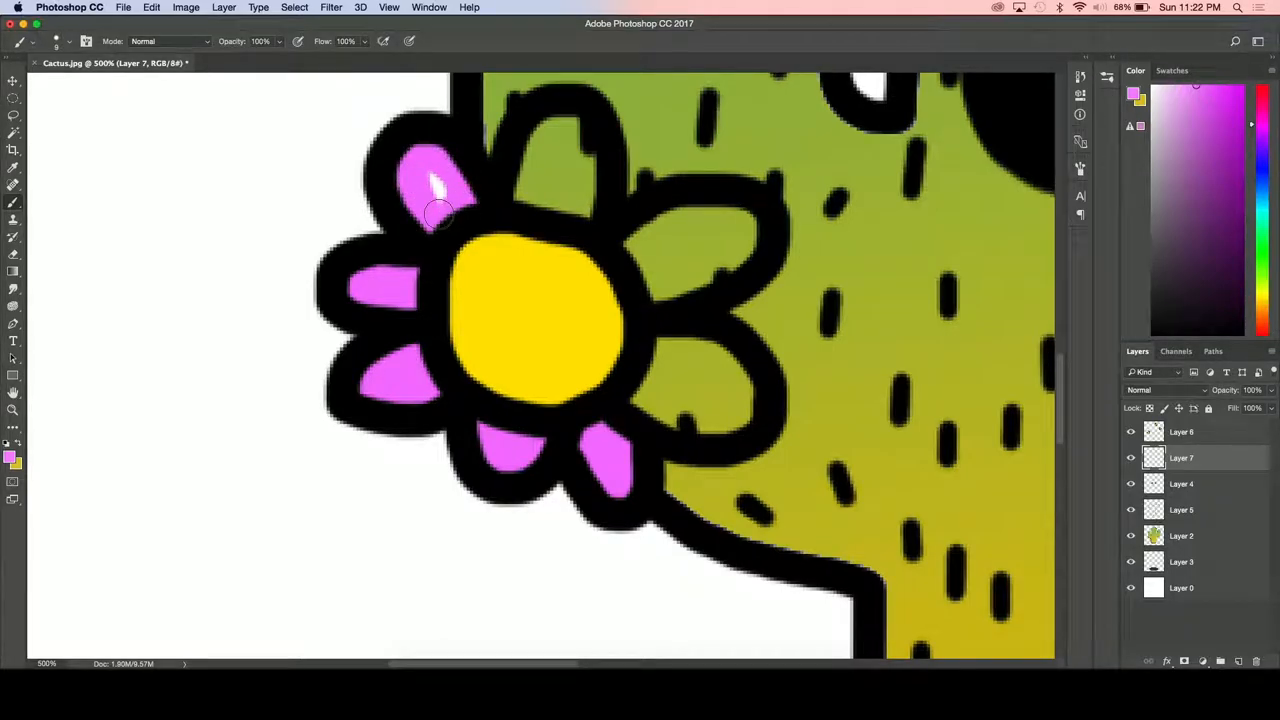
drag(440, 210, 540, 145)
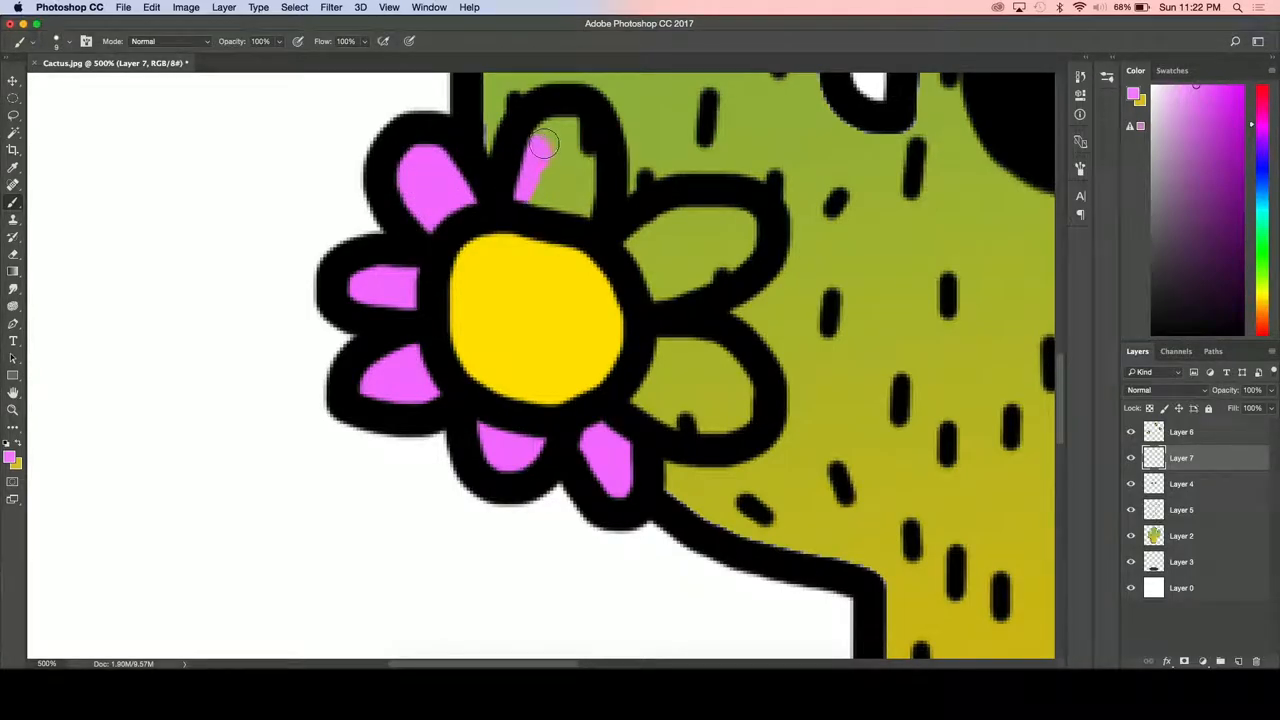
drag(545, 145, 590, 210)
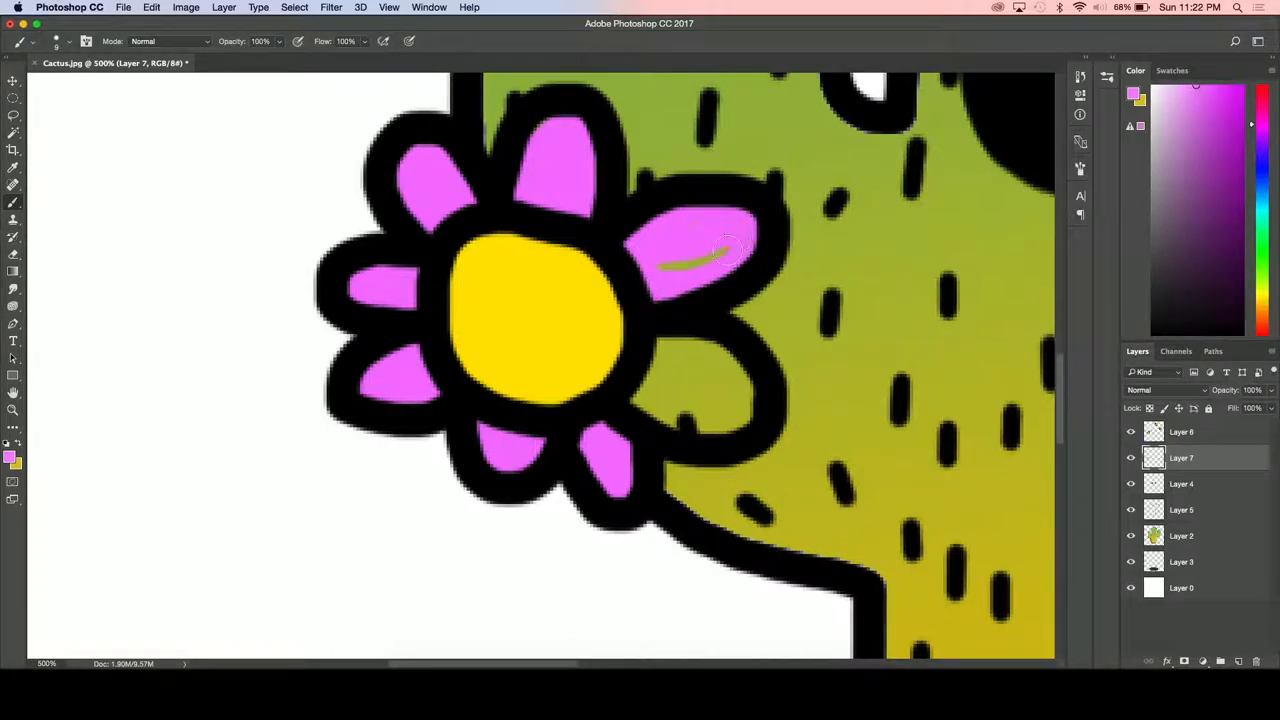
drag(730, 250, 640, 395)
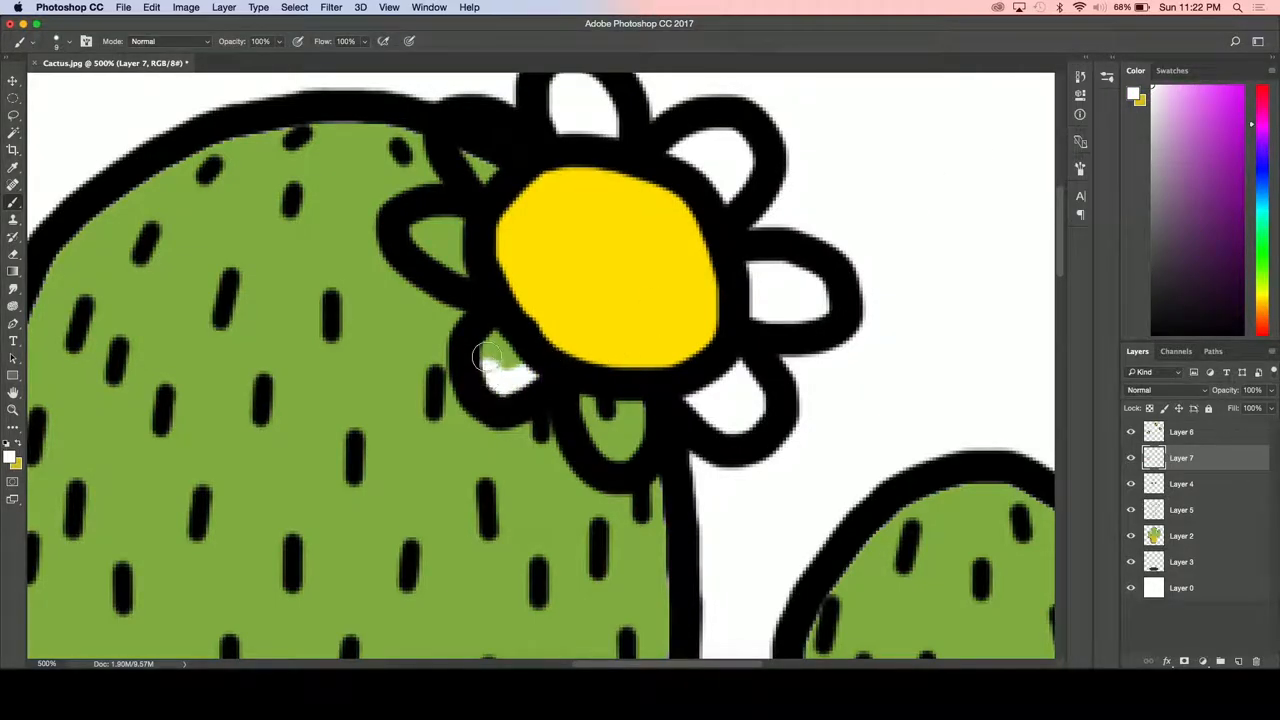
- Paint the top flower's petals white and hide the background layer to check coverage
drag(485, 360, 420, 225)
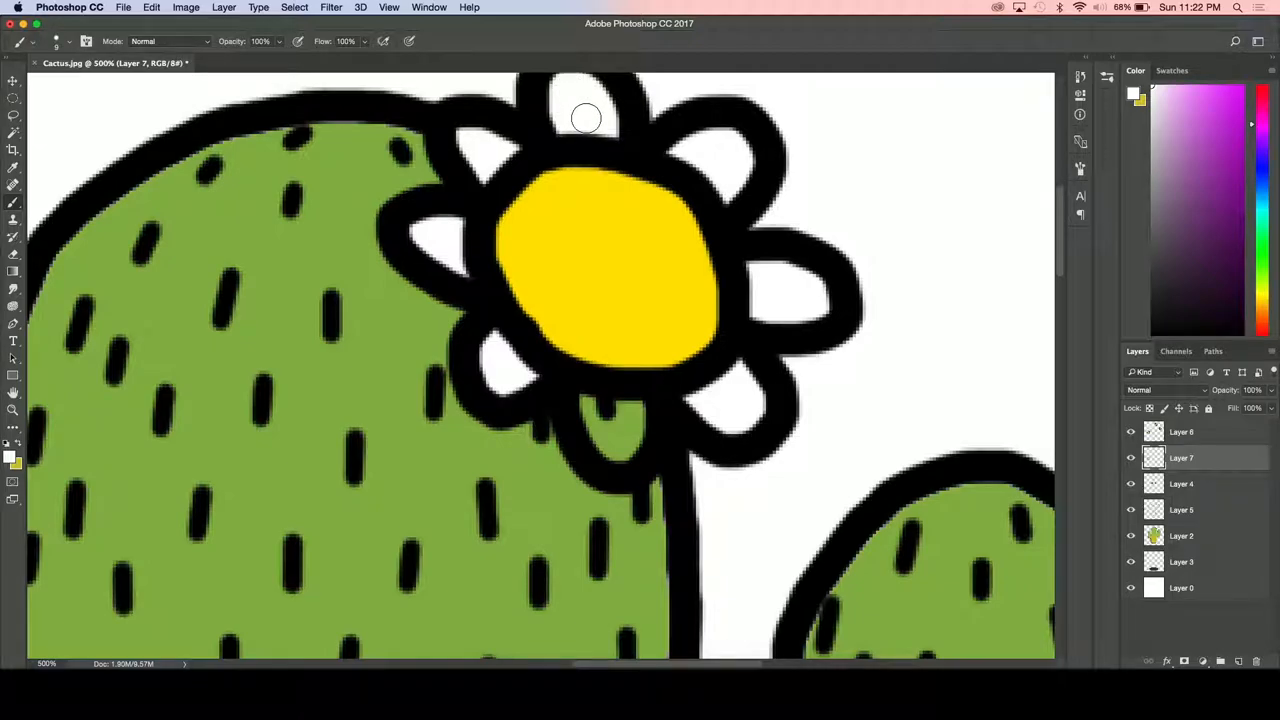
mouse_move(725, 183)
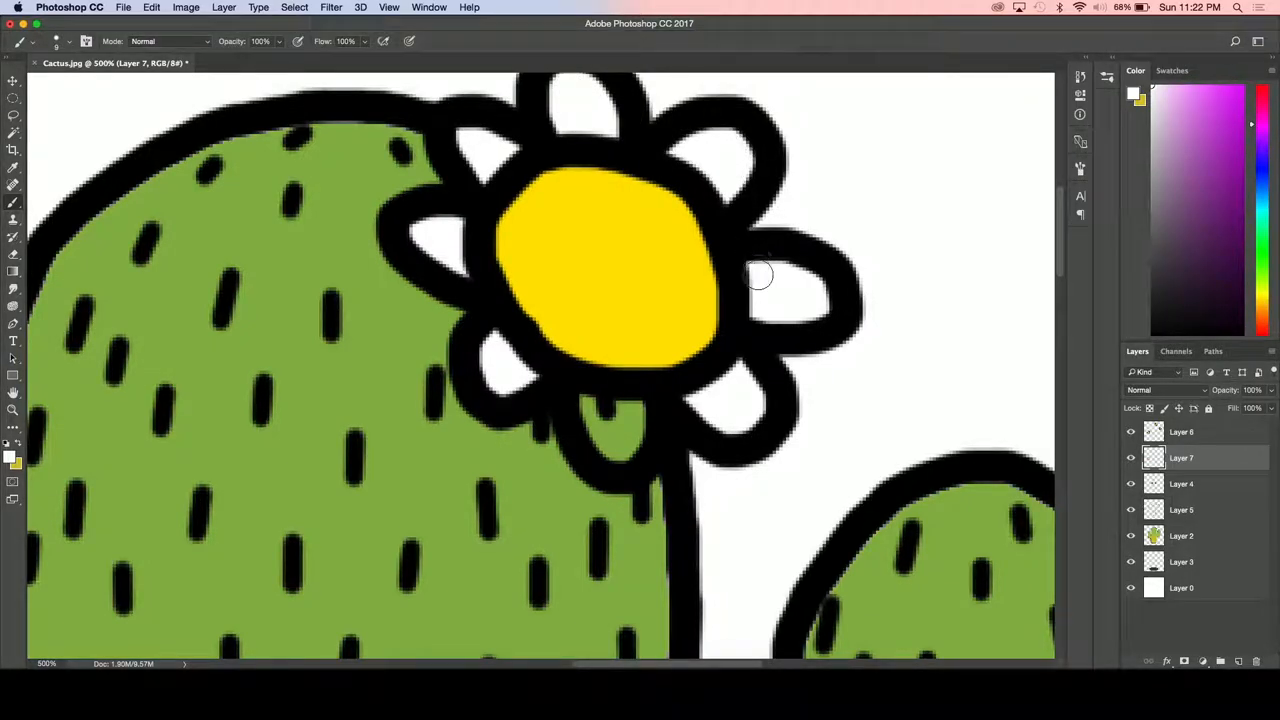
mouse_move(793, 277)
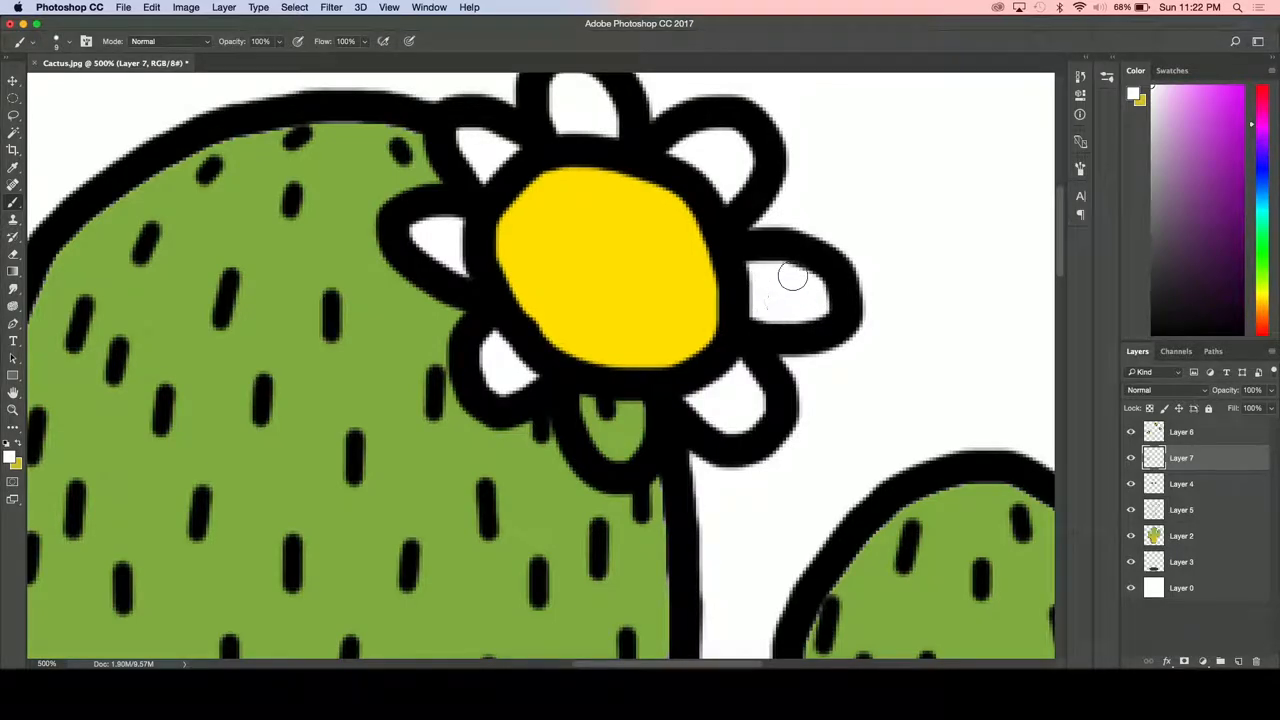
mouse_move(713, 413)
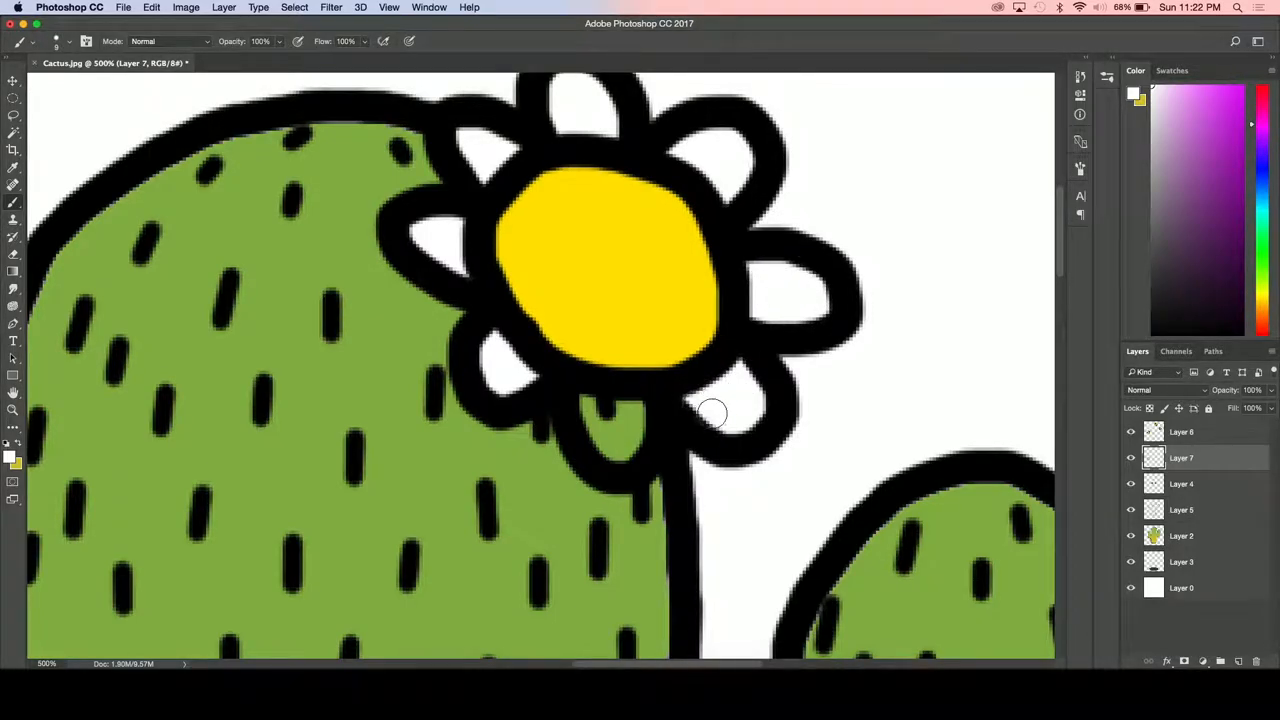
mouse_move(657, 400)
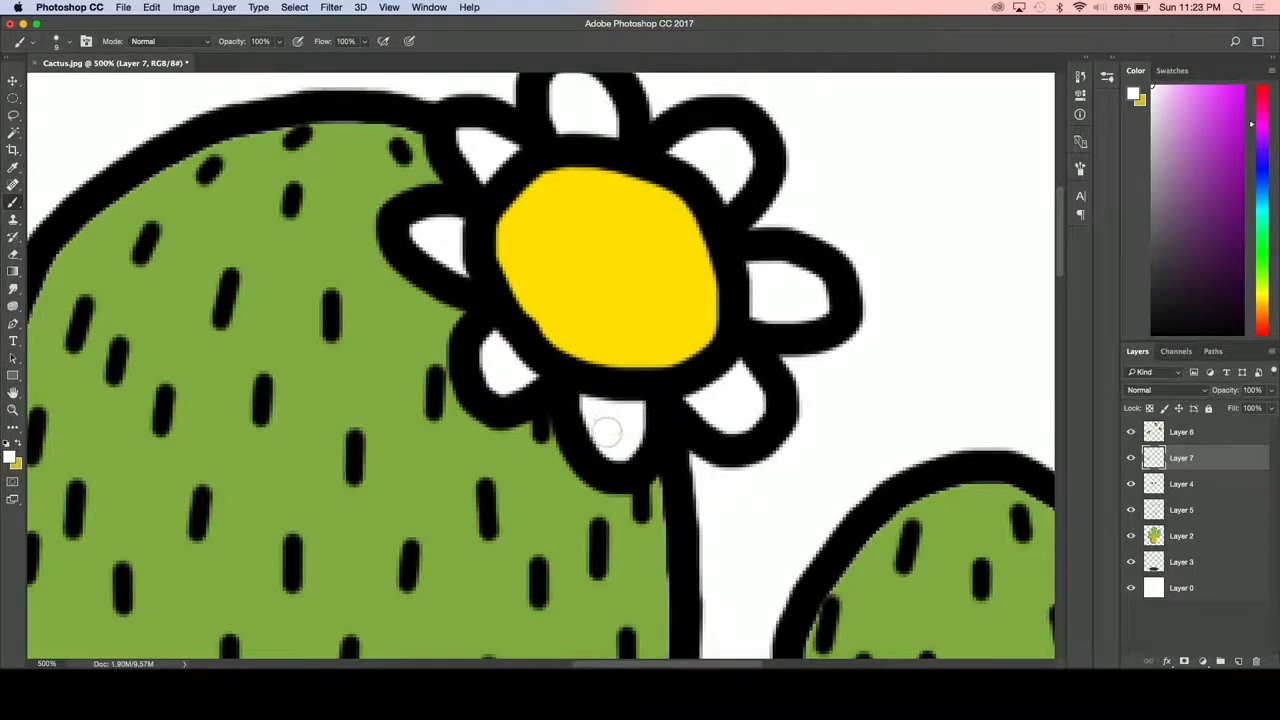
click(1131, 588)
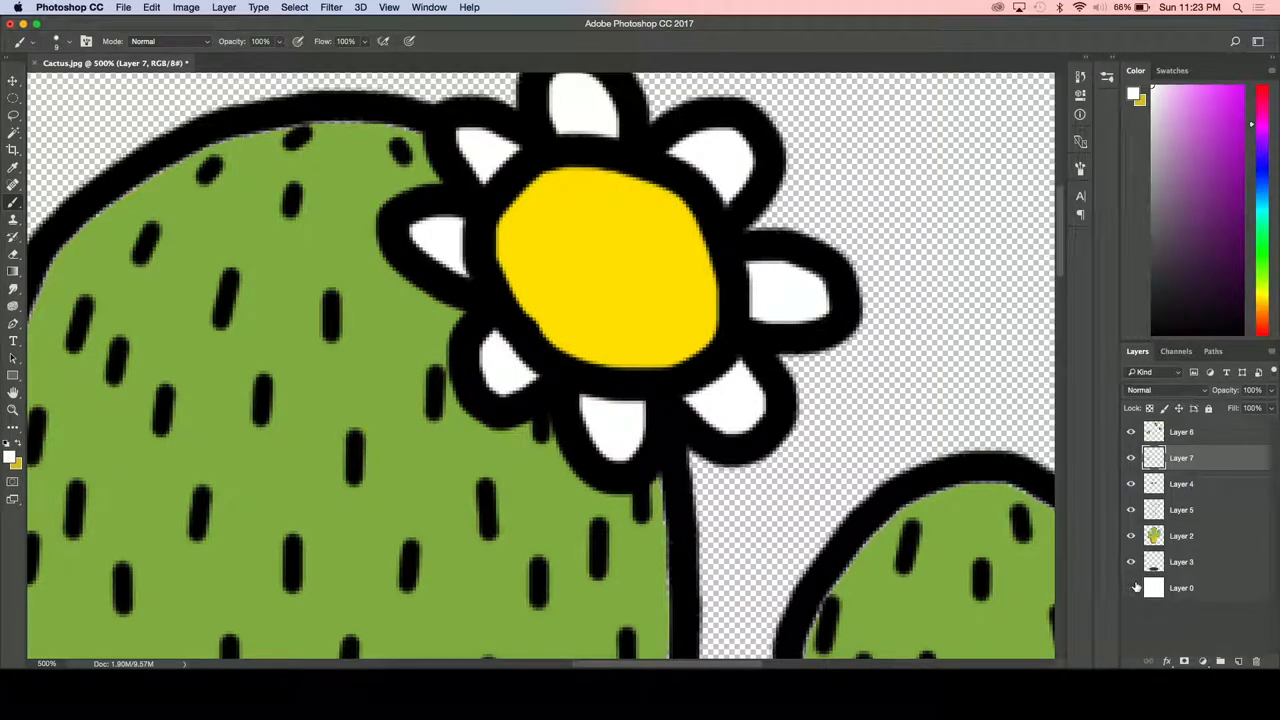
- Merge the petal paint layer down into the layer beneath it via the context menu
right_click(1182, 458)
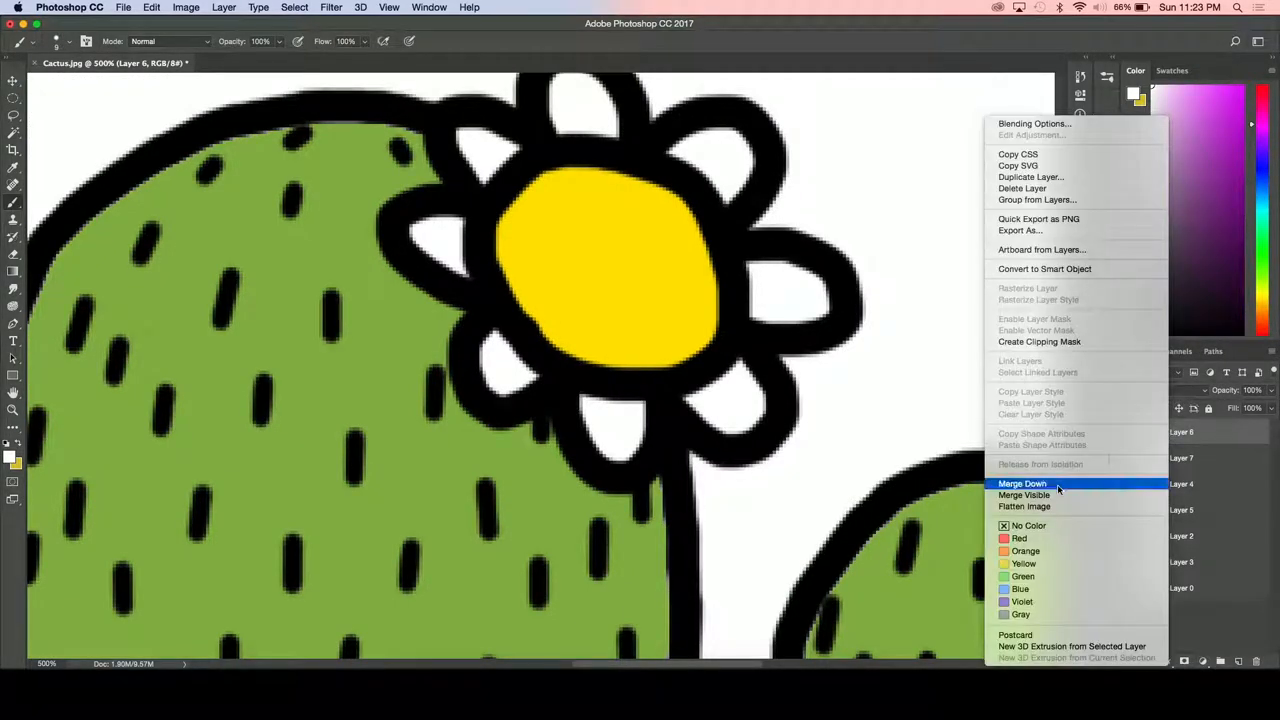
click(1022, 483)
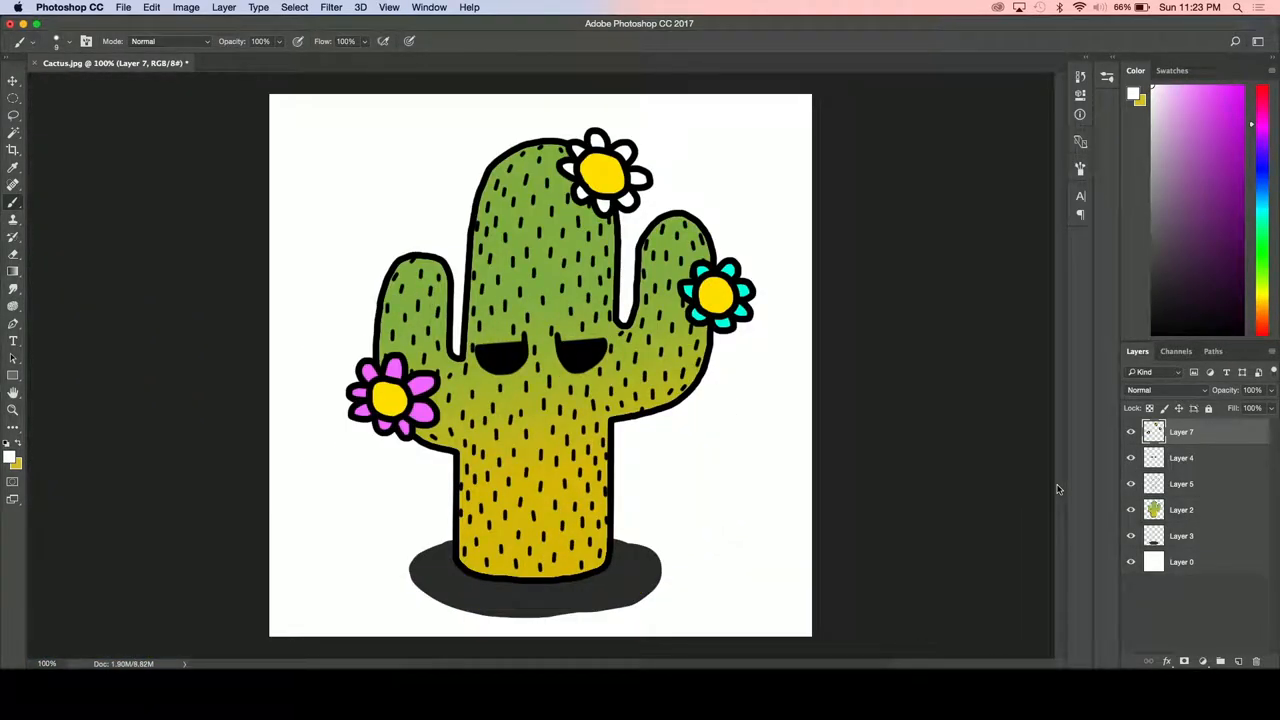
click(1181, 535)
text(70)
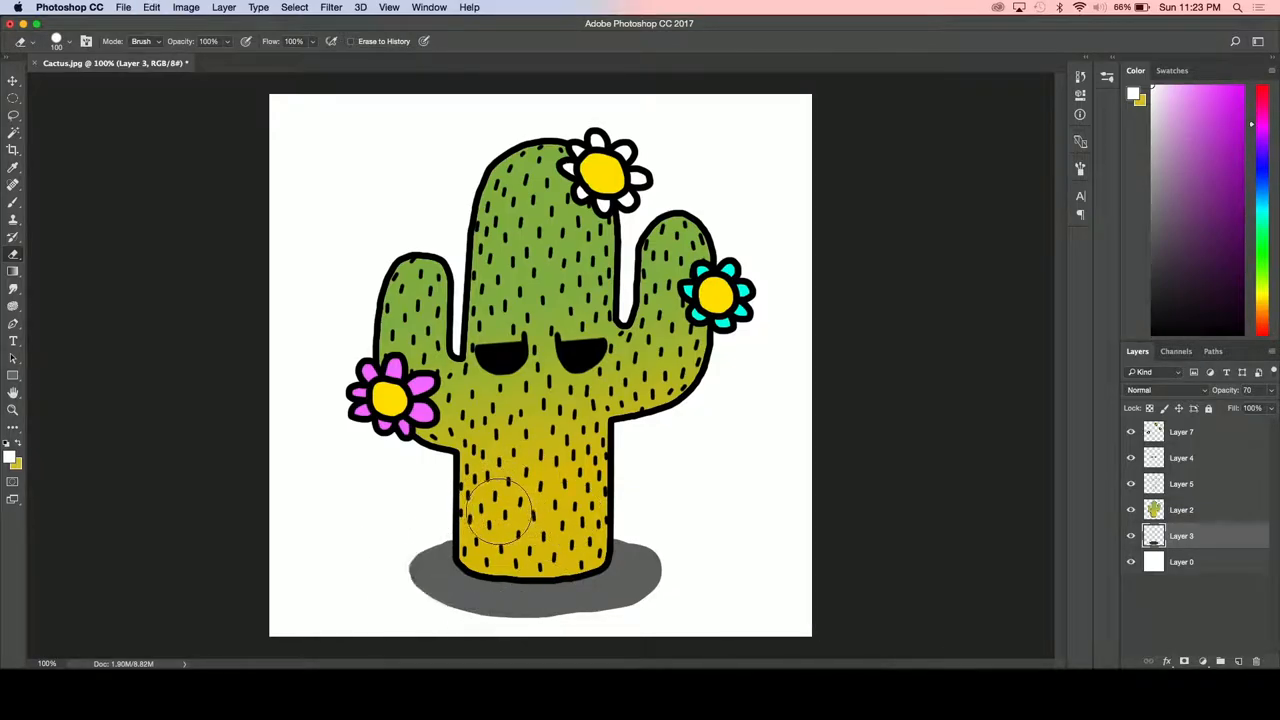
- Erase stray paint around the grey ground shadow under the cactus
drag(500, 510, 507, 630)
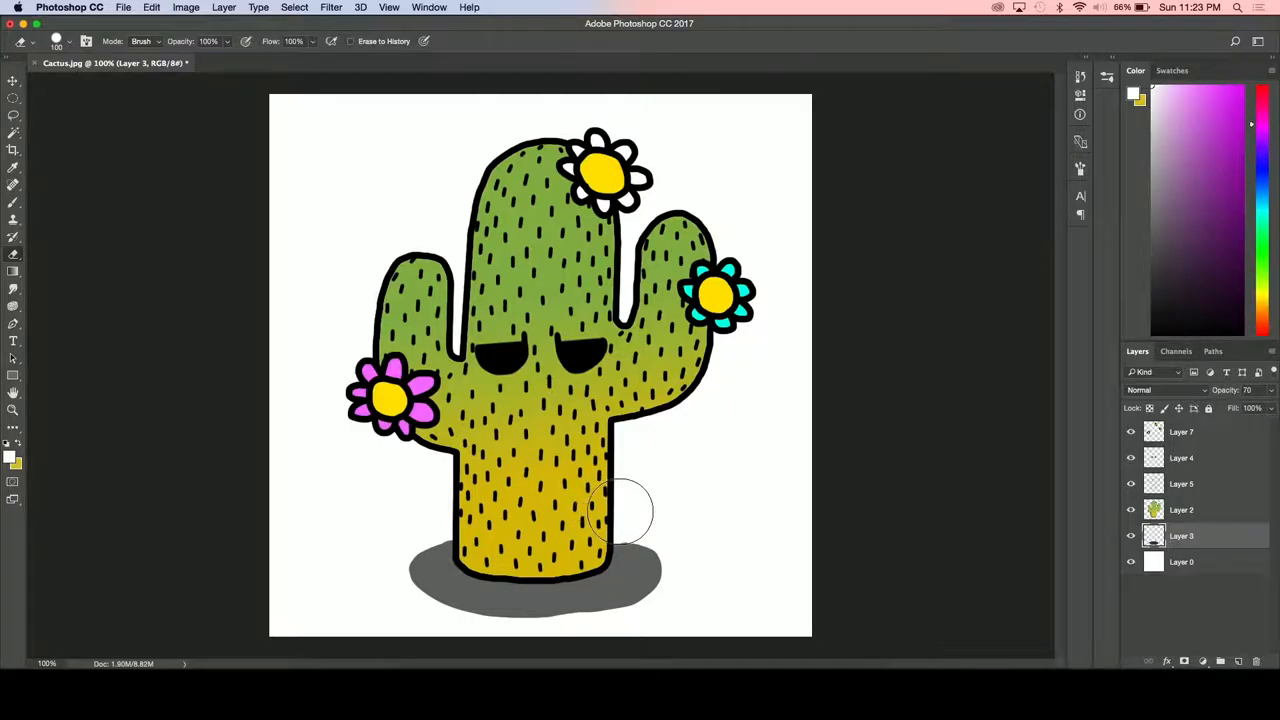
mouse_move(678, 527)
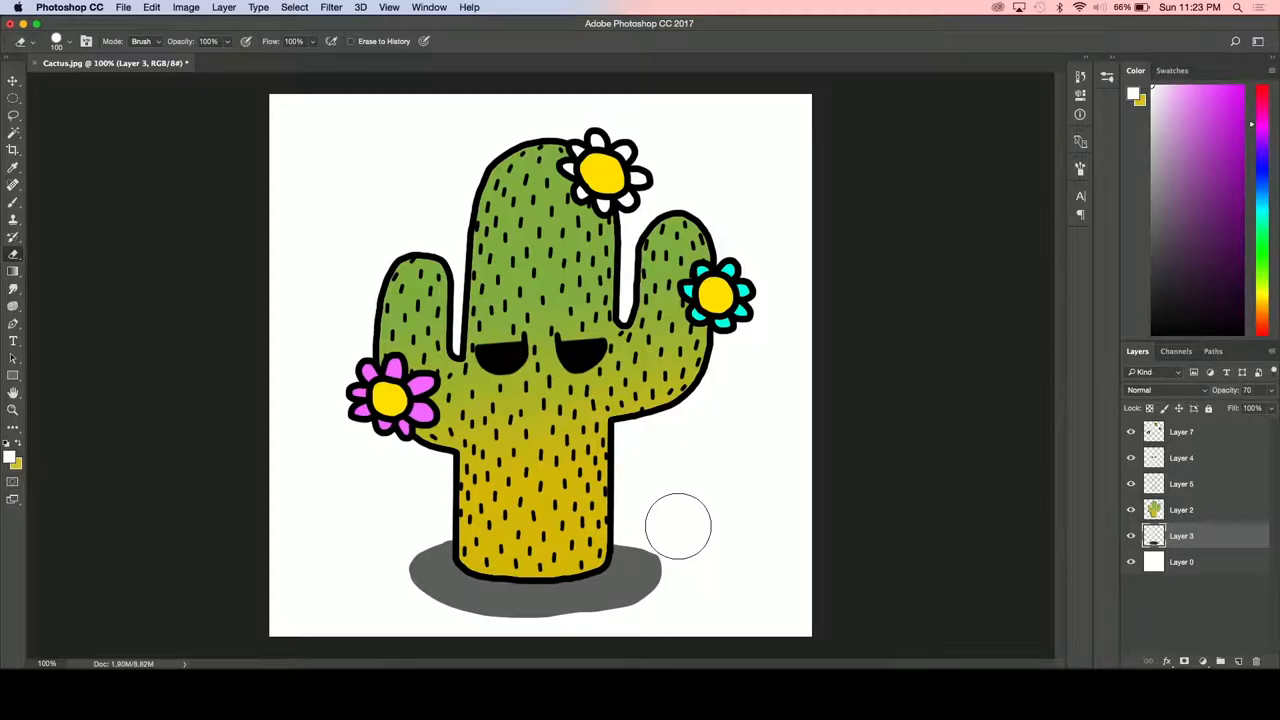
mouse_move(682, 535)
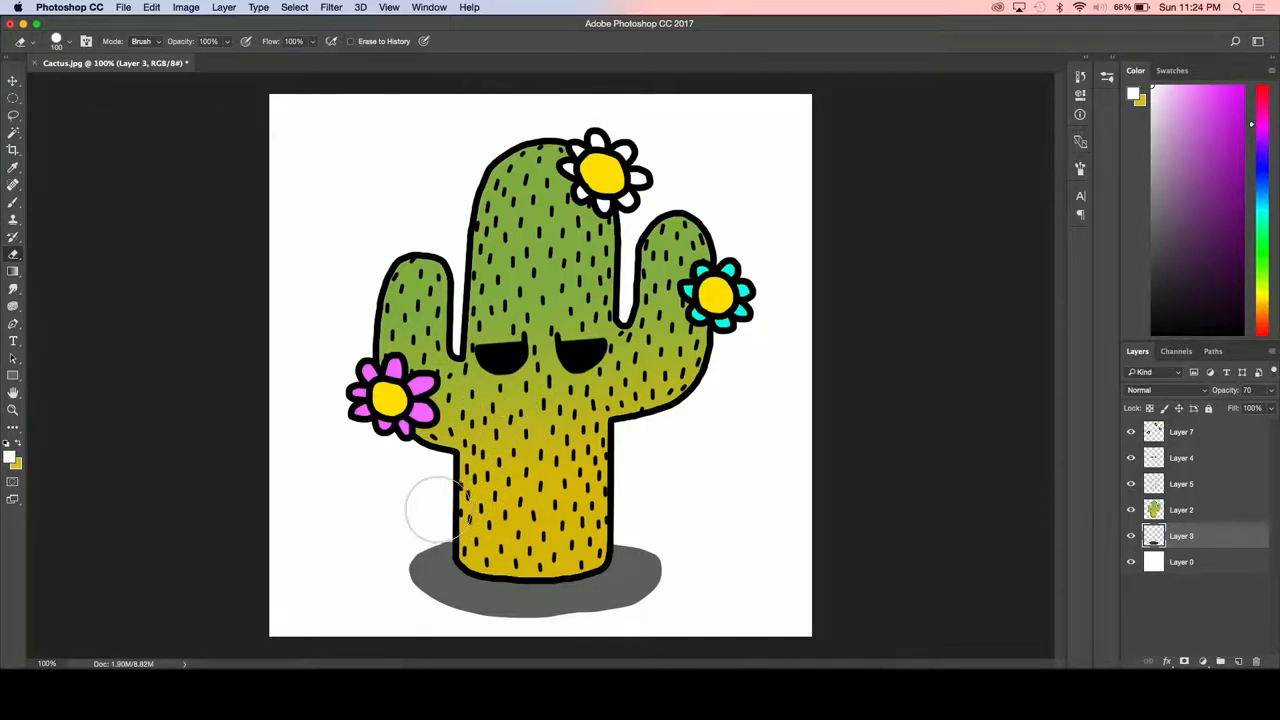
mouse_move(697, 372)
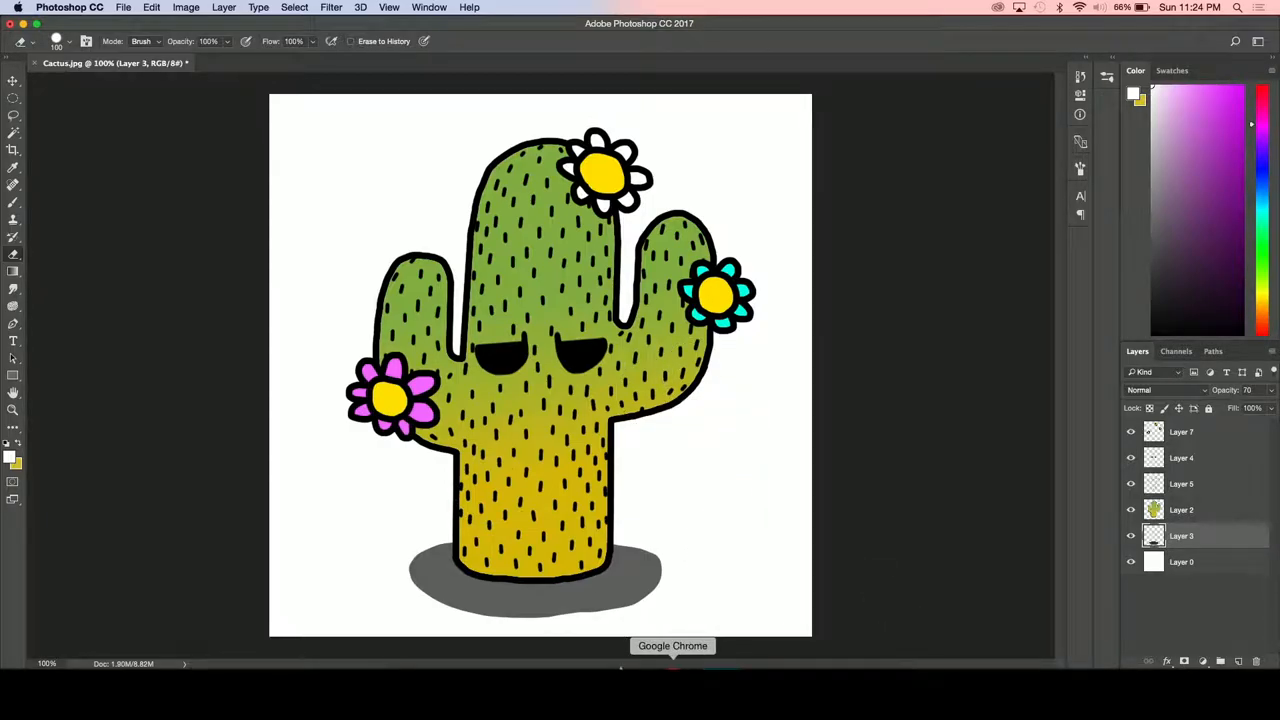
- Switch to Chrome, type 'Smile.com.au', and show Google Images results for Sunset
click(672, 645)
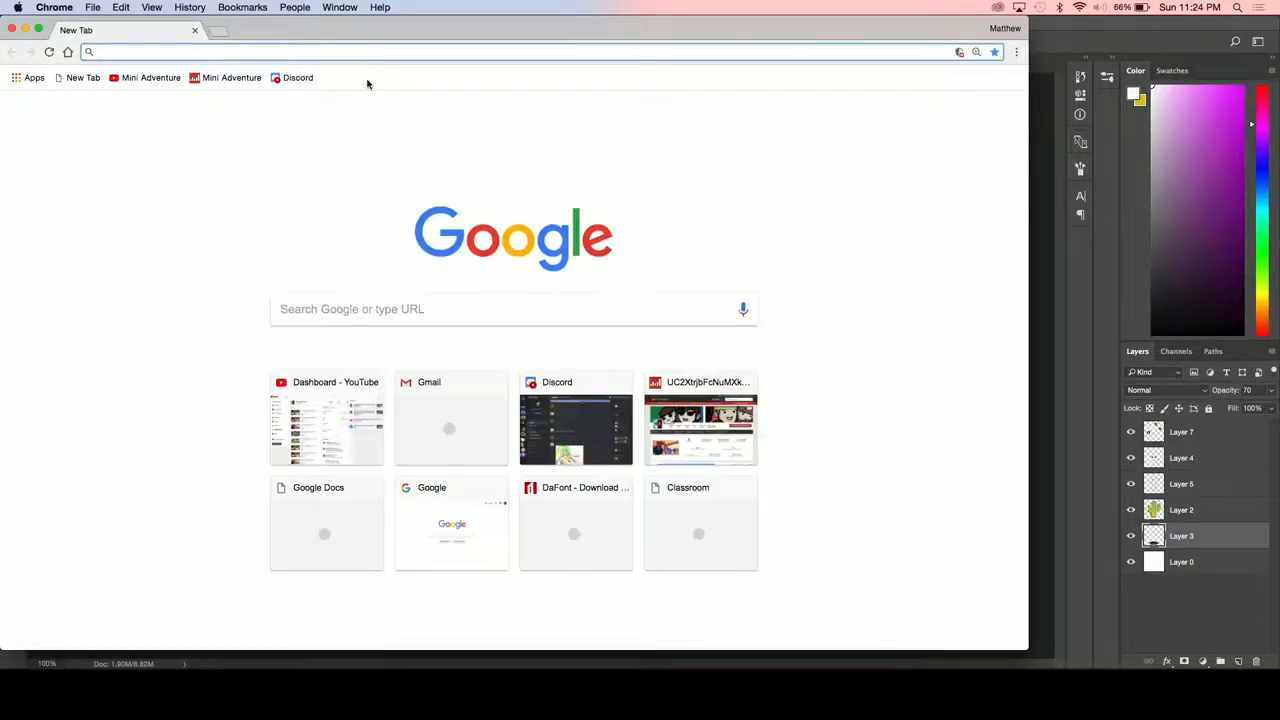
text(Smile.com.au)
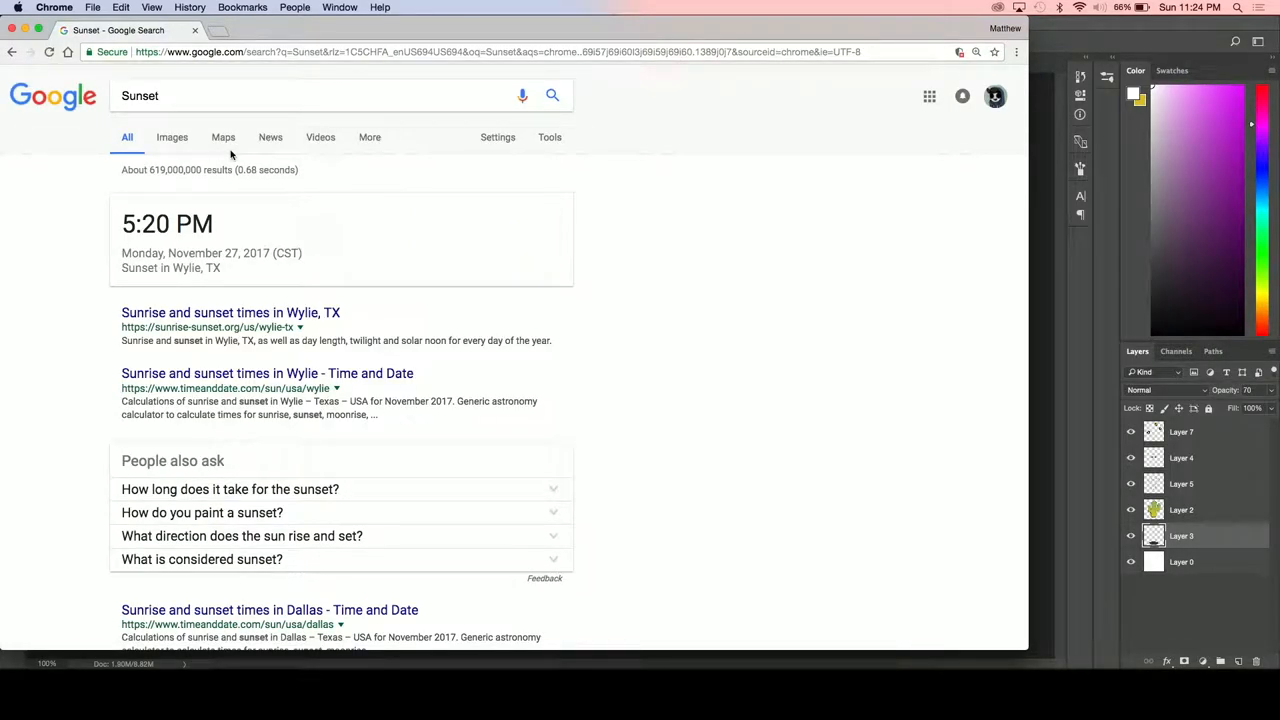
mouse_move(560, 182)
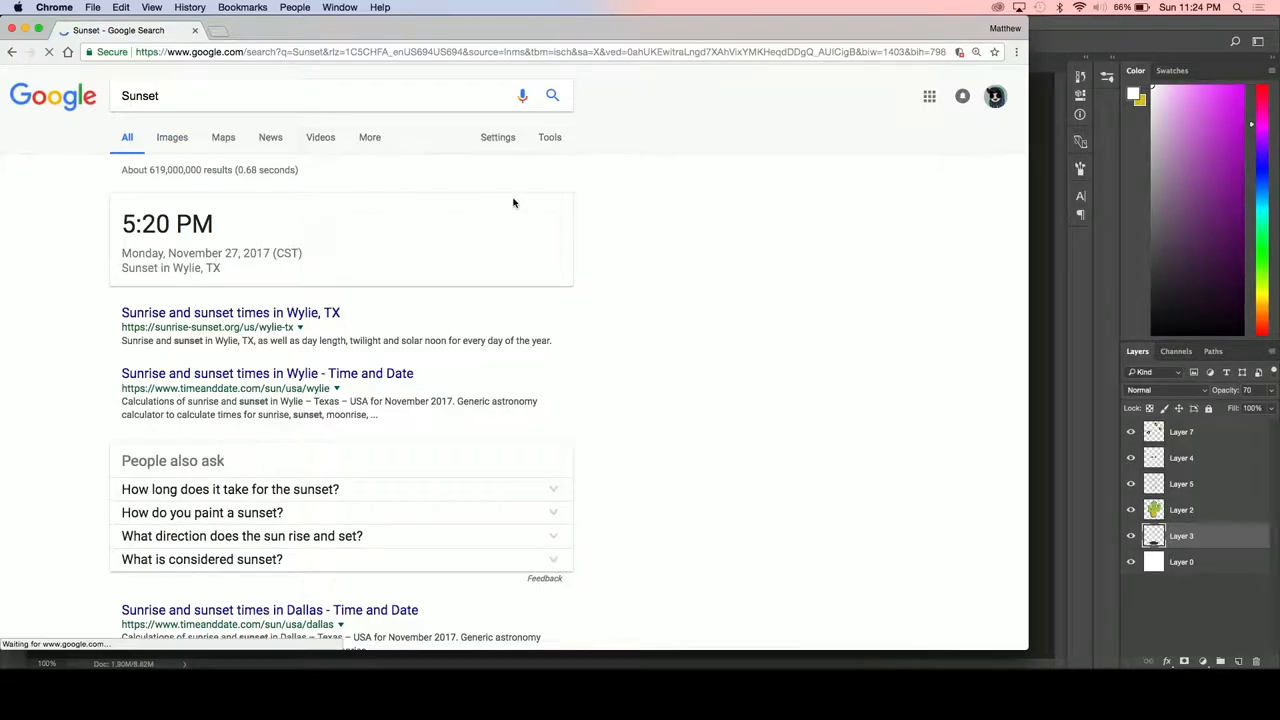
click(171, 137)
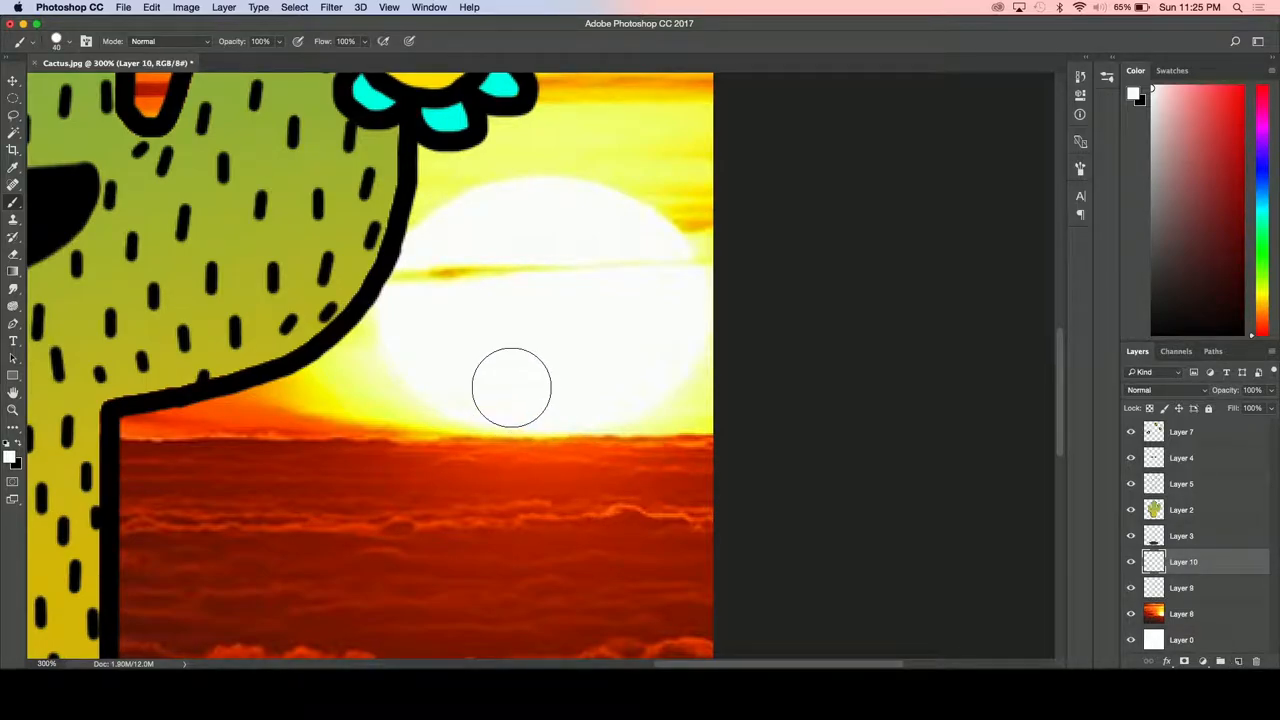
mouse_move(446, 368)
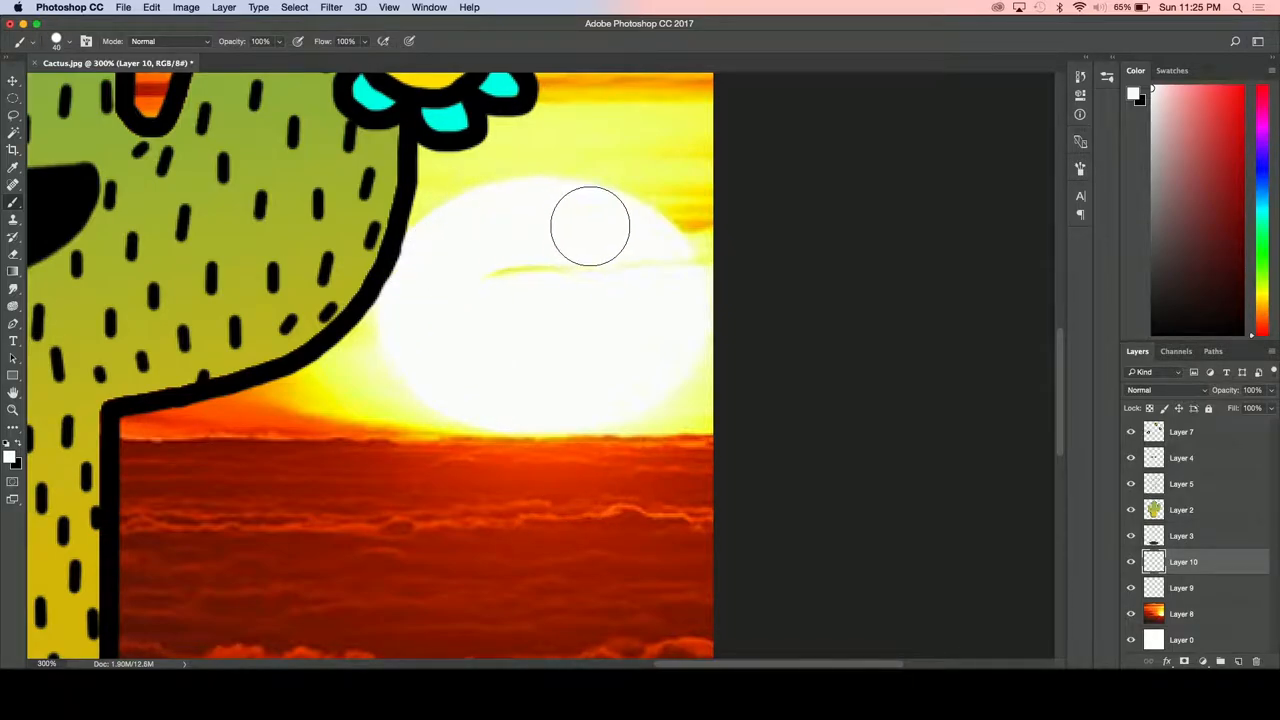
- Paint white over the sun's disc to cover its dark cloud streak
drag(590, 225, 540, 370)
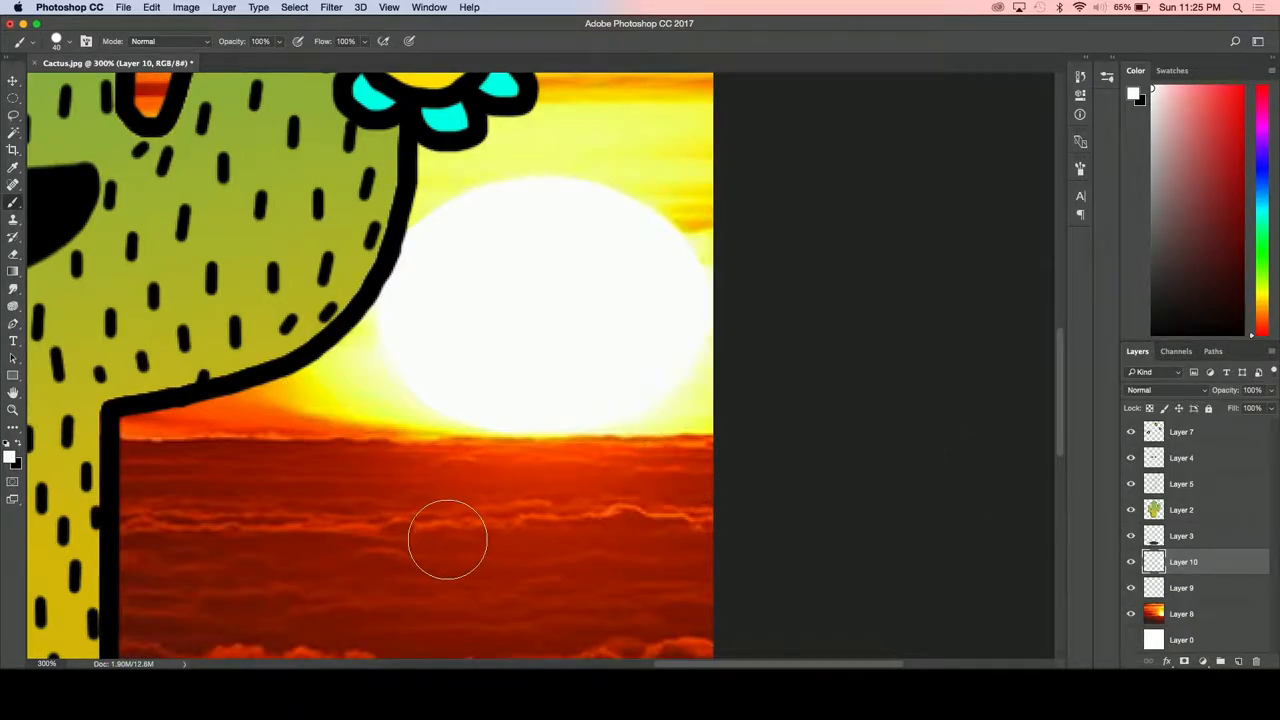
mouse_move(587, 388)
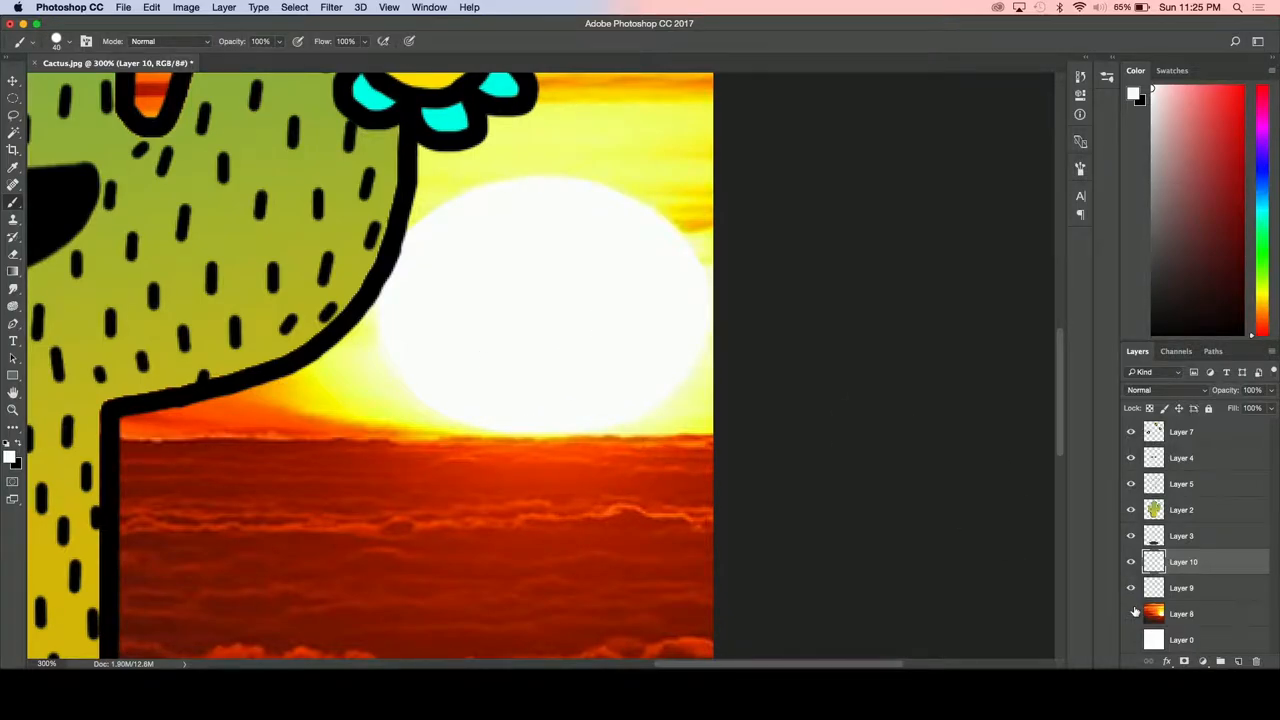
click(1131, 613)
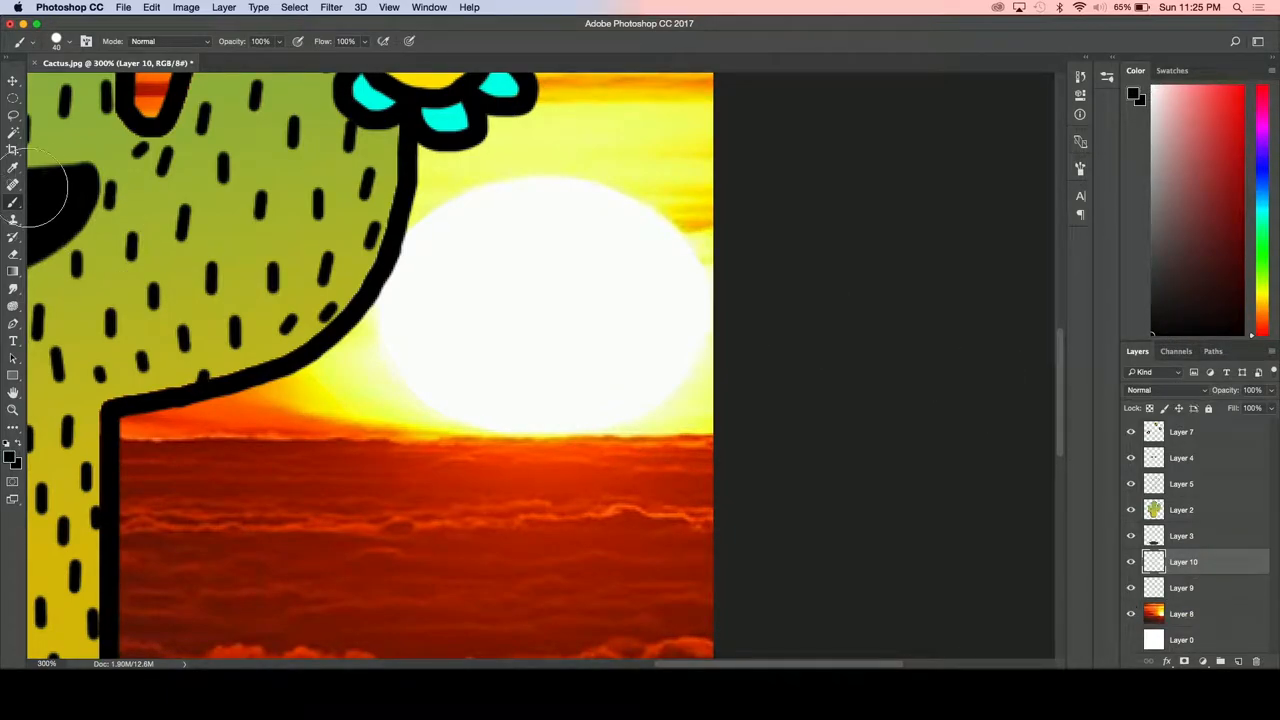
mouse_move(505, 385)
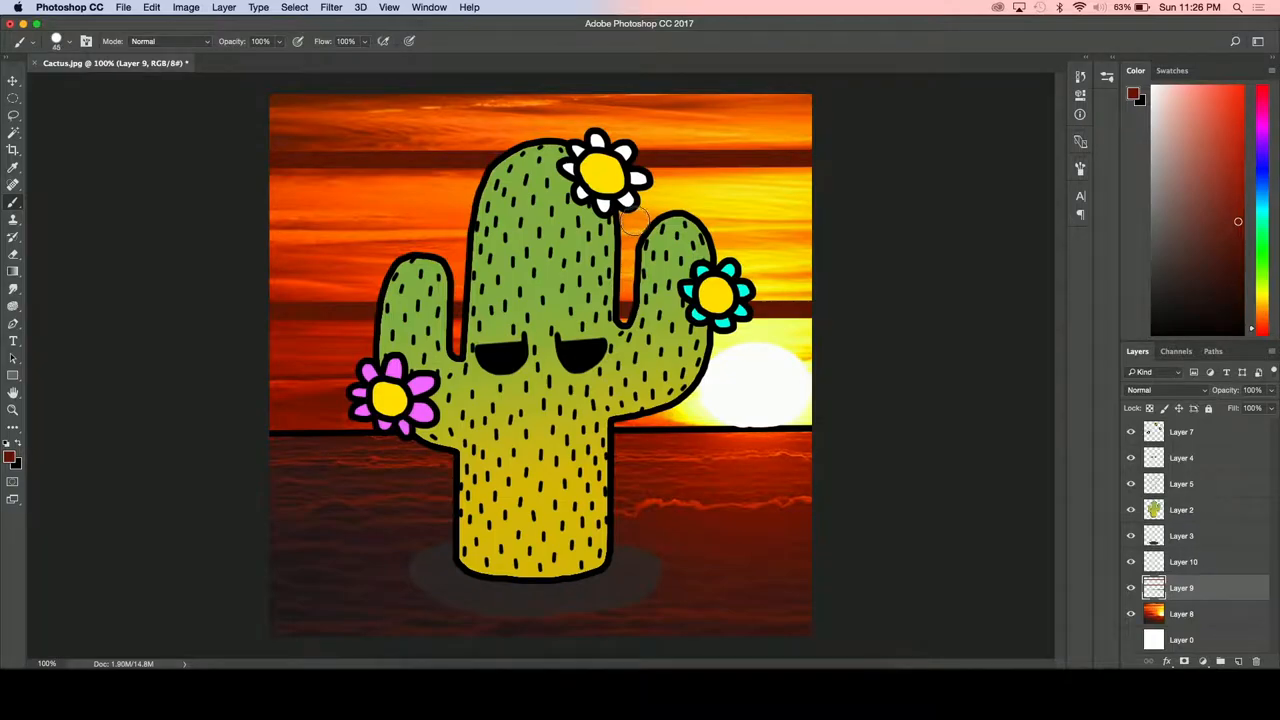
mouse_move(250, 148)
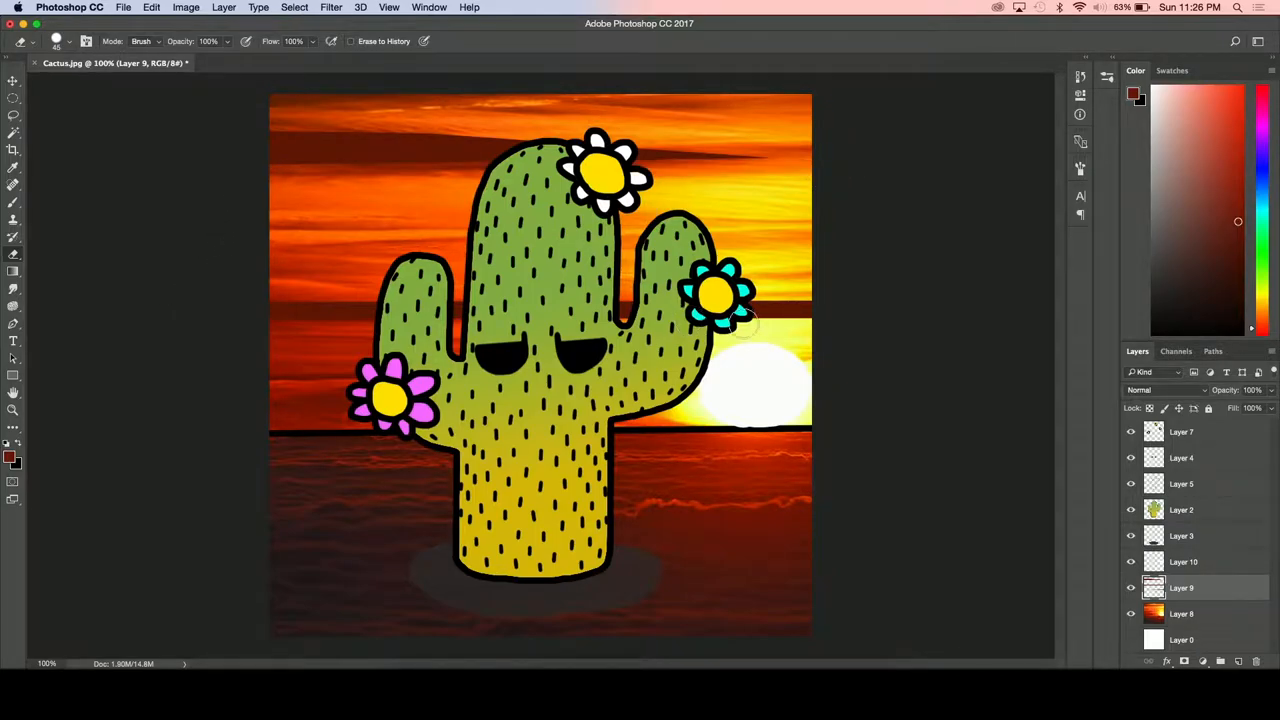
mouse_move(260, 287)
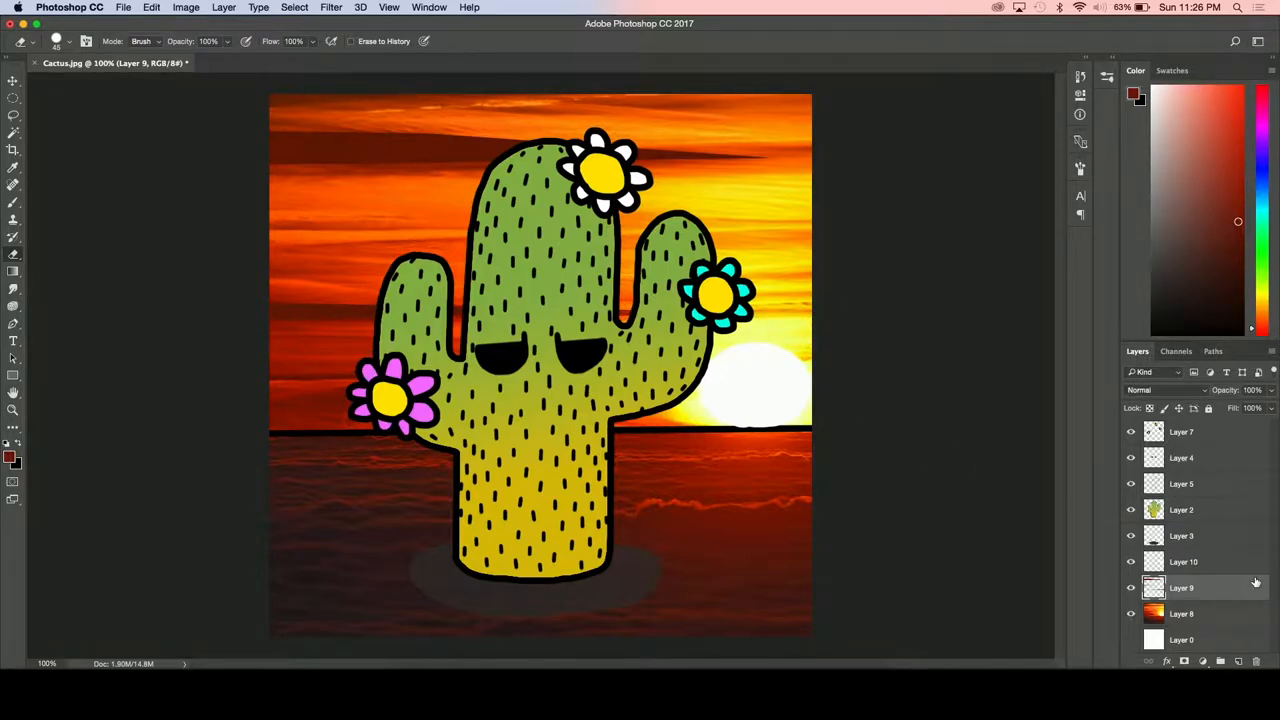
- Erase the dark sky streak near the sun on Layer 9
click(1221, 660)
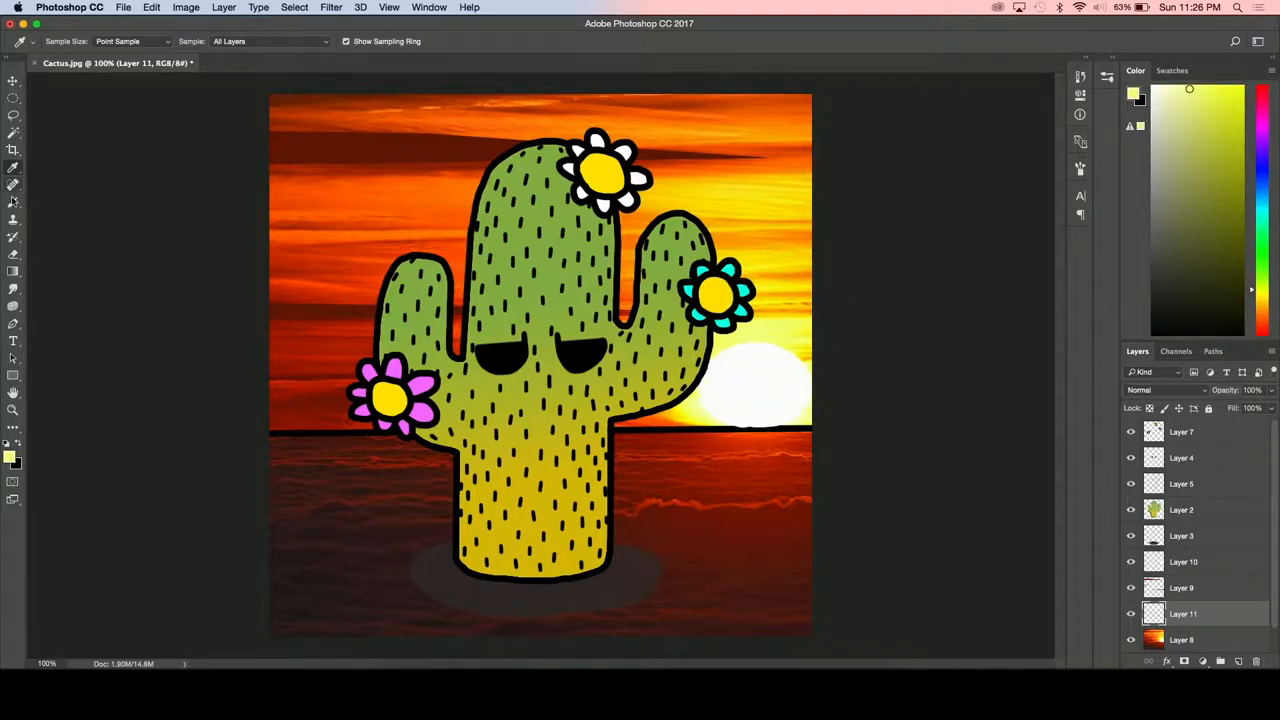
- Sample a pale yellow from the sky with the Eyedropper
click(13, 201)
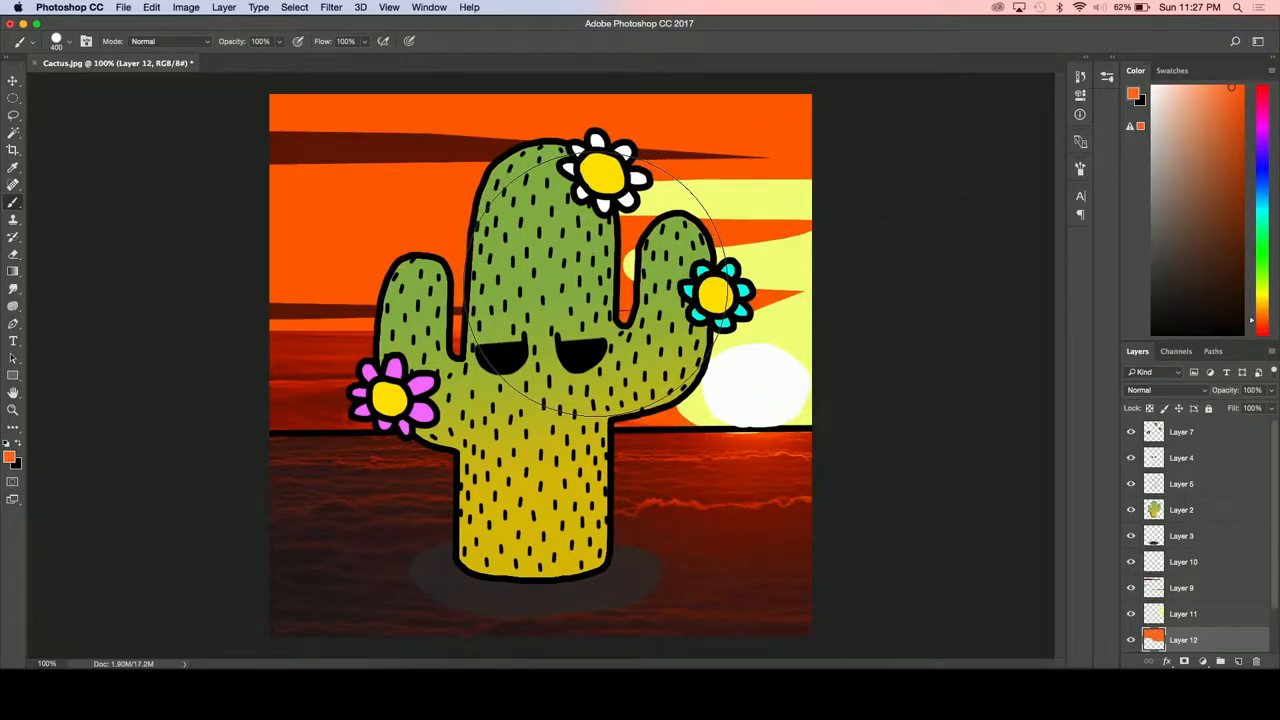
mouse_move(963, 390)
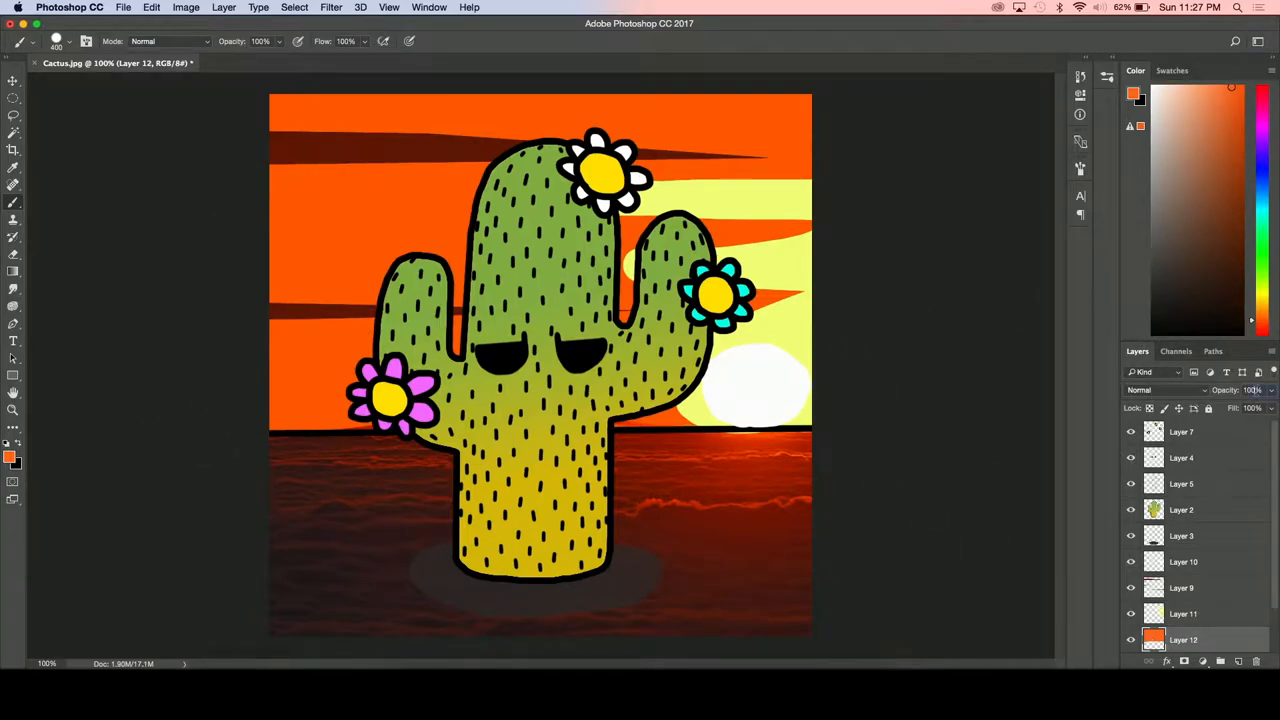
- Set the orange sky layer's opacity to 50%
click(1255, 390)
text(50)
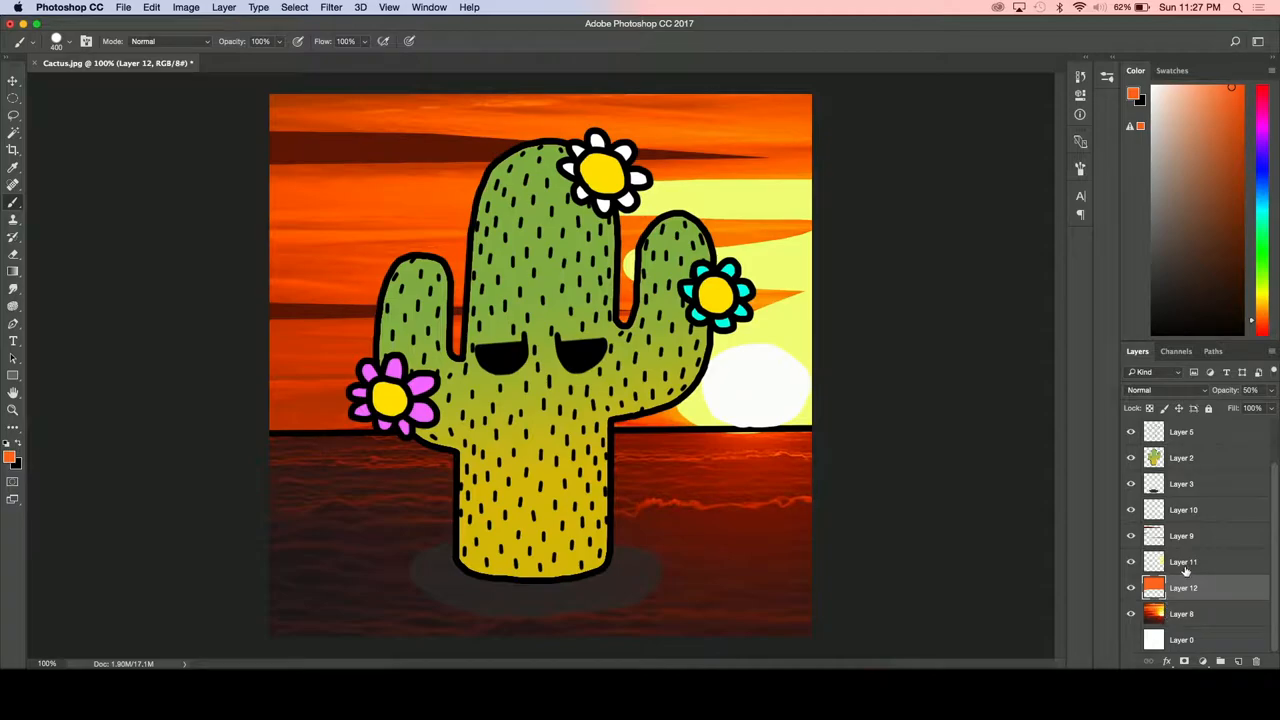
- Switch between the empty layer and the sky streak layer to trim the yellow bands
click(1183, 561)
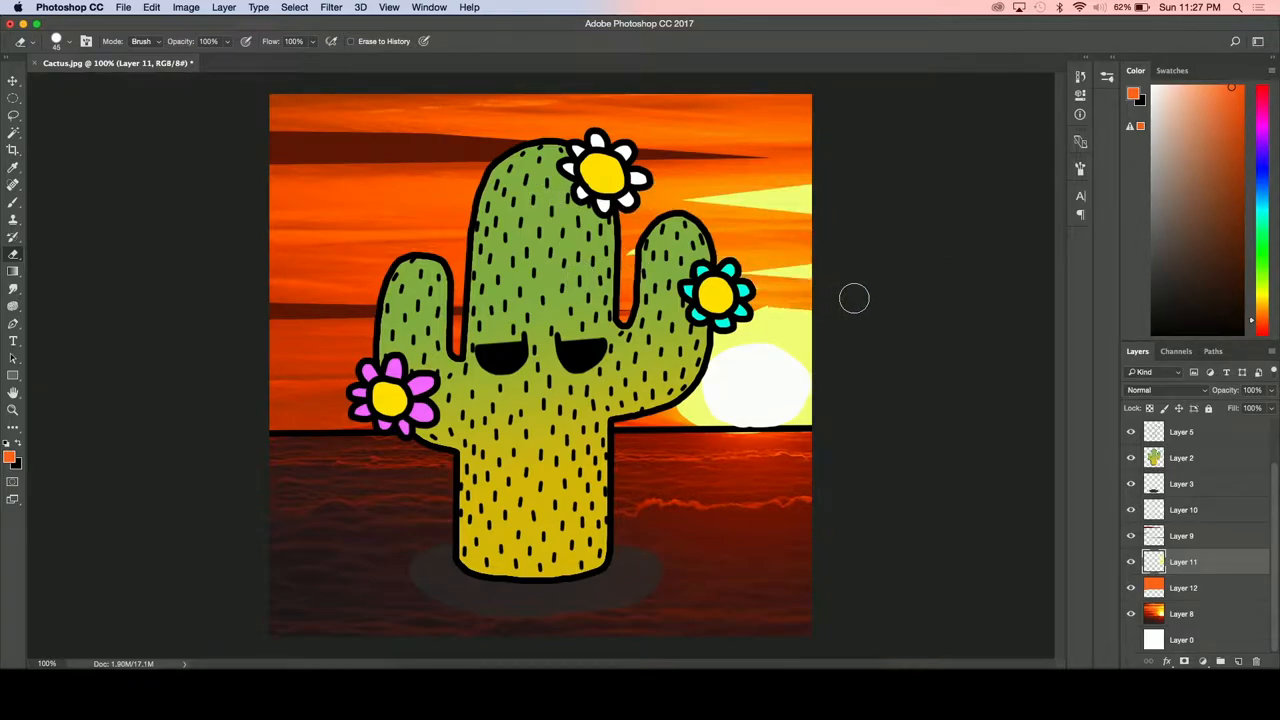
mouse_move(715, 297)
text(50)
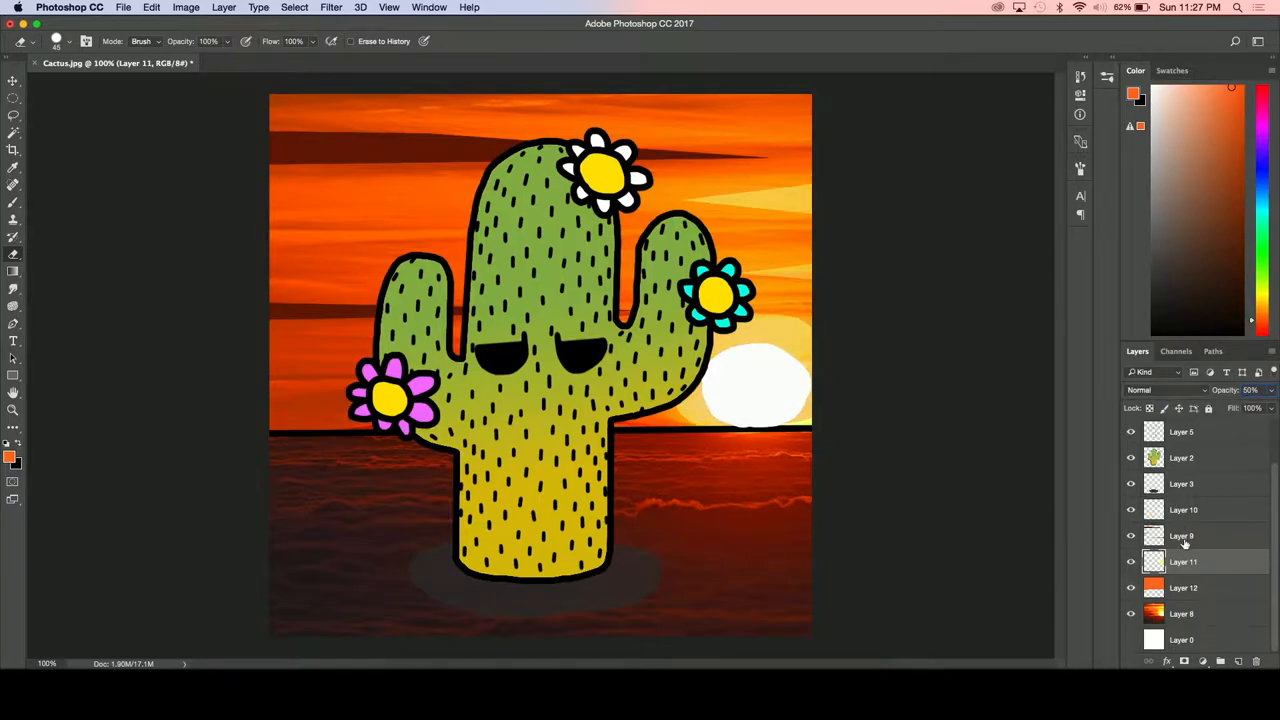
click(1182, 536)
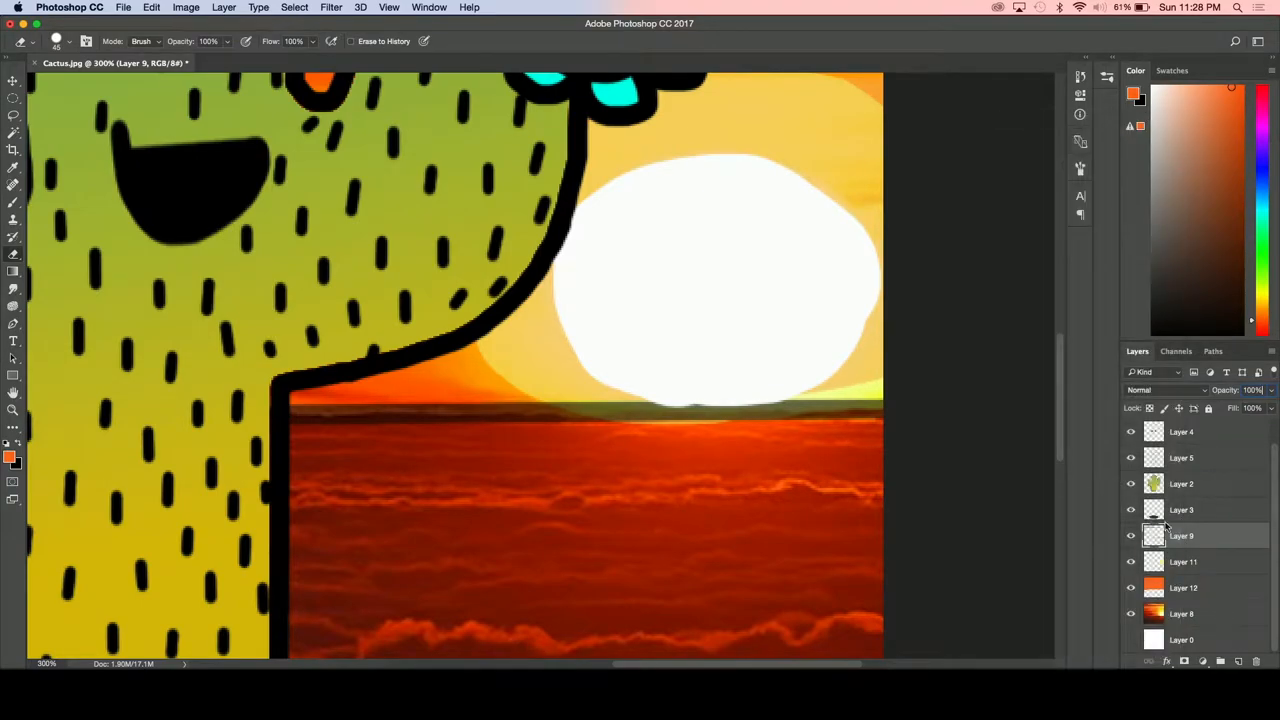
click(1181, 561)
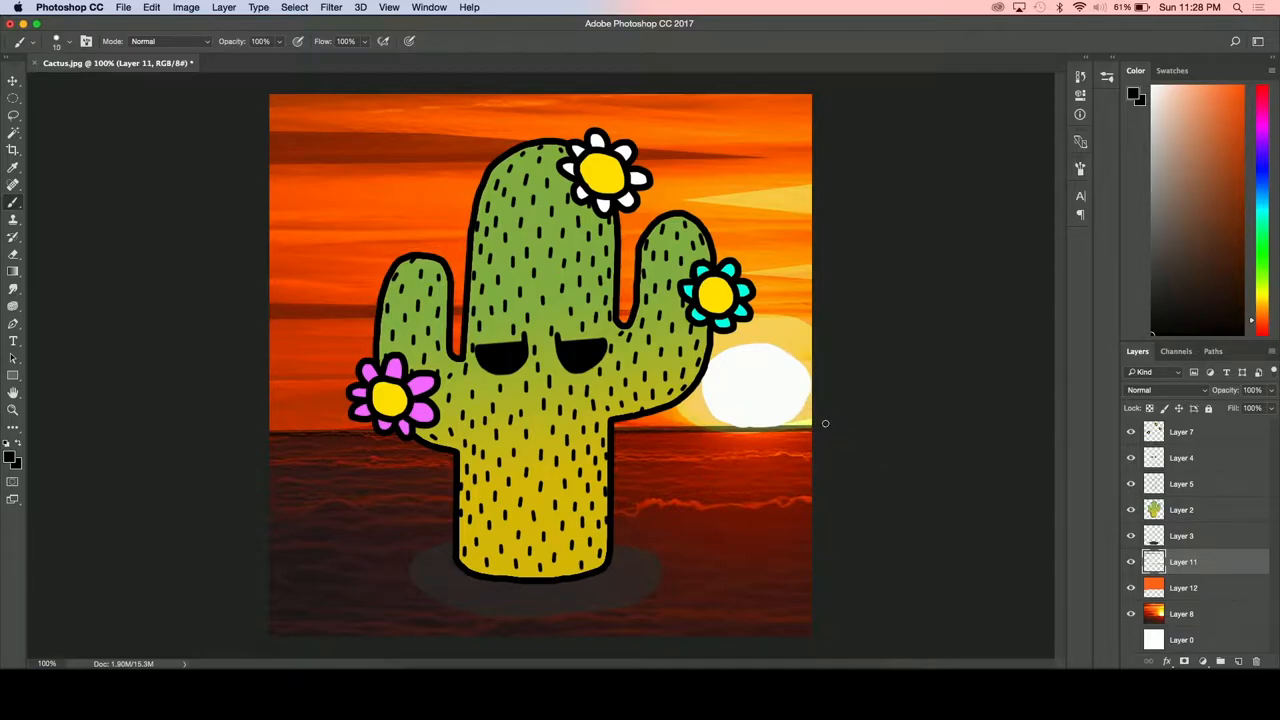
mouse_move(103, 462)
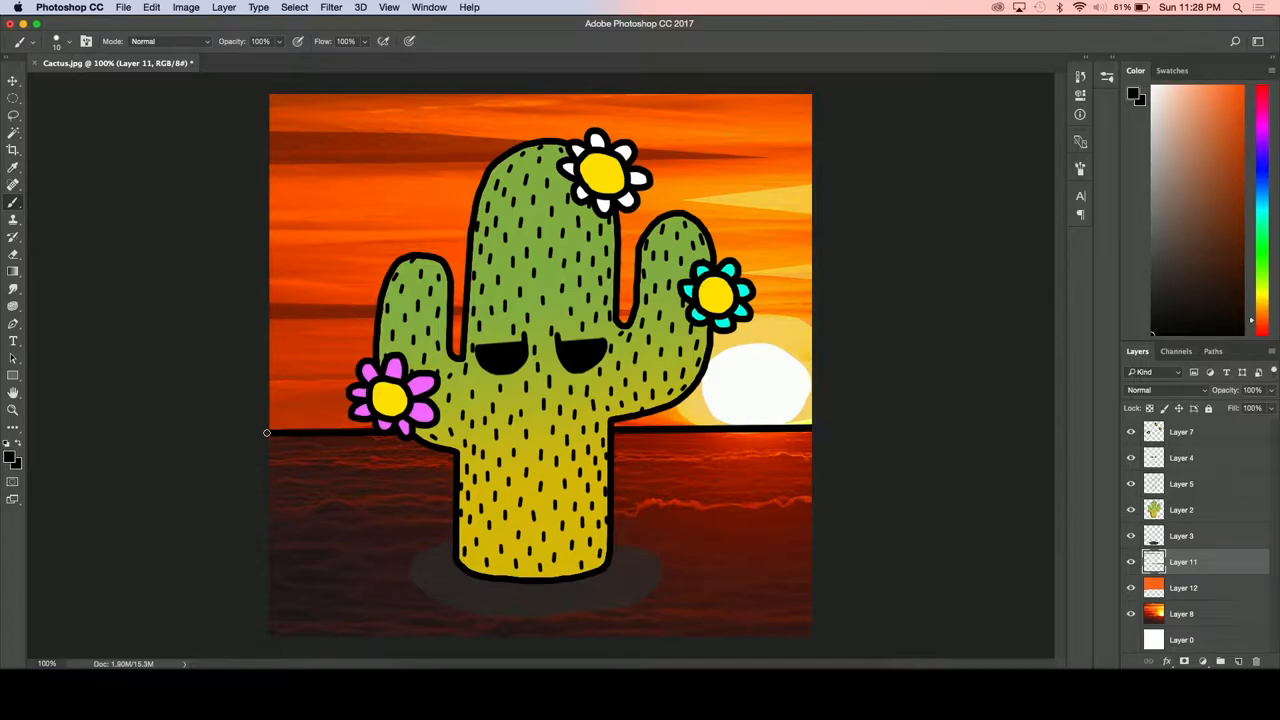
mouse_move(871, 499)
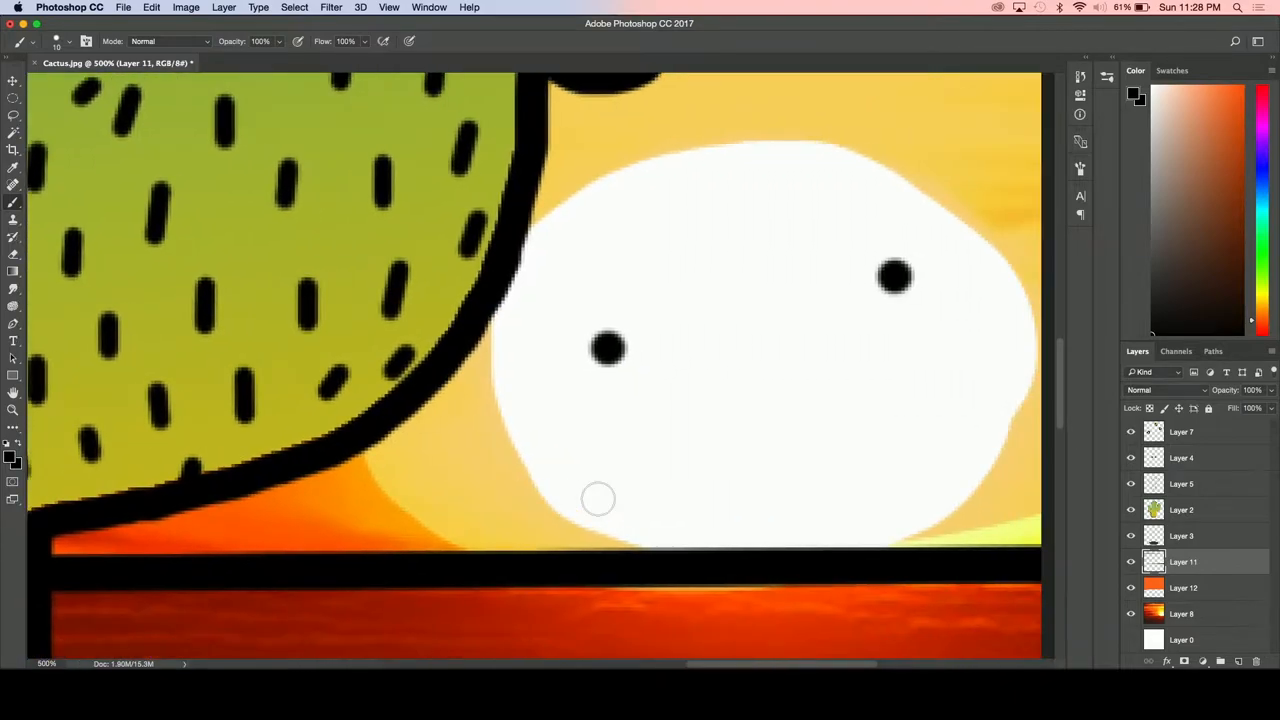
- Paint a crooked mouth with a downward hook on the white sun
drag(700, 385, 915, 385)
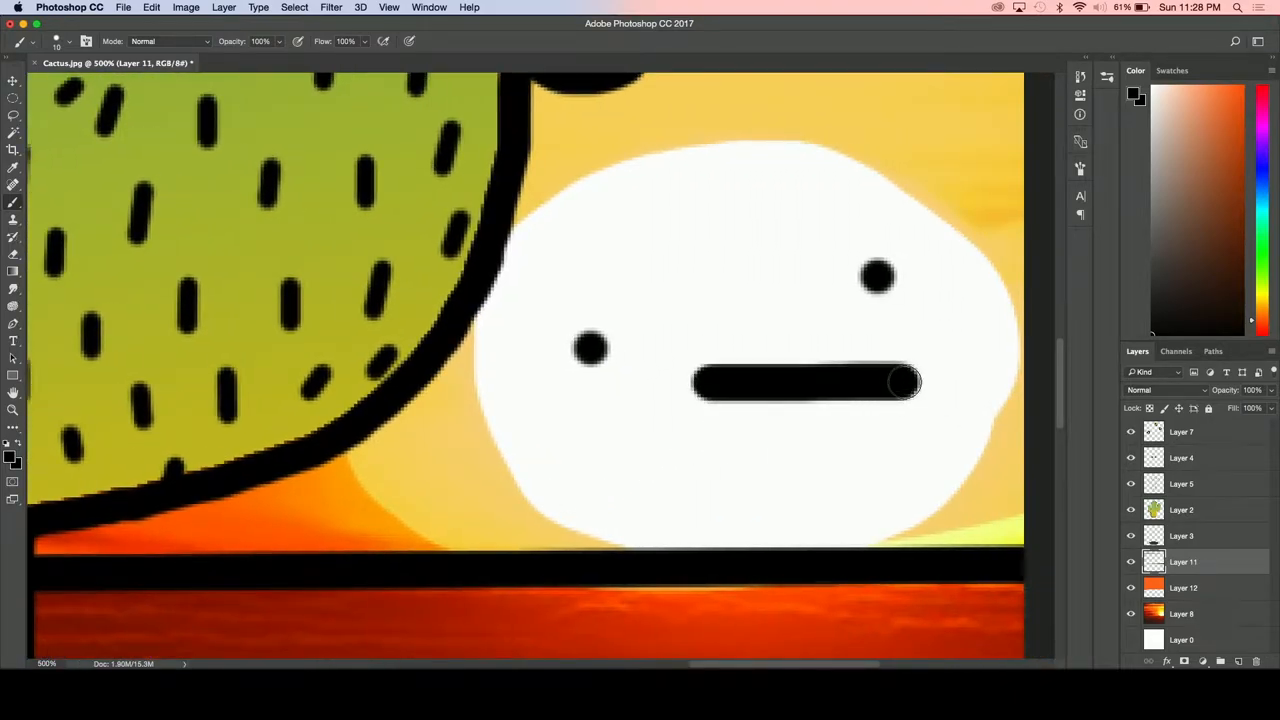
drag(905, 383, 845, 465)
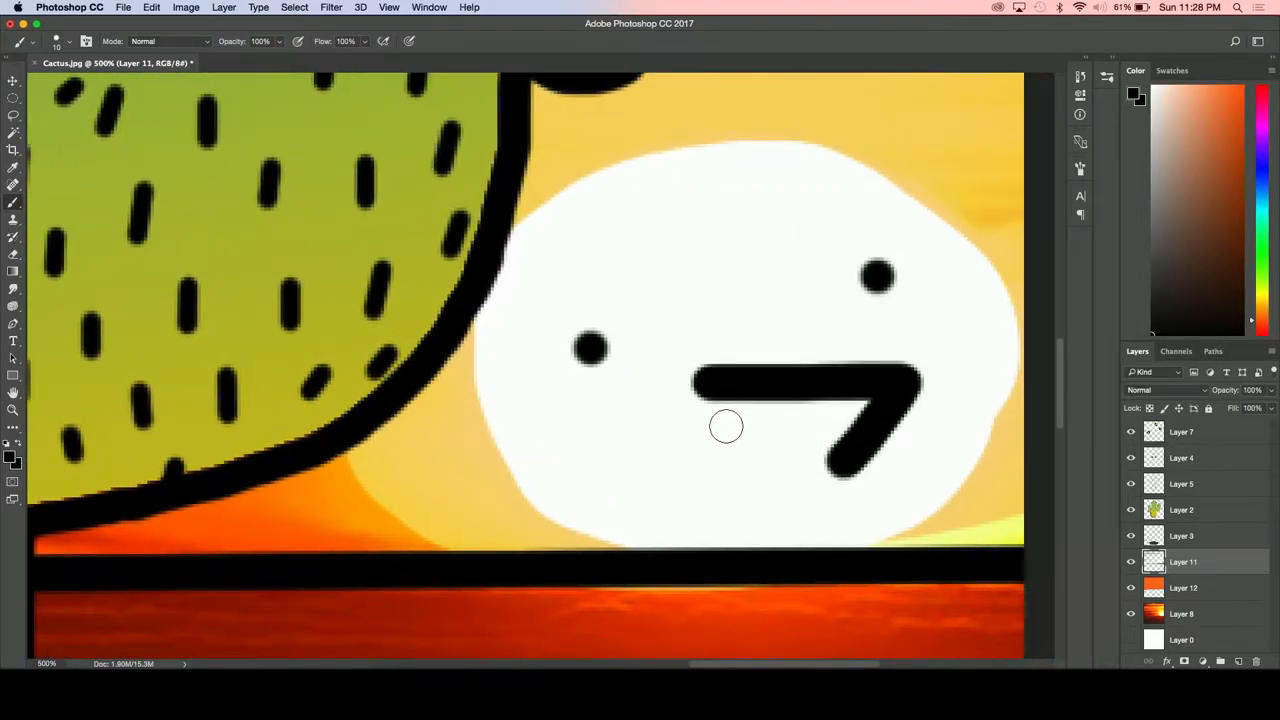
drag(726, 426, 943, 246)
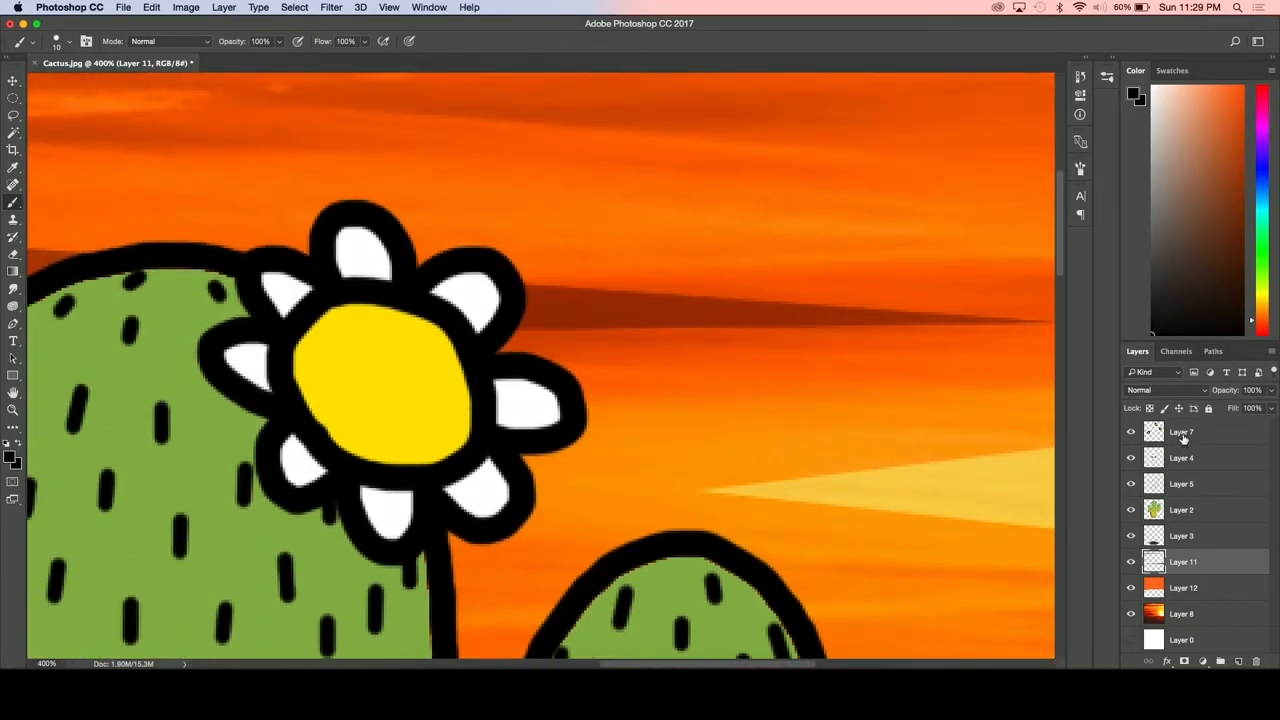
- On the top line-art layer, brush dark brown over the first yellow gap
click(1183, 431)
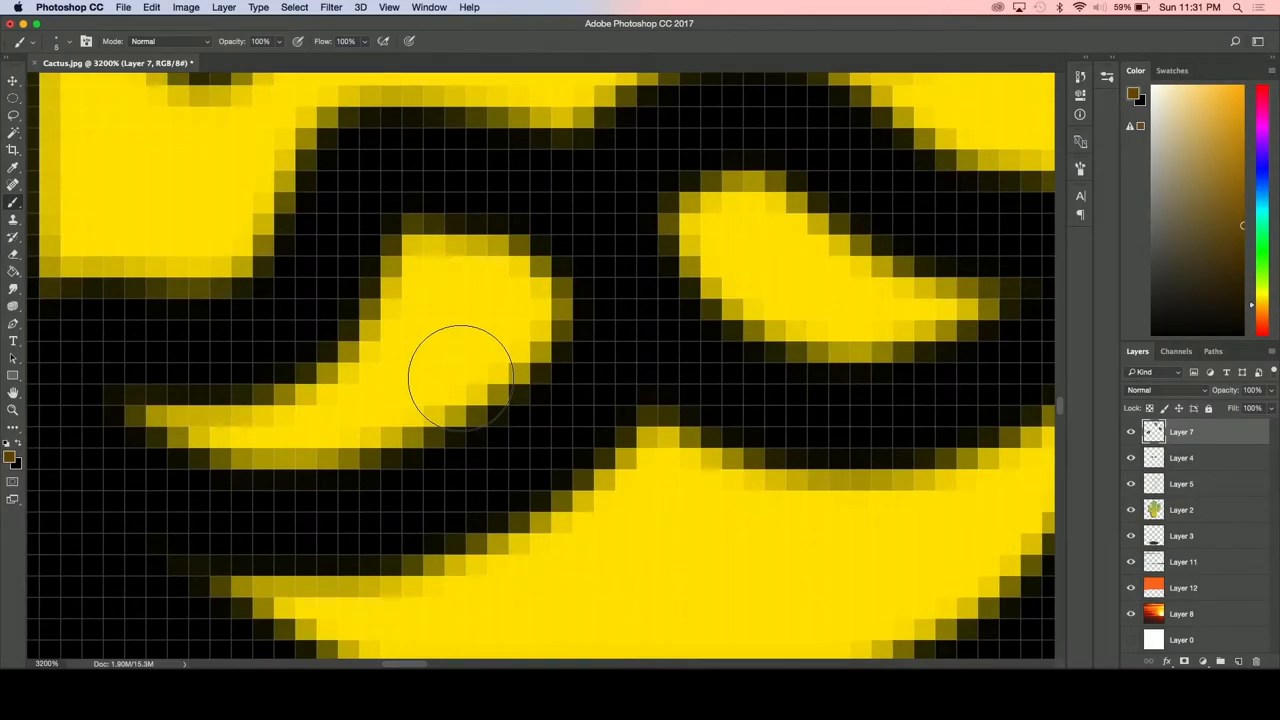
drag(460, 375, 430, 280)
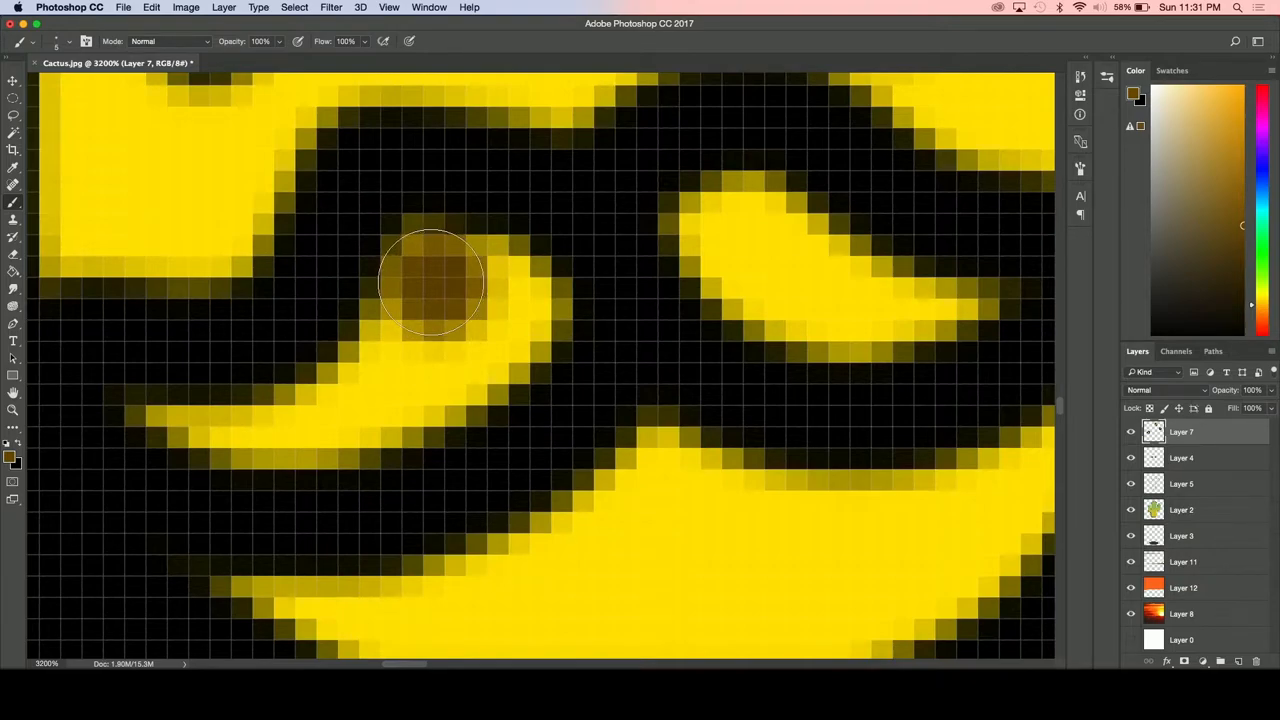
drag(430, 280, 500, 300)
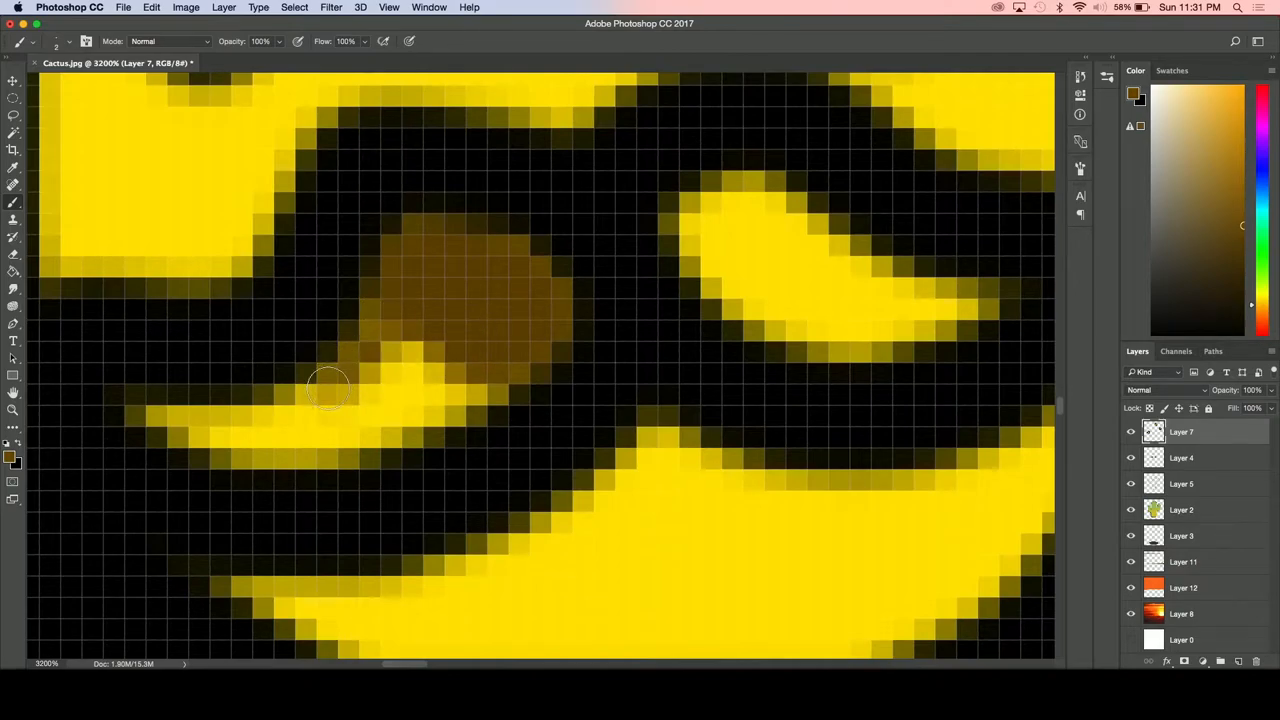
drag(330, 390, 160, 415)
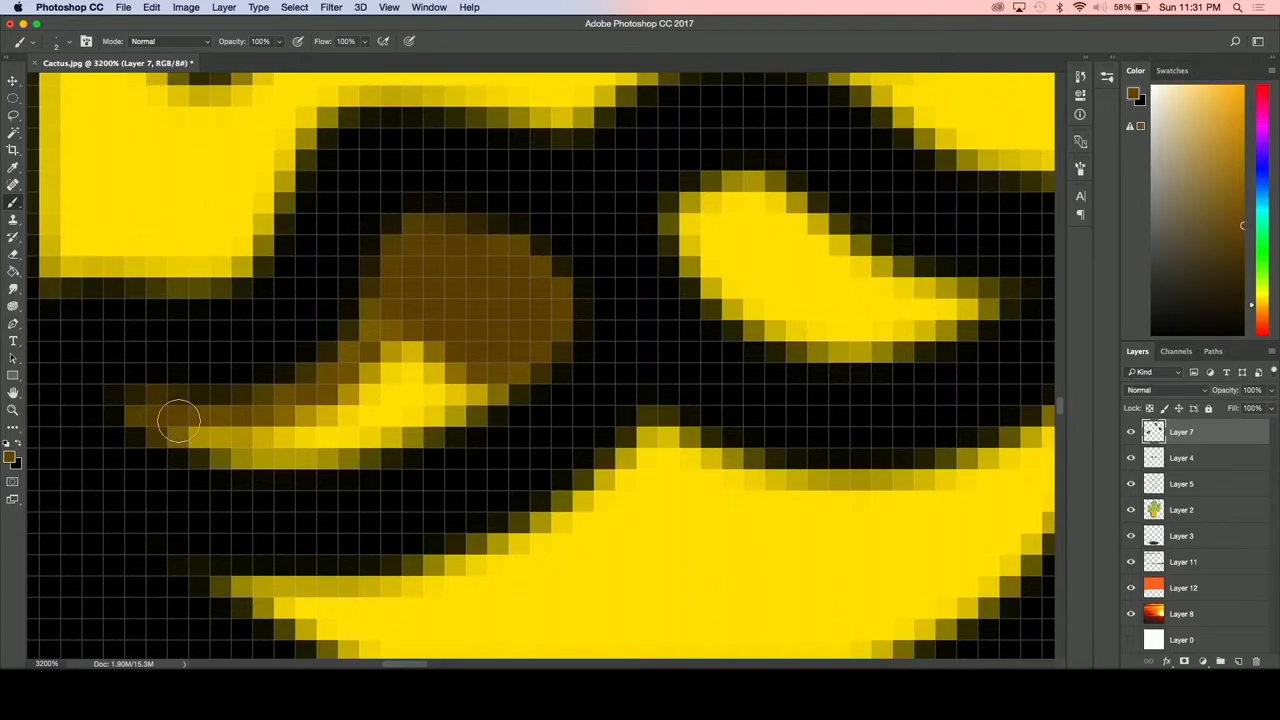
drag(180, 420, 470, 390)
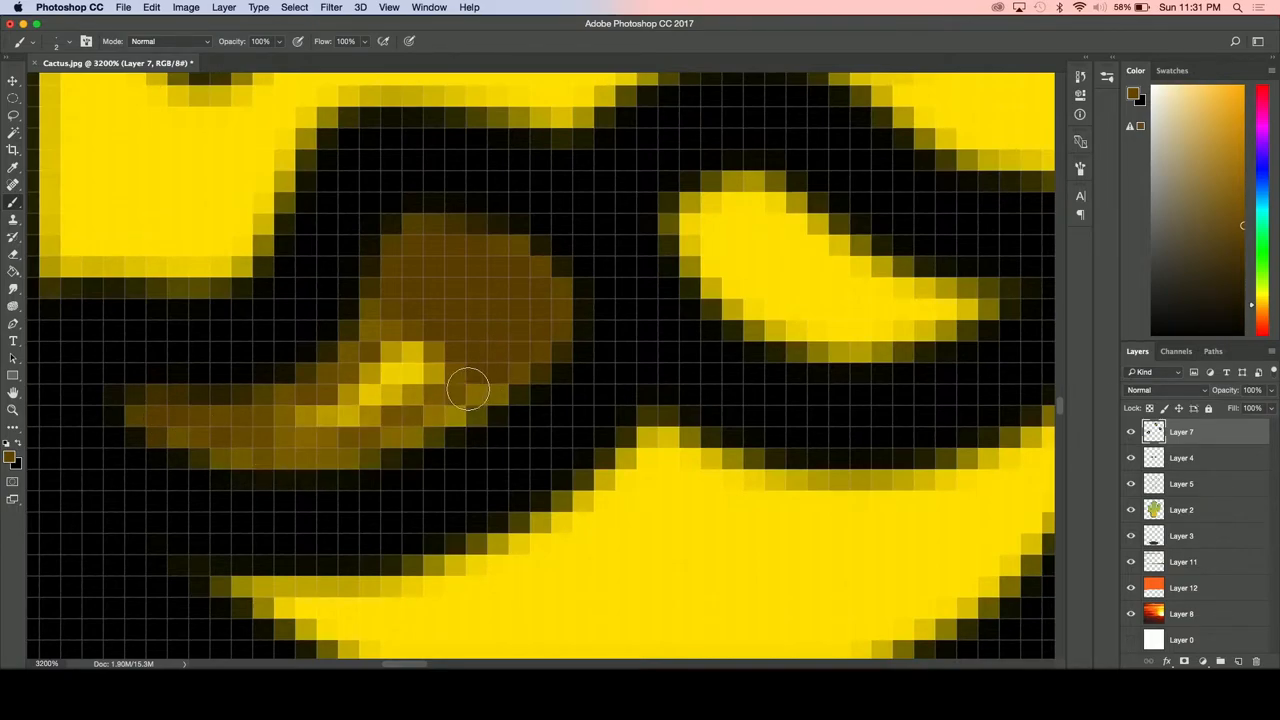
drag(470, 390, 335, 400)
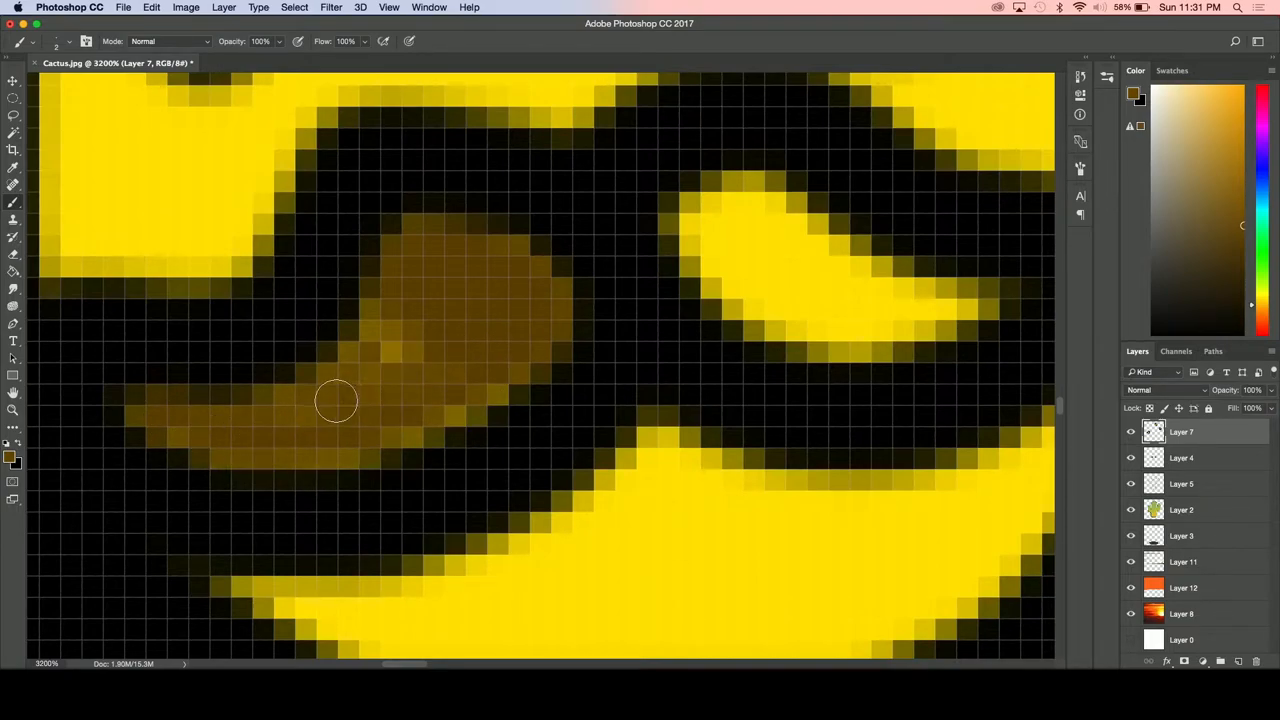
drag(335, 400, 402, 280)
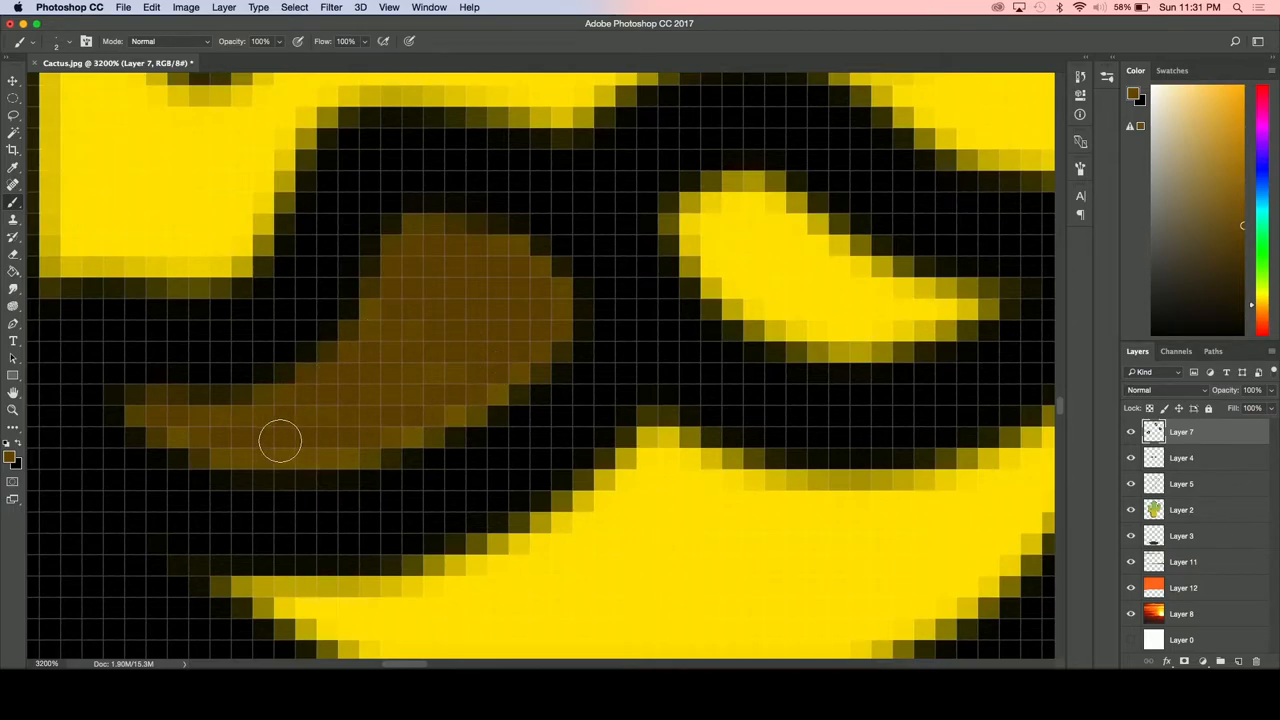
mouse_move(695, 235)
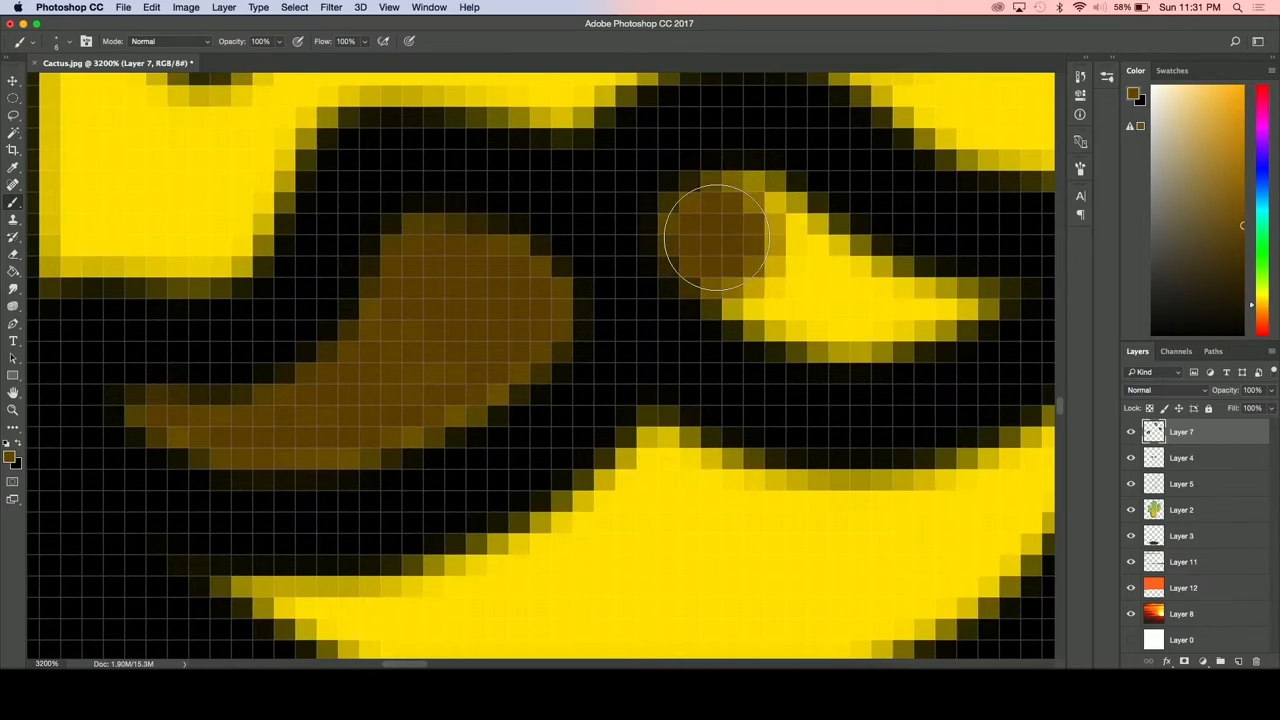
- Fill the second yellow gap in the outline with dark brown
drag(715, 237, 812, 292)
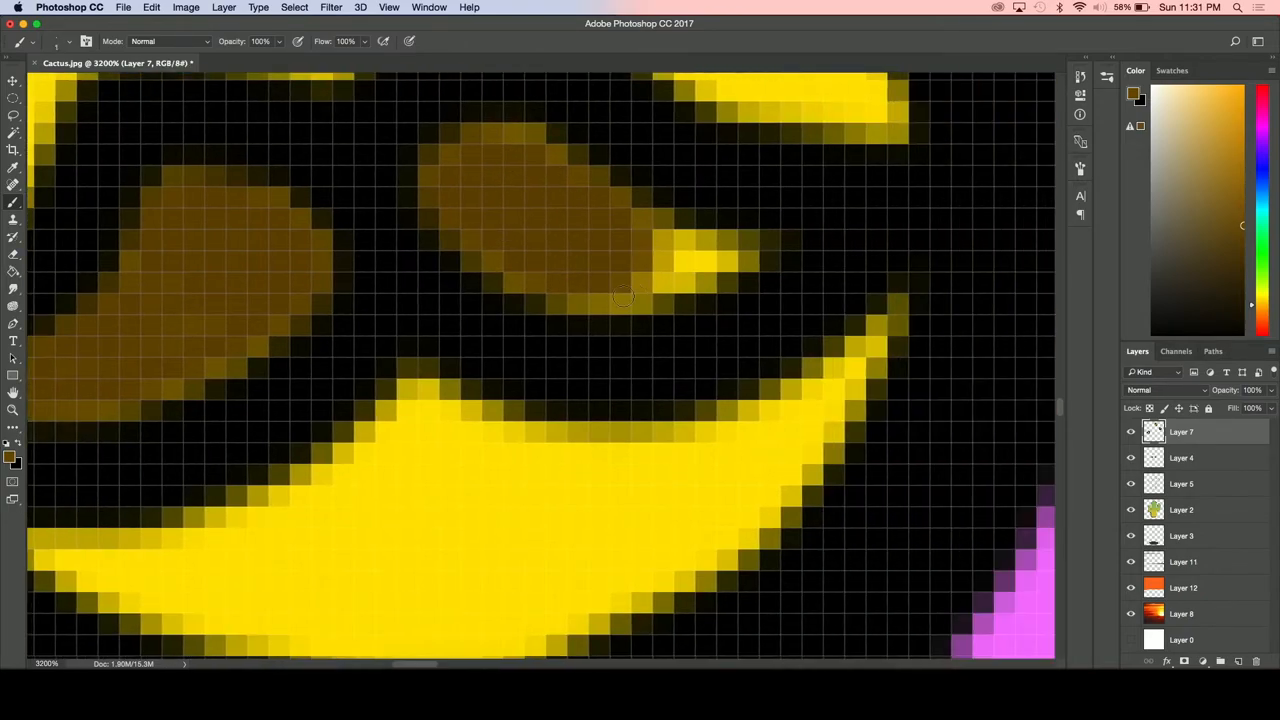
drag(620, 295, 730, 255)
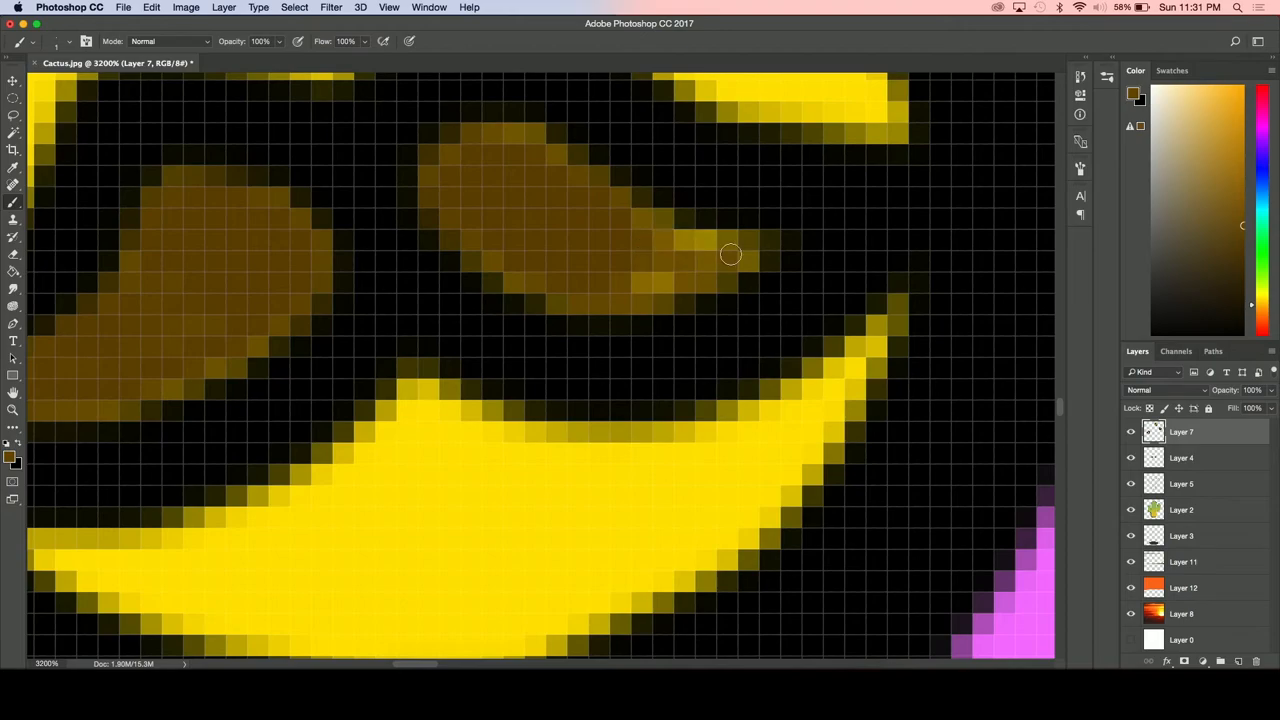
drag(730, 255, 628, 280)
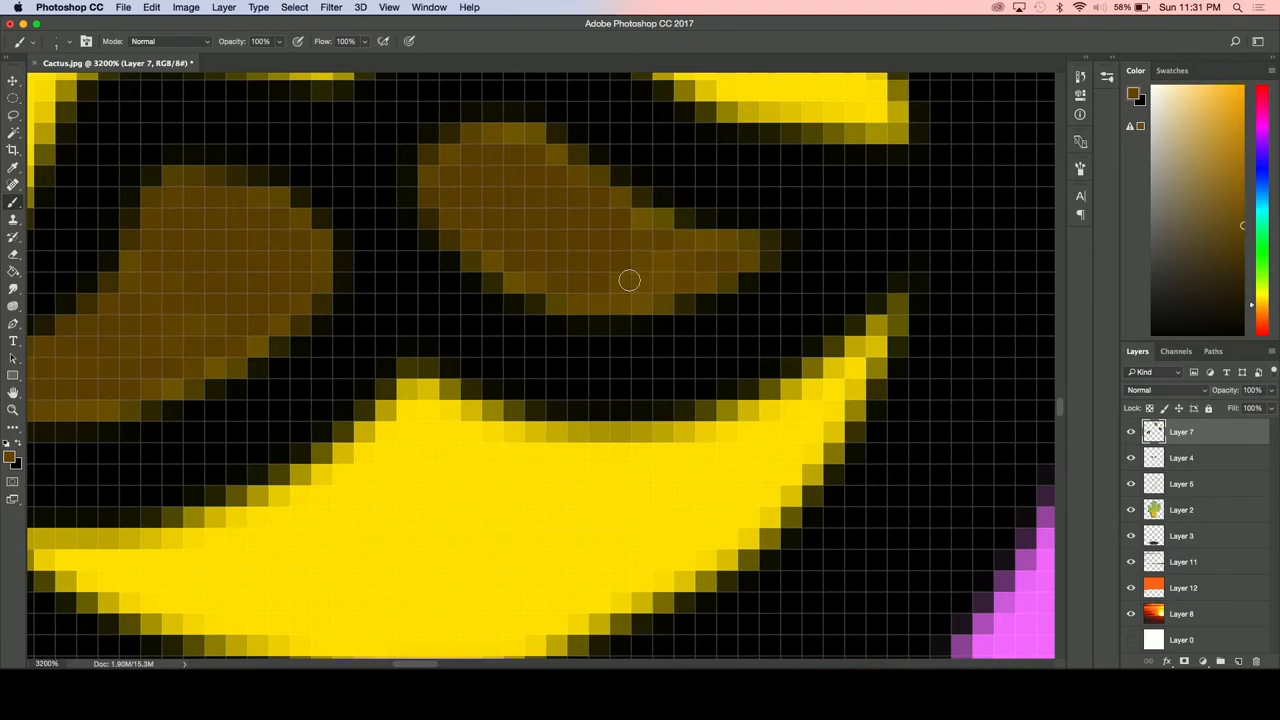